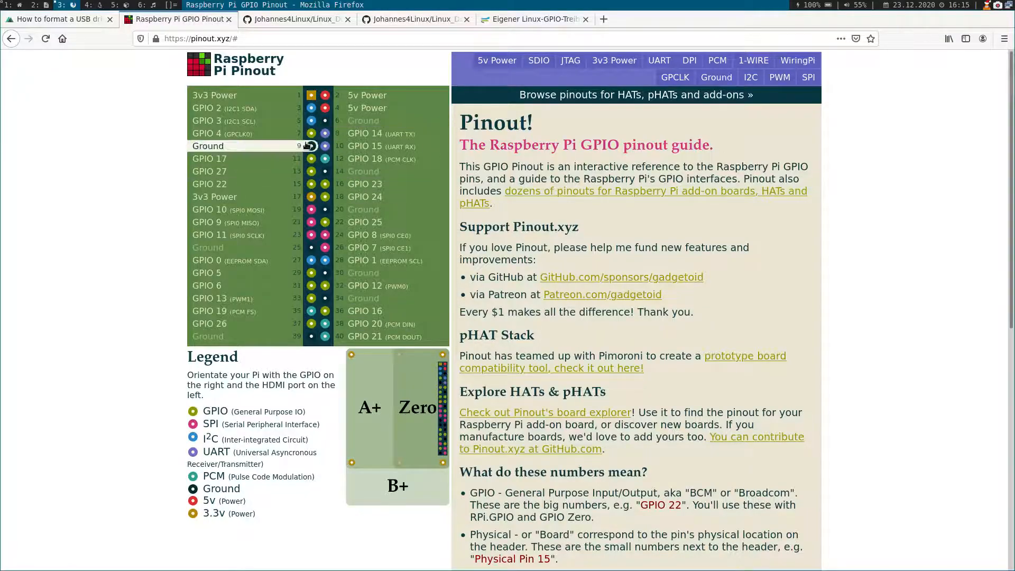
pyautogui.moveTo(376, 285)
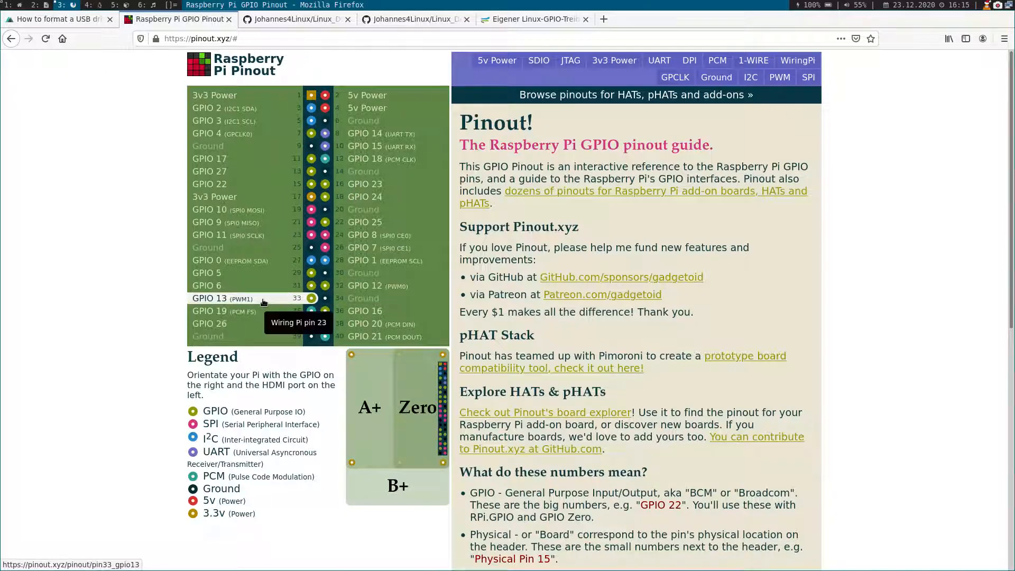
pyautogui.moveTo(379, 286)
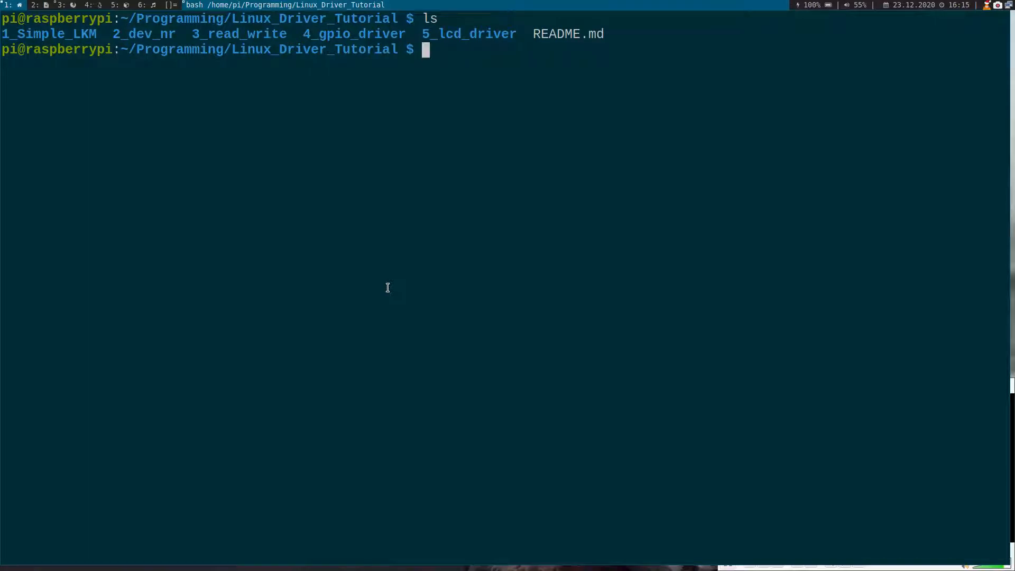
# Copy 4_gpio_driver/ to a new 6_pwm_driver folder and cd into it.
pyautogui.write('cp')
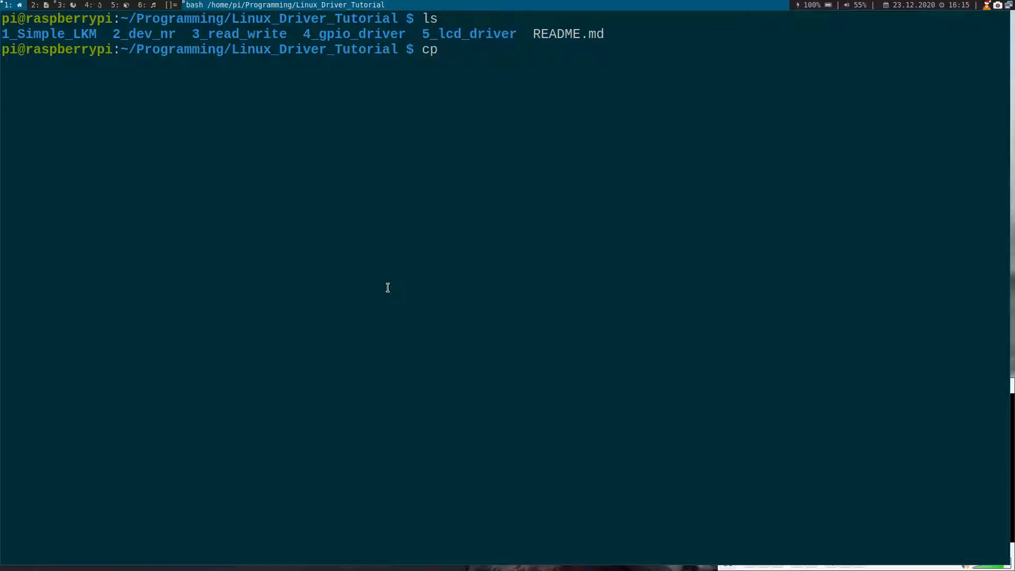
pyautogui.moveTo(339, 30)
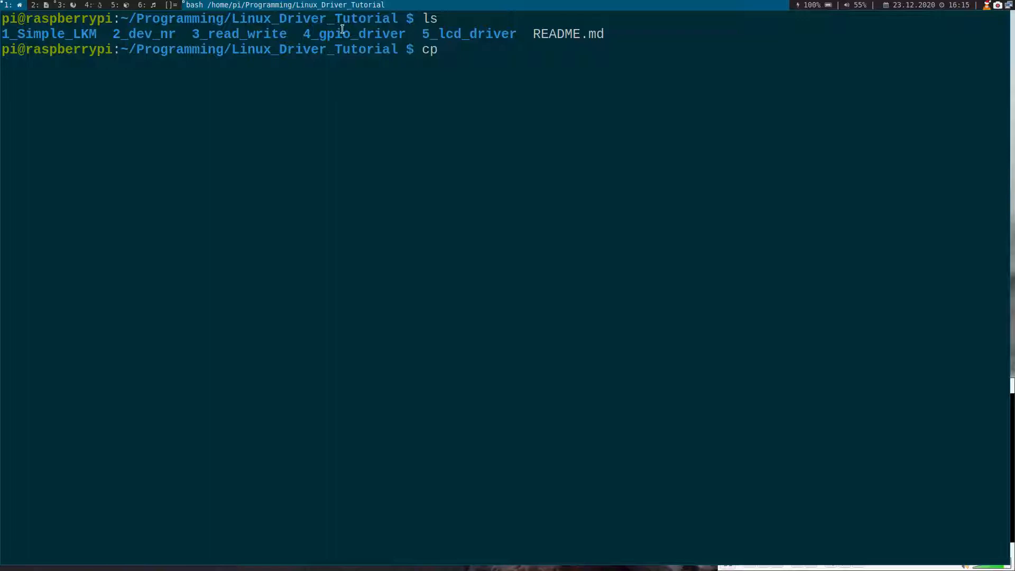
pyautogui.moveTo(505, 154)
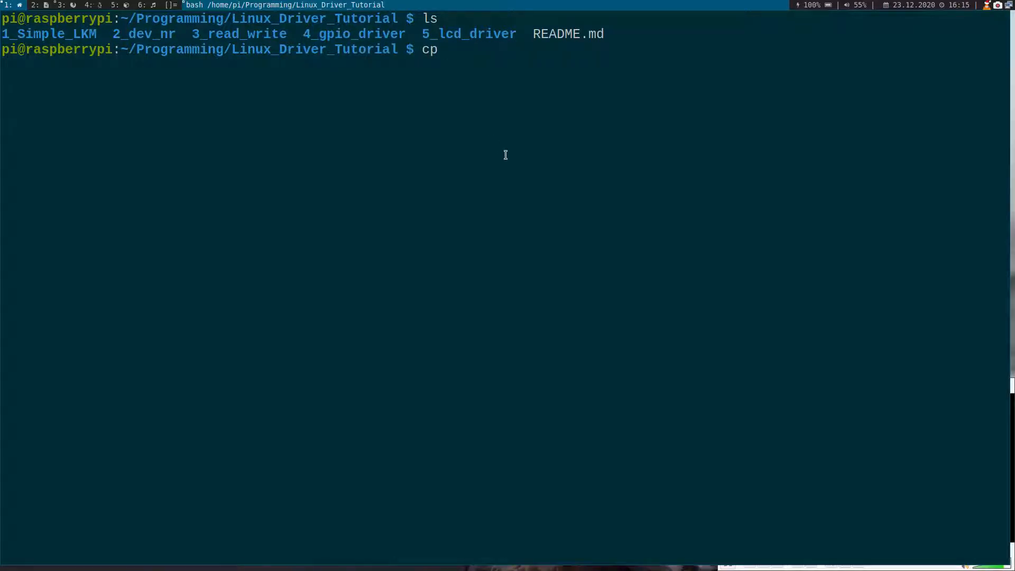
pyautogui.write('-r 4_gpio_driver/')
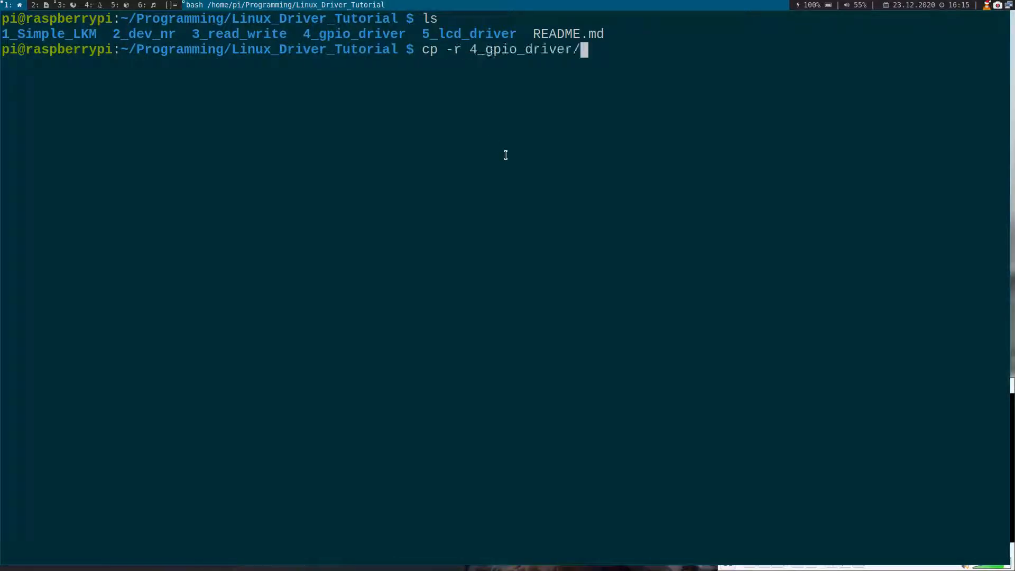
pyautogui.write('6')
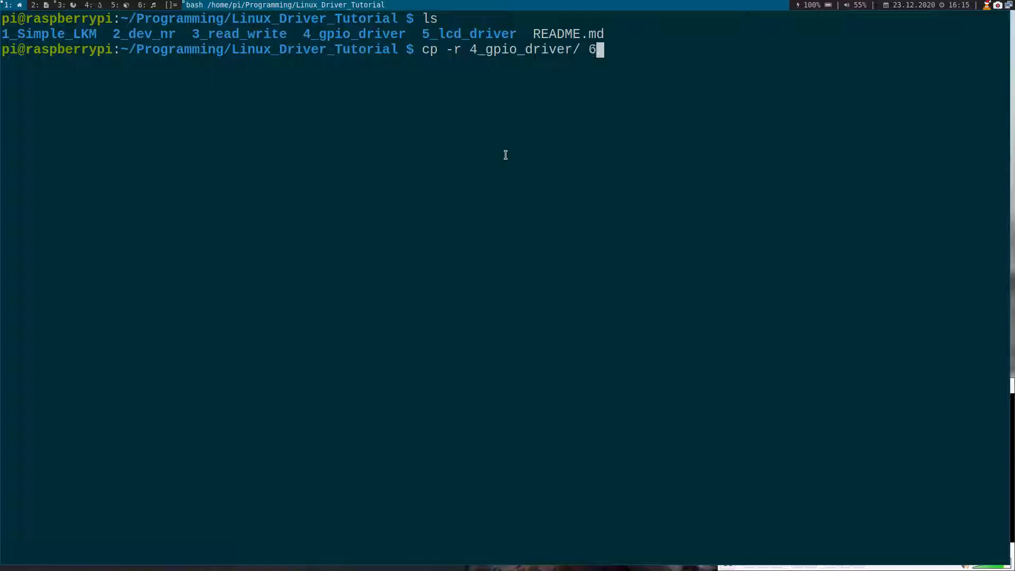
pyautogui.write('_pwm_driver')
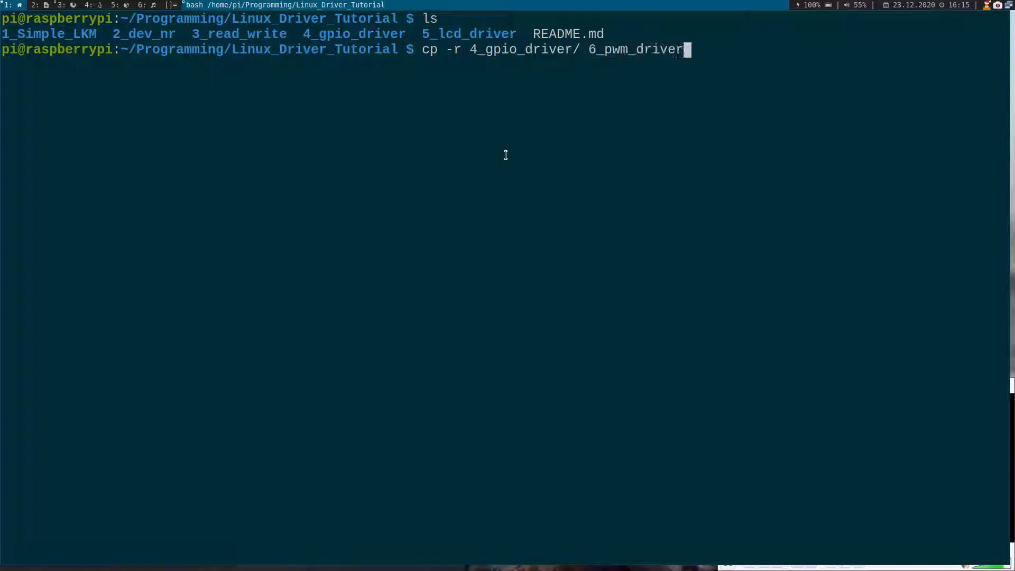
pyautogui.write('cd pw')
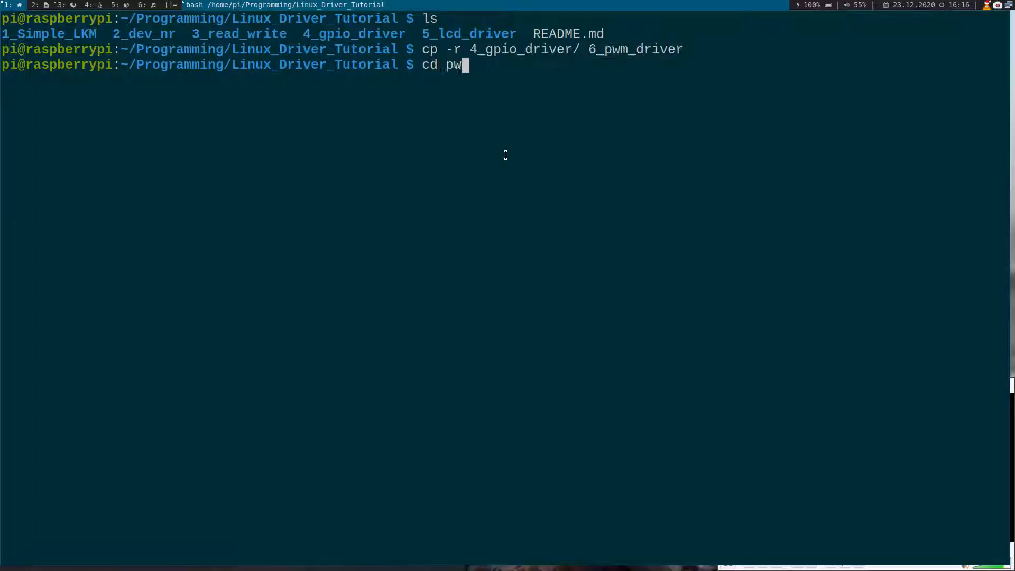
pyautogui.write('6')
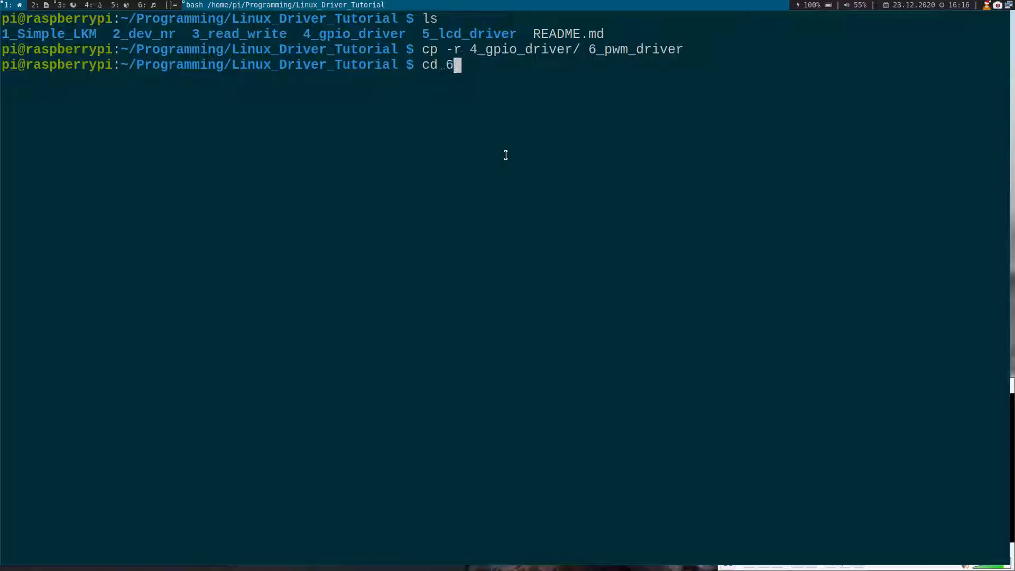
pyautogui.press('Return')
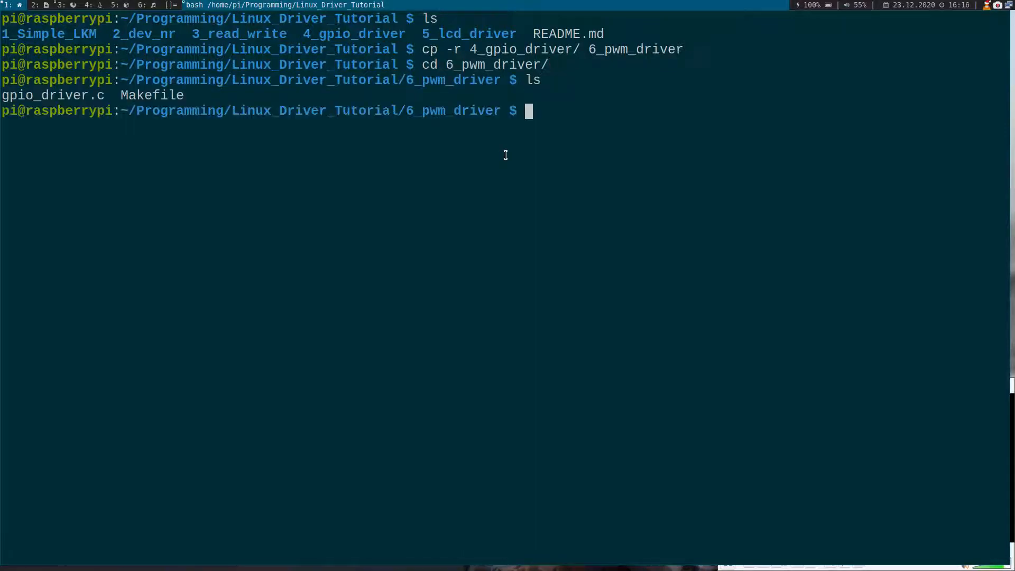
# Rename gpio_driver.c to pwm_driver.c, edit the Makefile in vim, then start vim on the source.
pyautogui.write('mv gpio_driver.c')
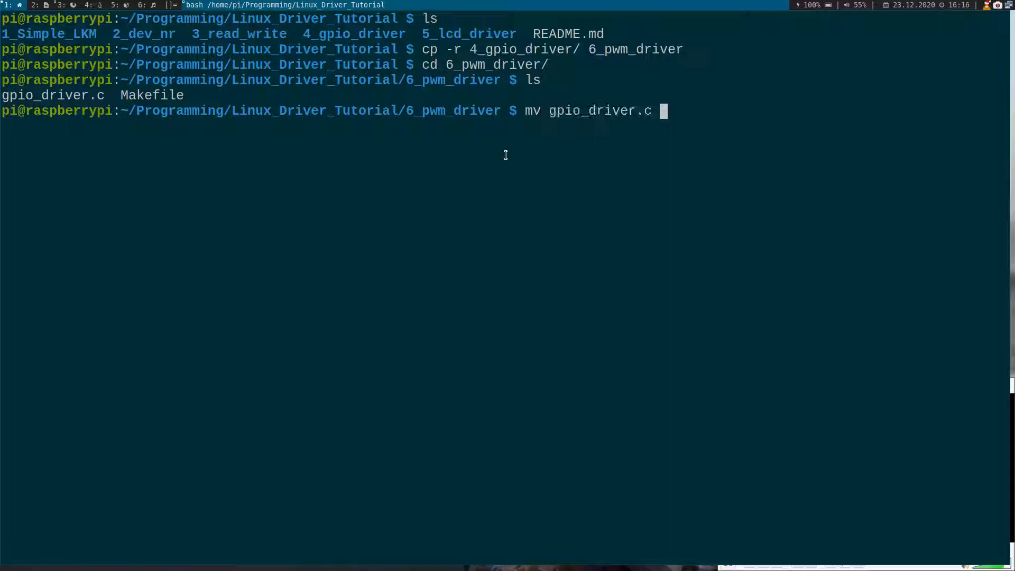
pyautogui.write('pwm')
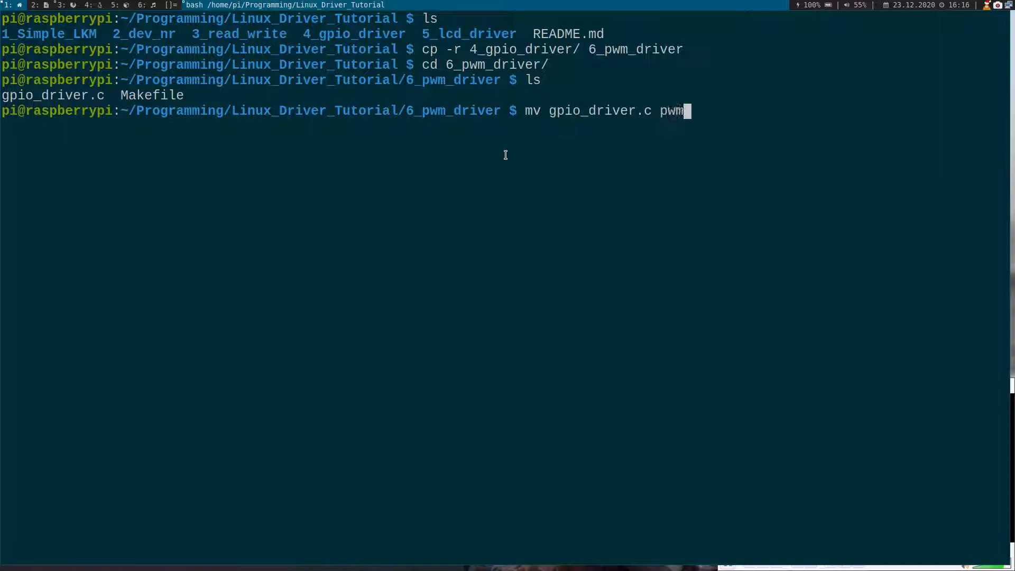
pyautogui.press('Return')
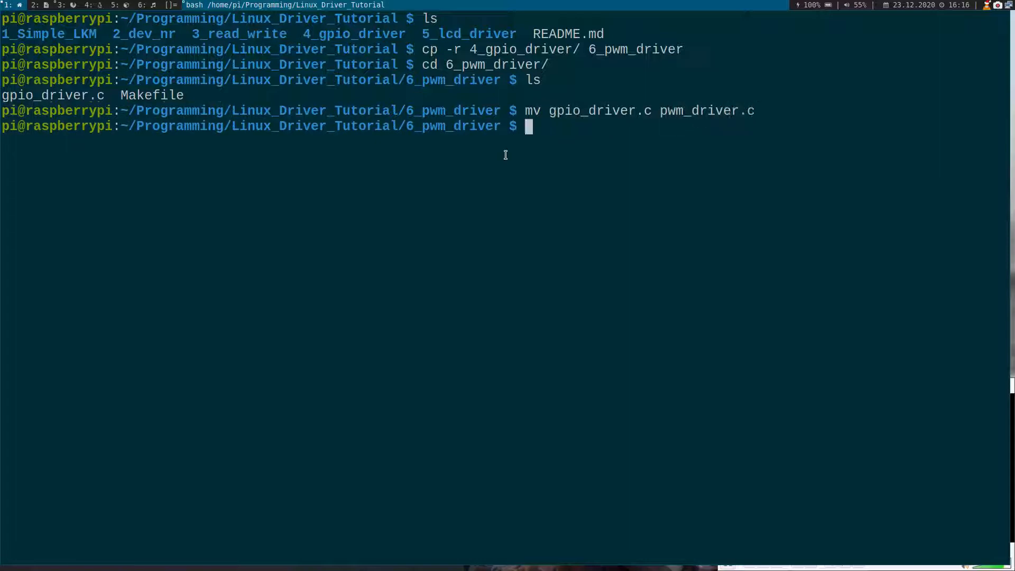
pyautogui.write('vim Mak')
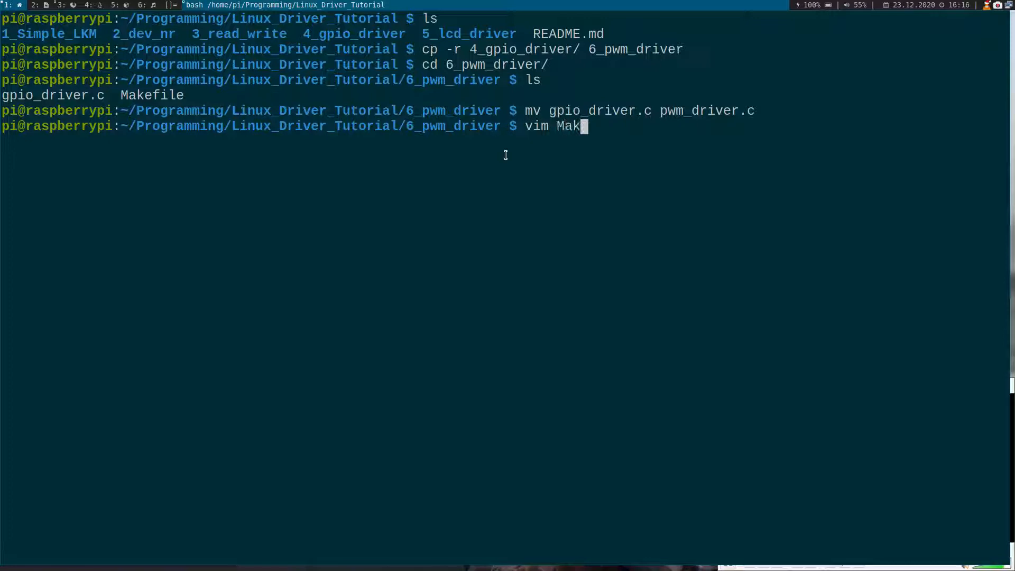
pyautogui.press('Return')
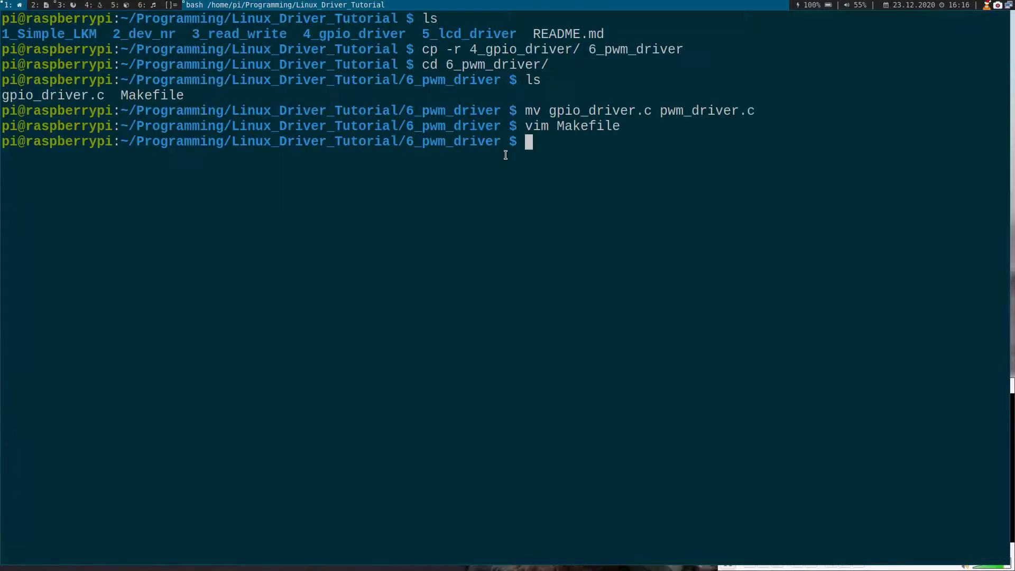
pyautogui.write('vim')
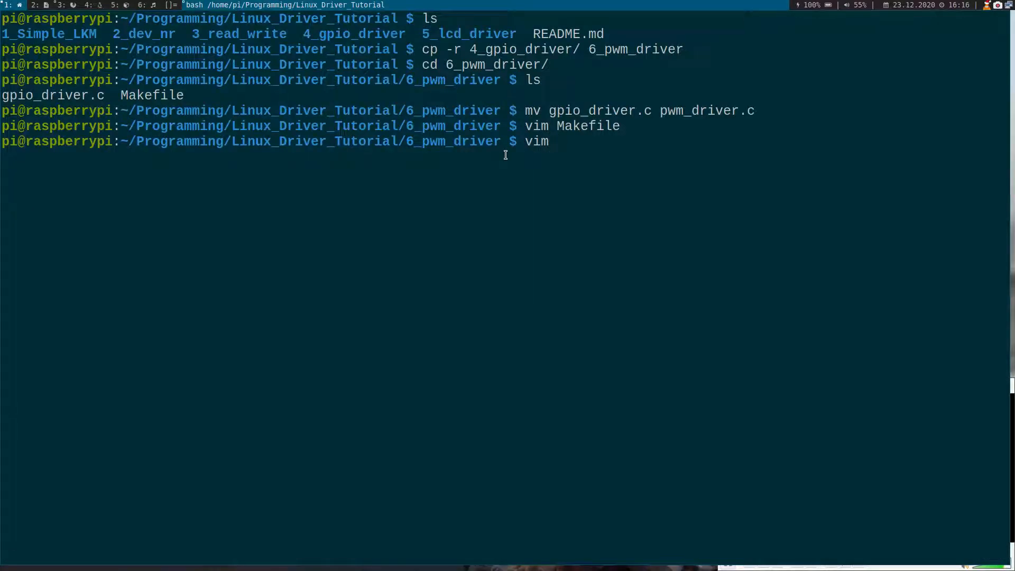
pyautogui.write('gpio')
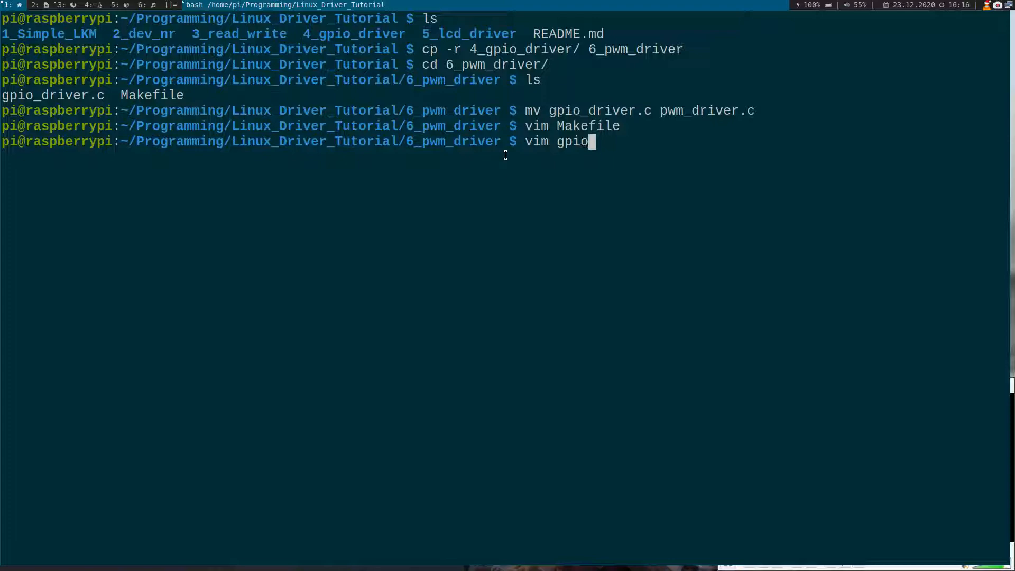
# In pwm_driver.c add #include <linux/pwm.h>, a Hardware PWM IP description and DRIVER_NAME "my_pwm_driver".
pyautogui.press('Return')
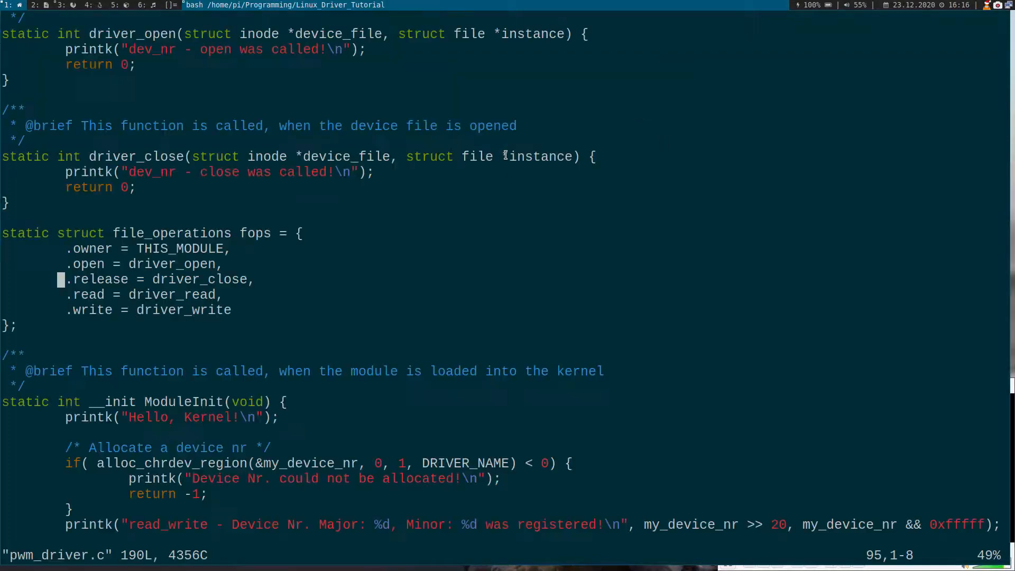
pyautogui.press('gg')
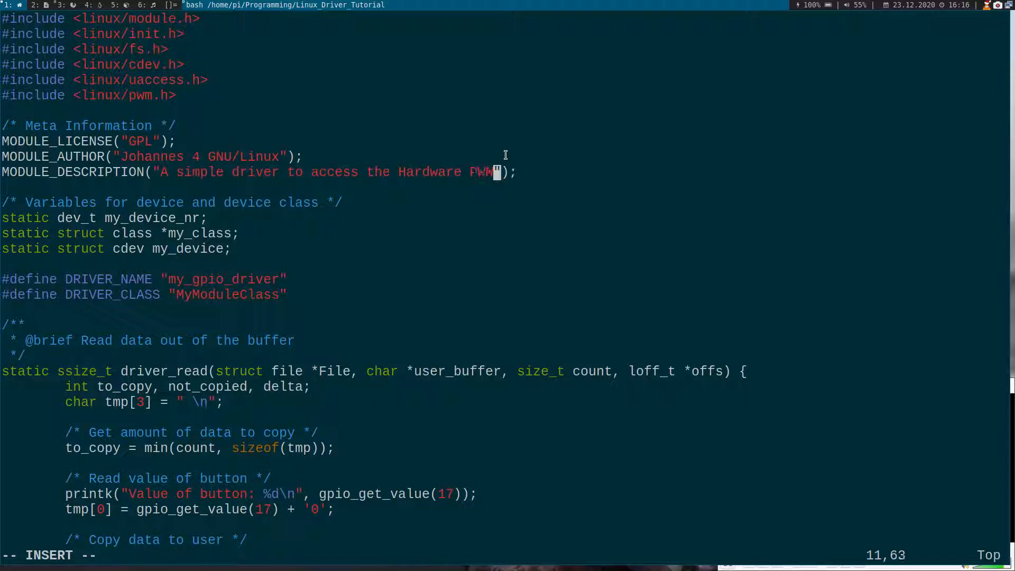
pyautogui.write('IF')
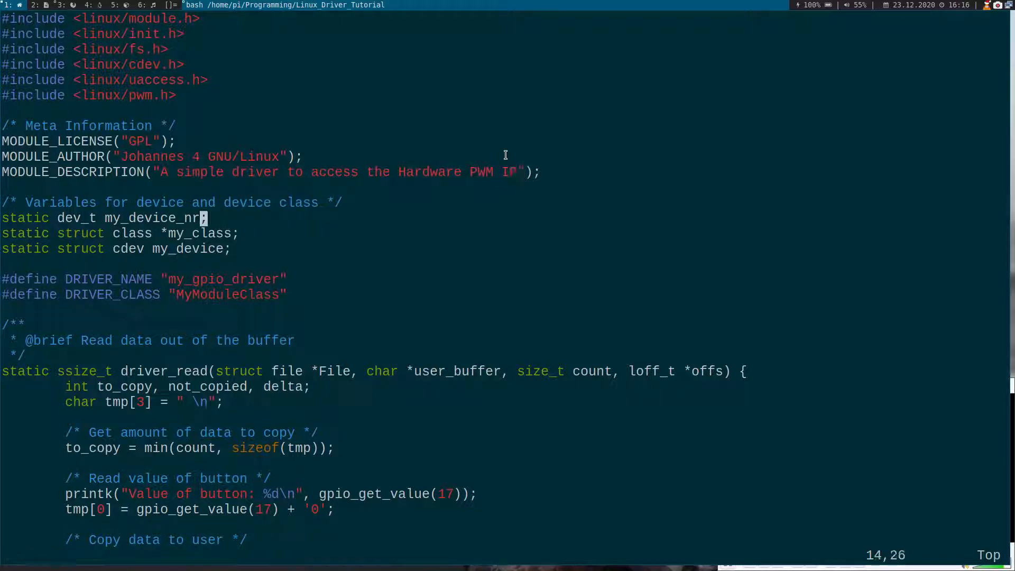
pyautogui.click(240, 279)
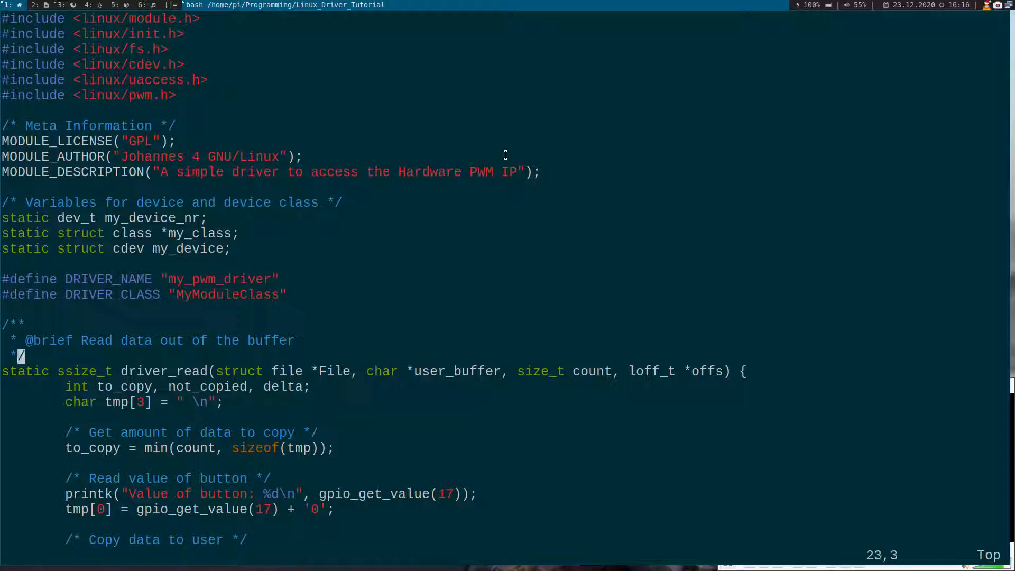
# Scroll down to the driver_read block and delete its 23 lines from pwm_driver.c.
pyautogui.scroll(-3)
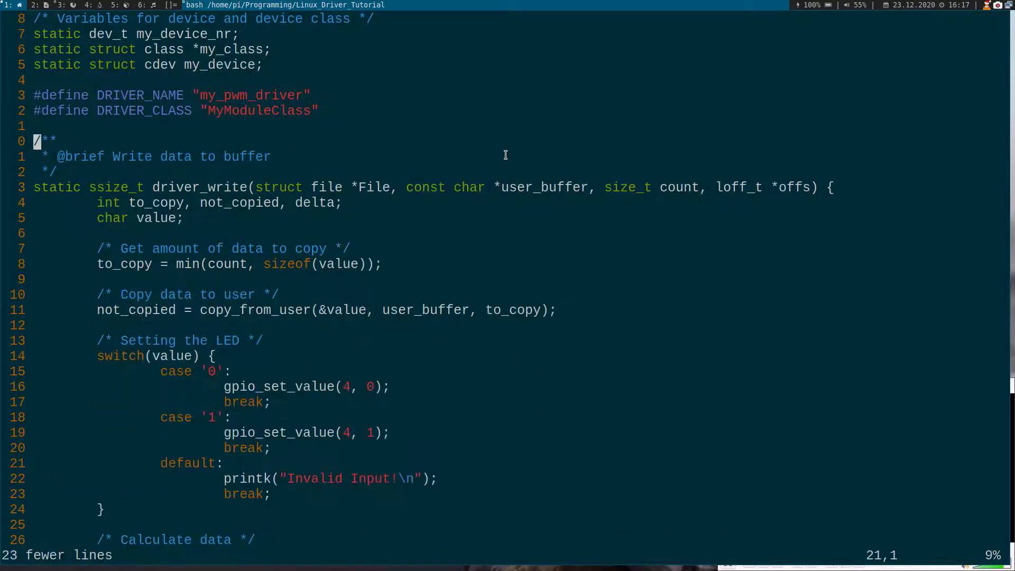
pyautogui.scroll(-3)
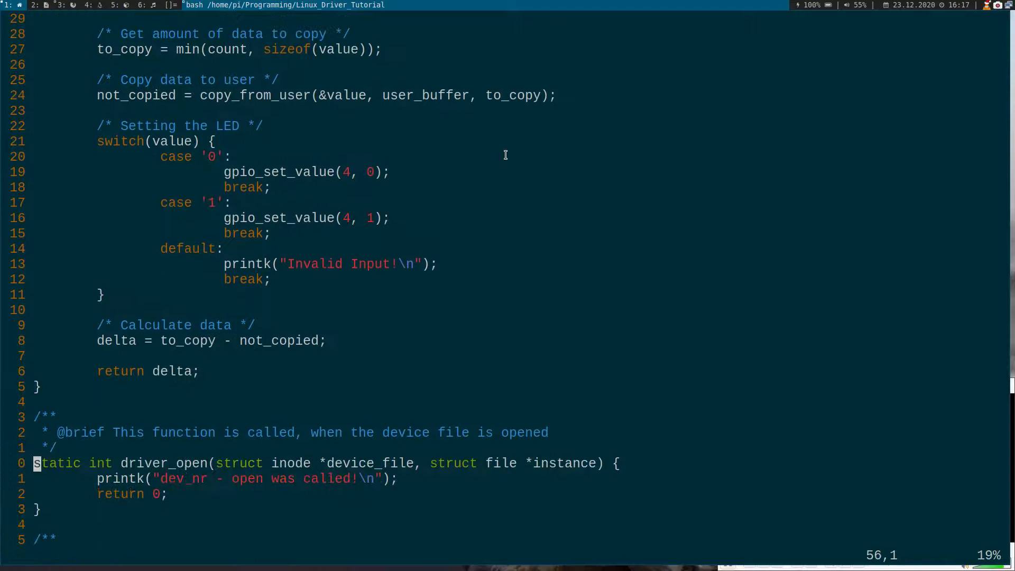
pyautogui.scroll(-3)
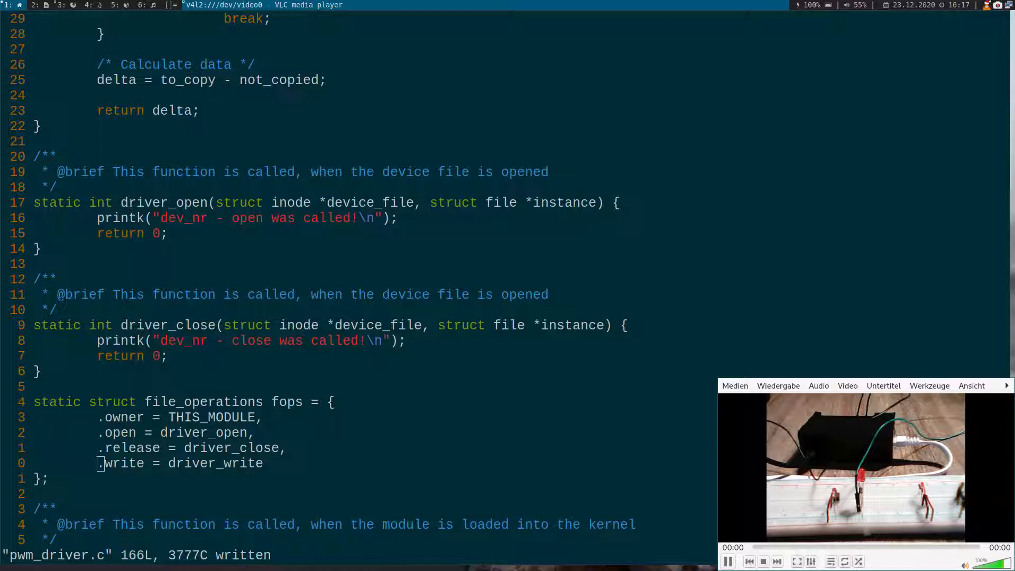
pyautogui.moveTo(870, 451)
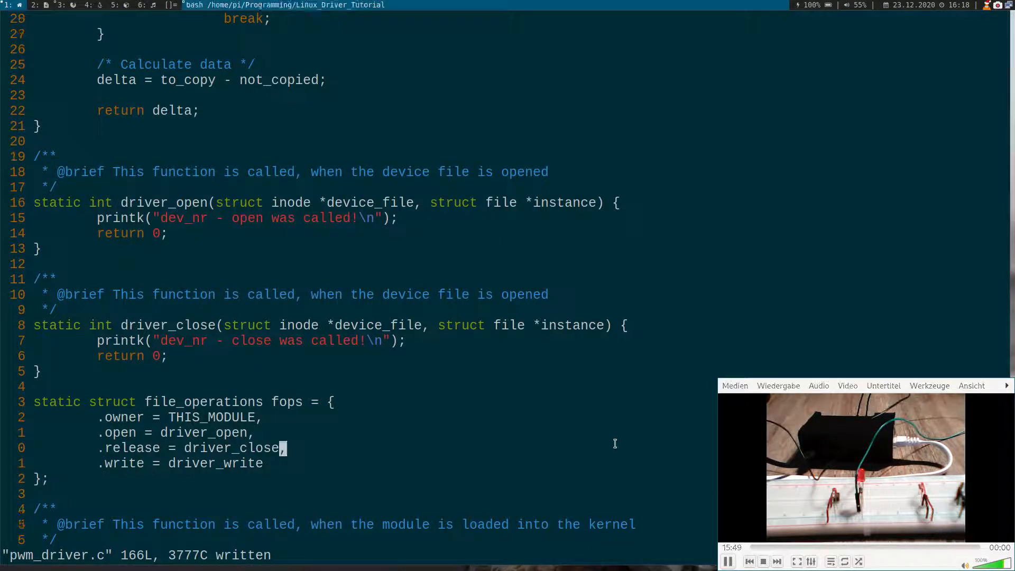
# Under a /* Variables for pwm */ comment declare struct pwm_device *pwm0 = NULL;.
pyautogui.scroll(3)
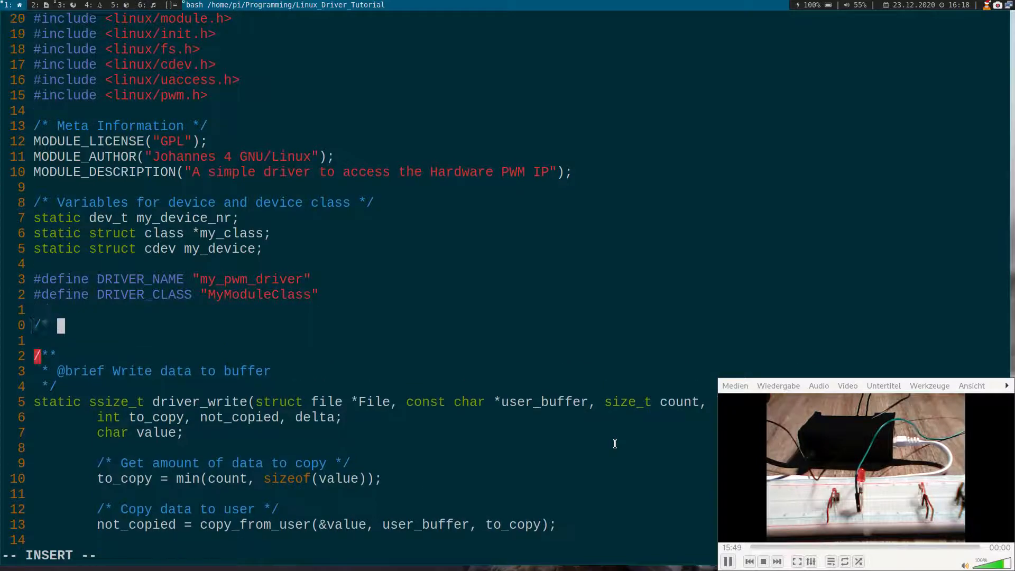
pyautogui.write('Variables for')
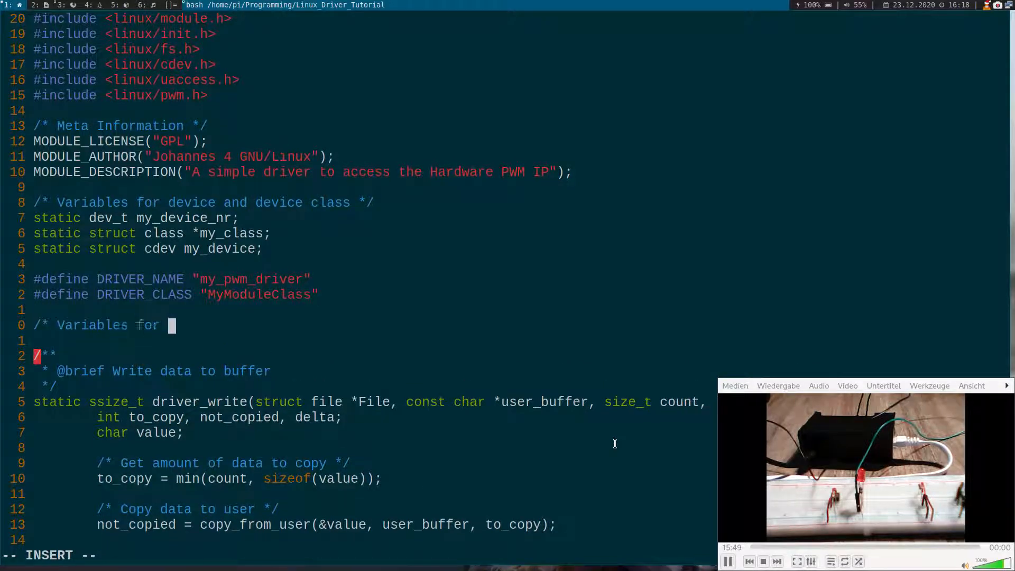
pyautogui.write('pwm  */')
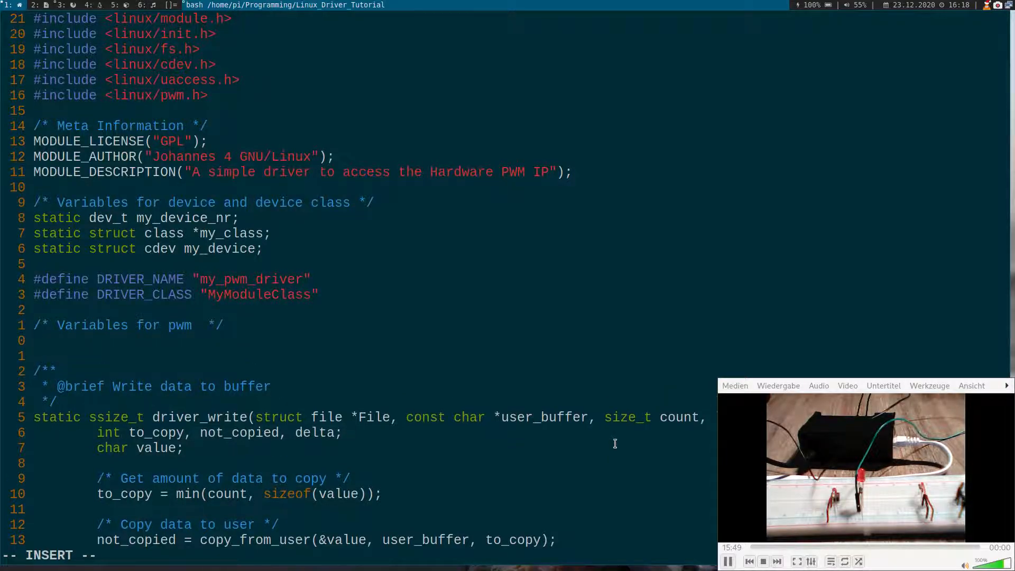
pyautogui.write('struct')
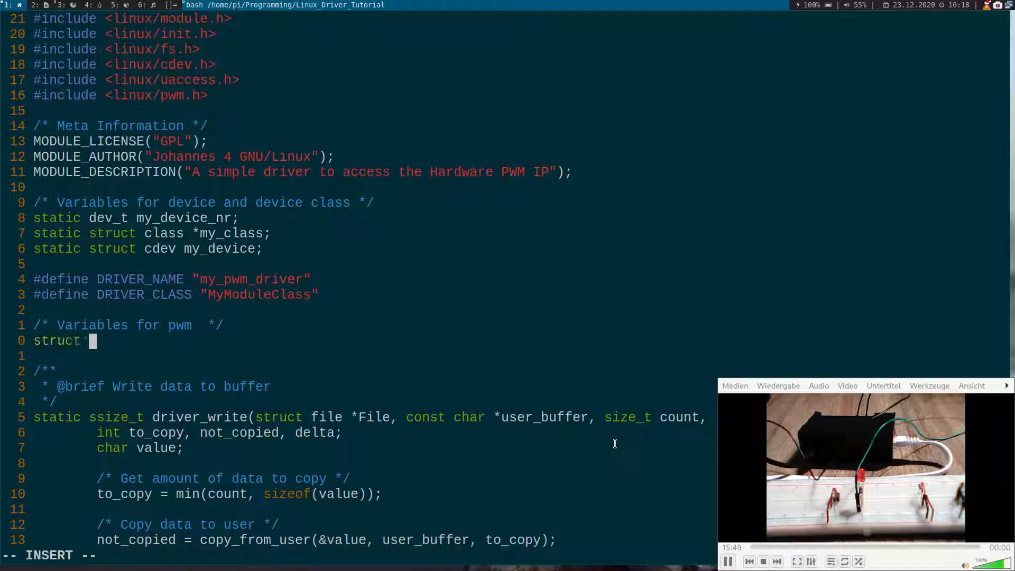
pyautogui.write('pwm_de')
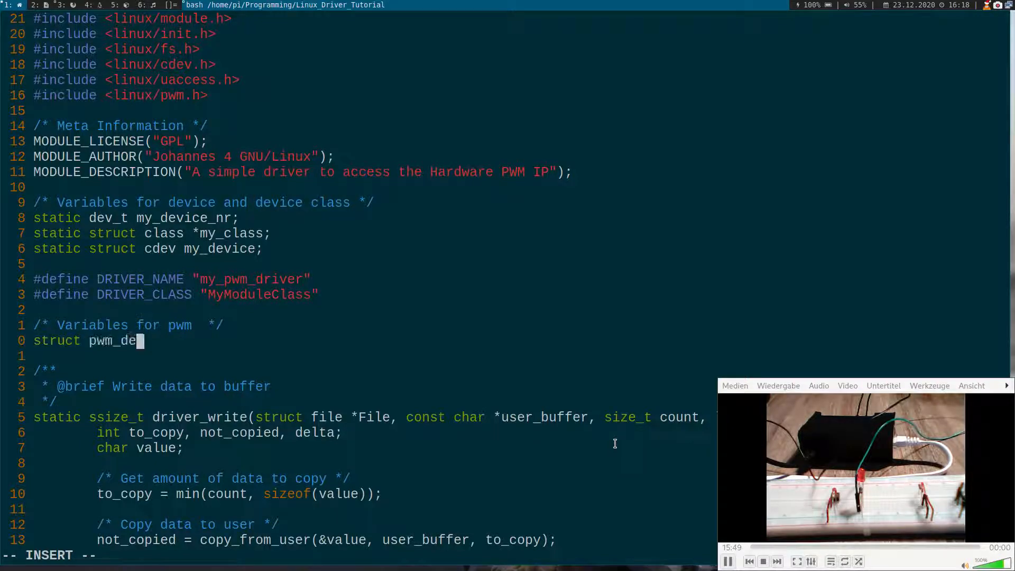
pyautogui.write('vice *p')
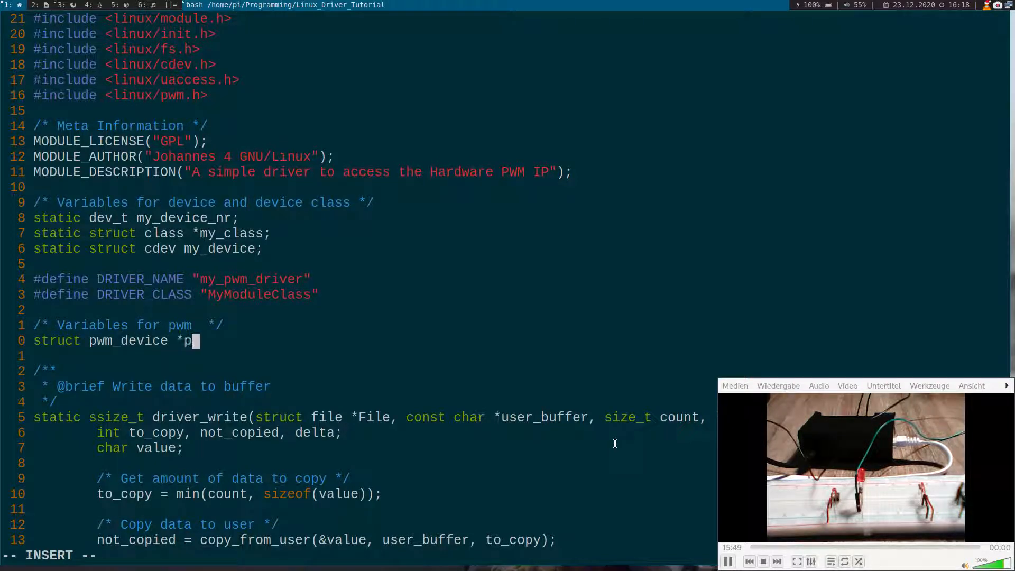
pyautogui.write('wm')
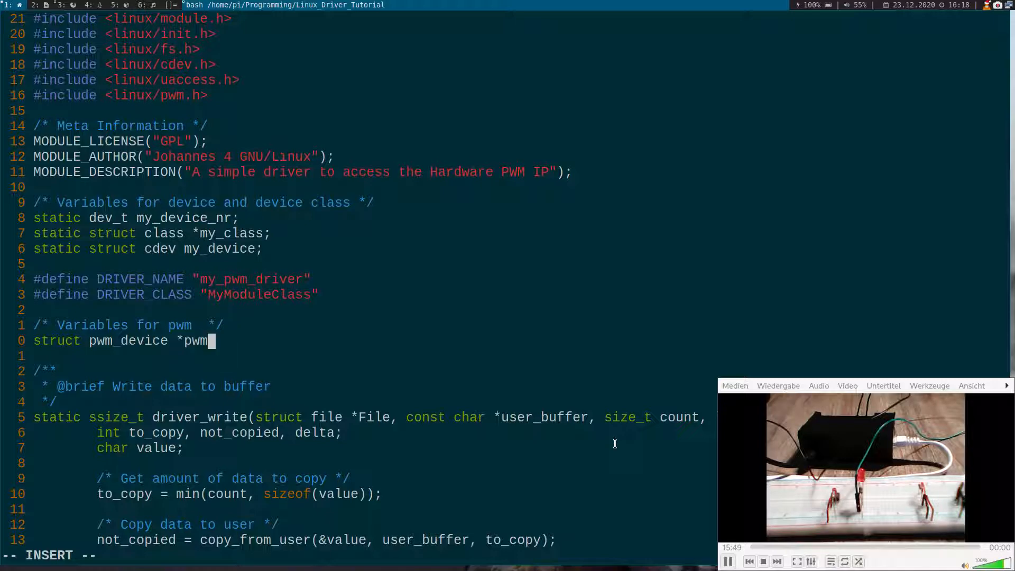
pyautogui.write('0 =')
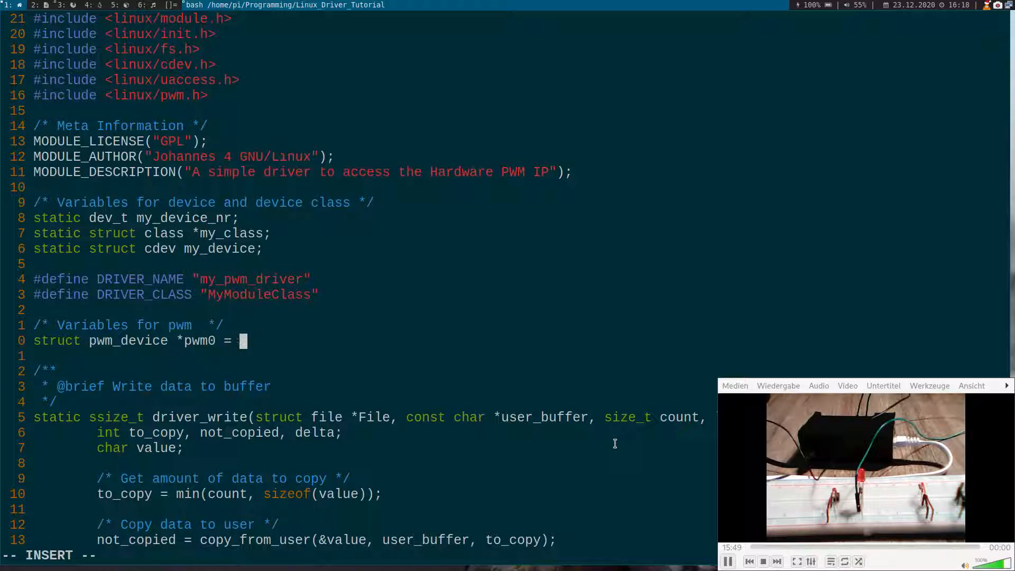
pyautogui.write('NULL')
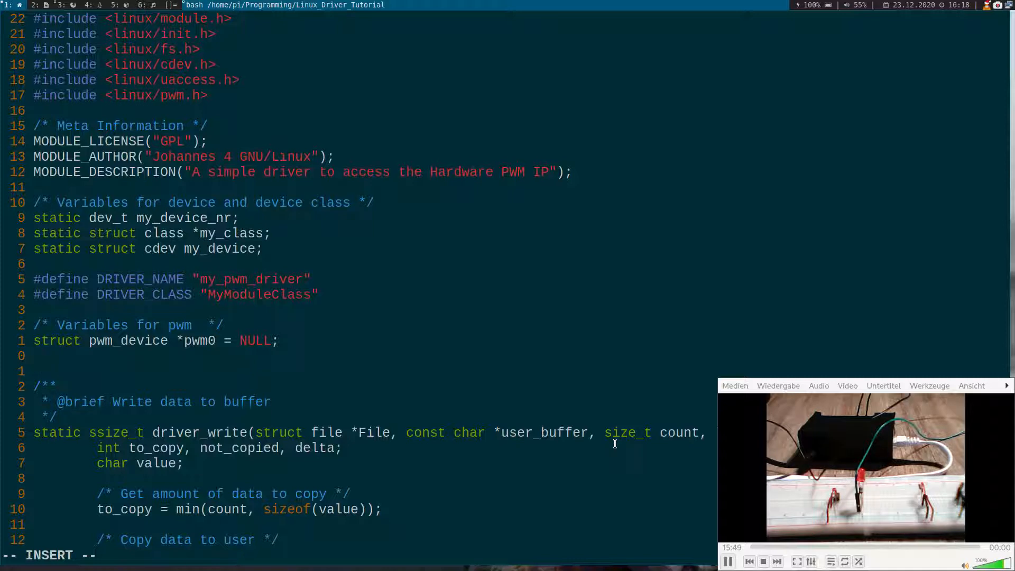
# Declare u32 pwm_on_time = 500000000; and save pwm_driver.c.
pyautogui.write('u32')
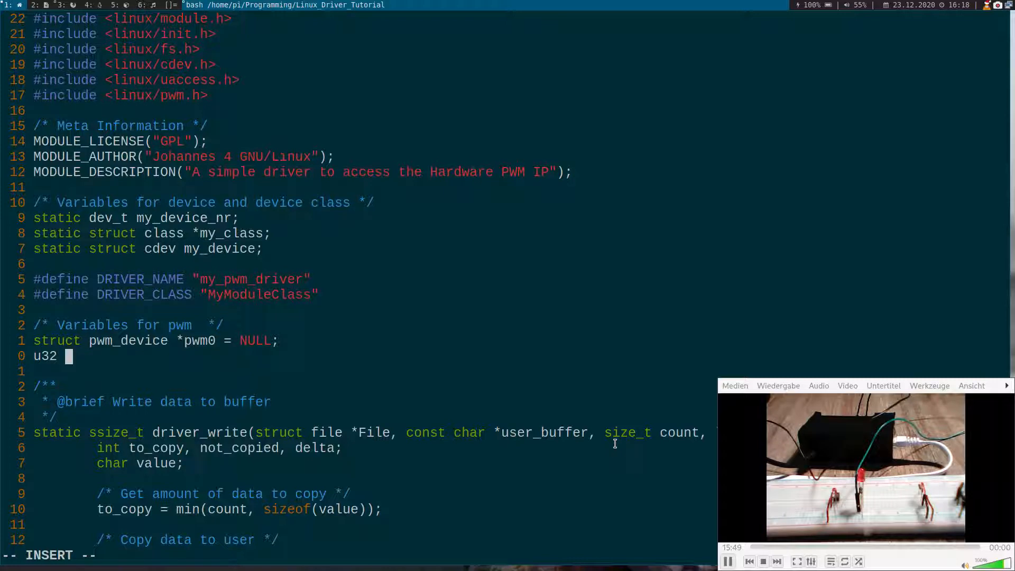
pyautogui.write('pwm_on')
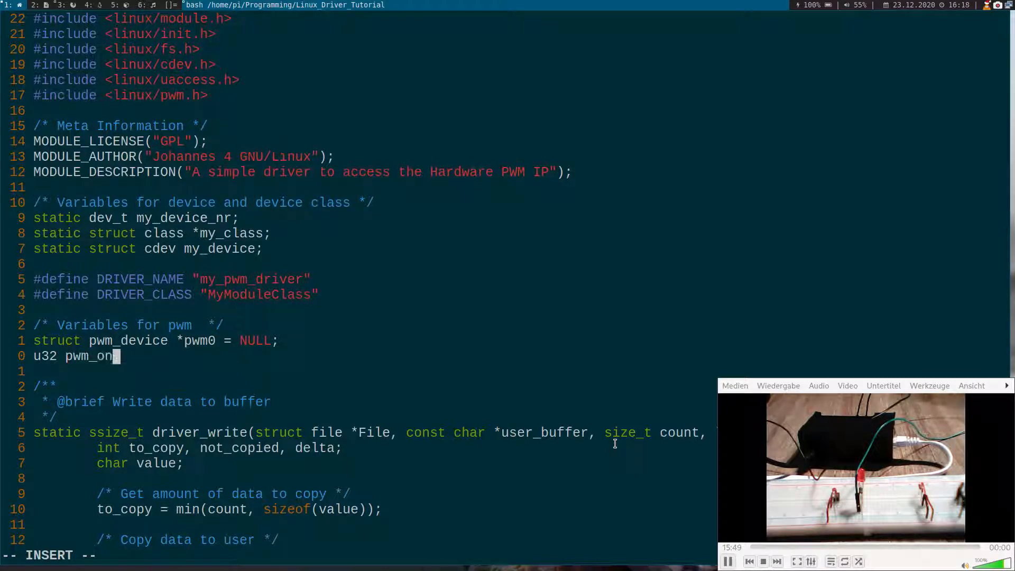
pyautogui.write('_time =')
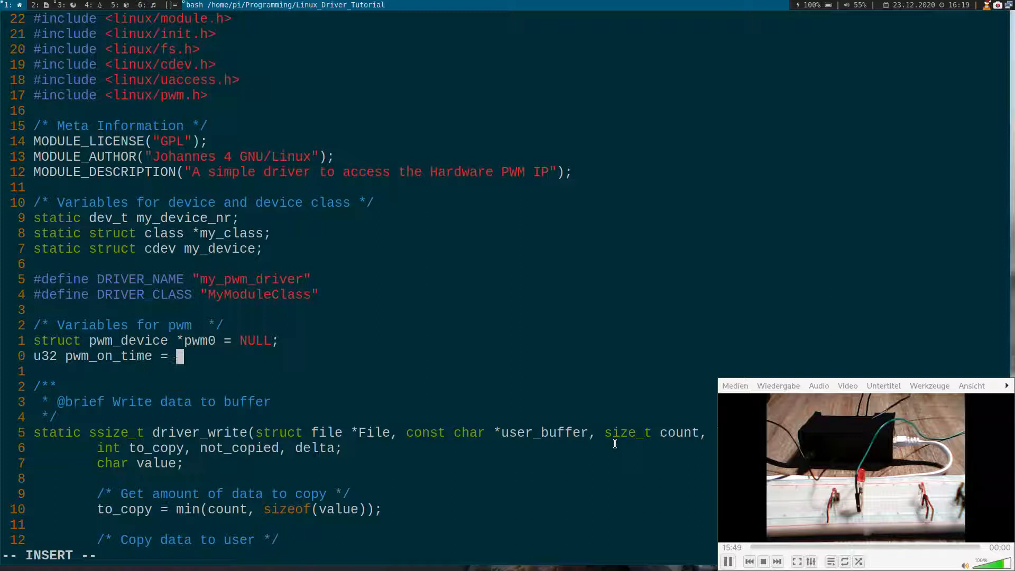
pyautogui.write('500')
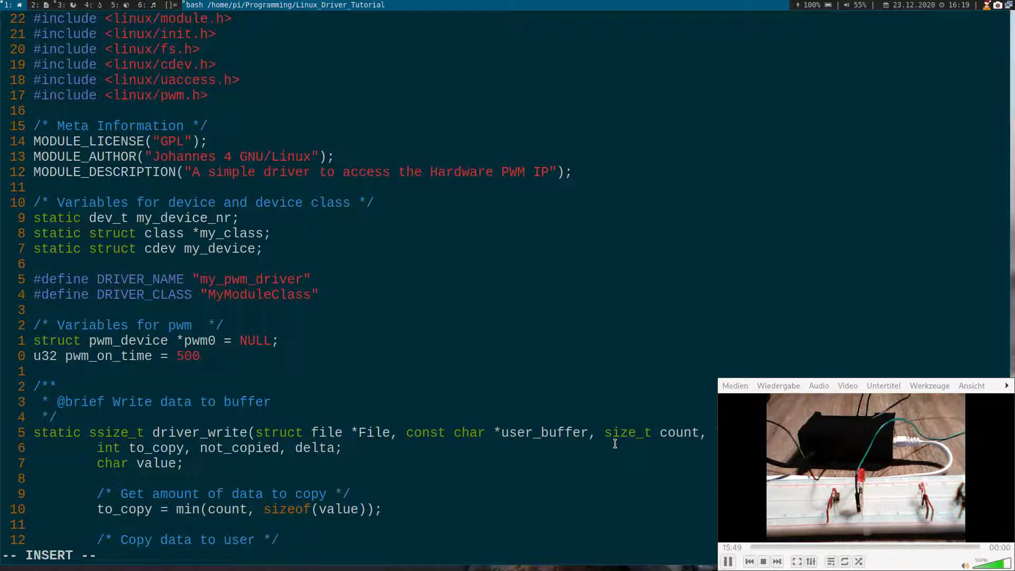
pyautogui.write('000000;')
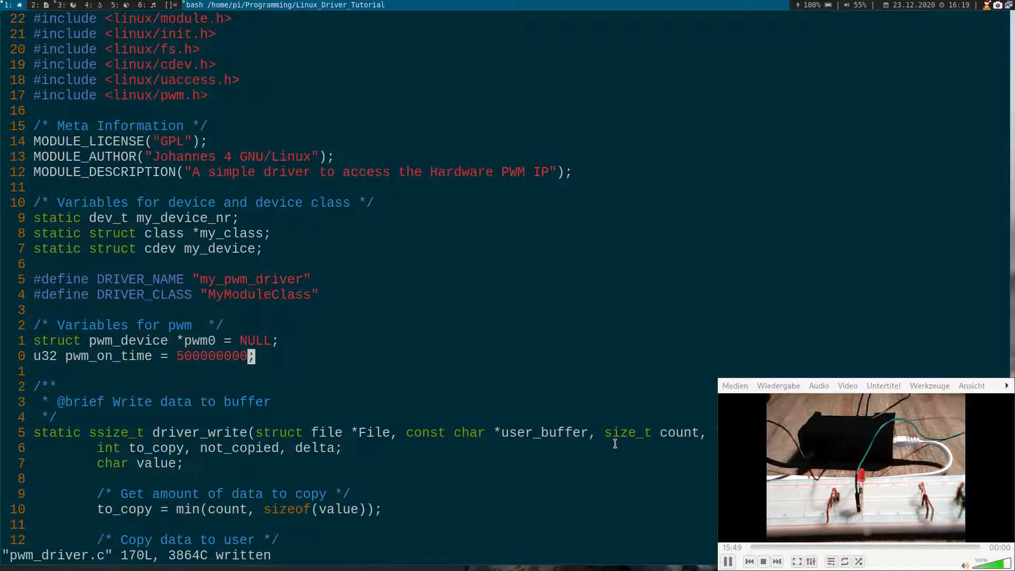
# In the init function assign pwm0 = pwm_request(0, "my-pwm");.
pyautogui.scroll(-3)
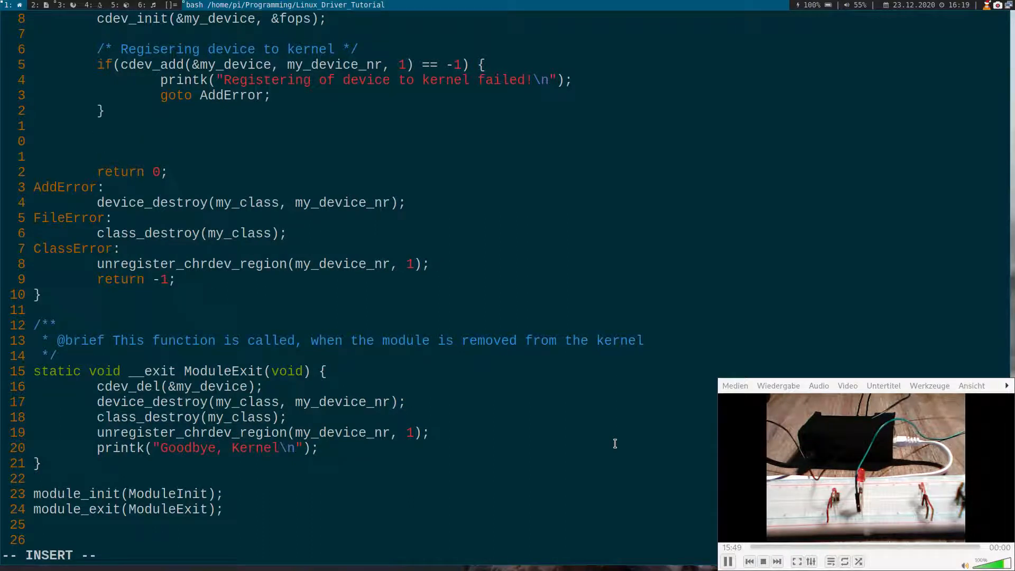
pyautogui.write('p')
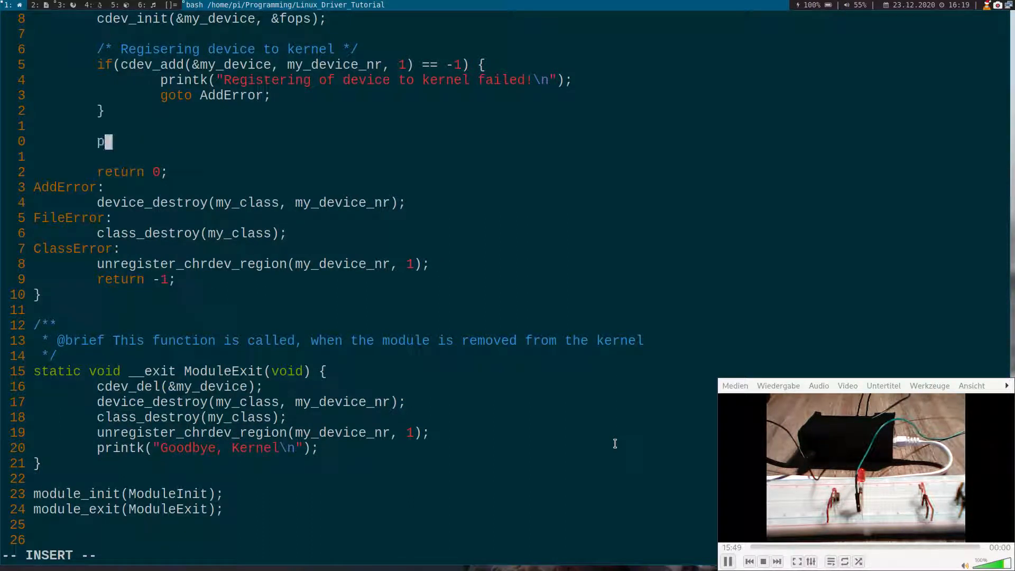
pyautogui.write('wm0 =')
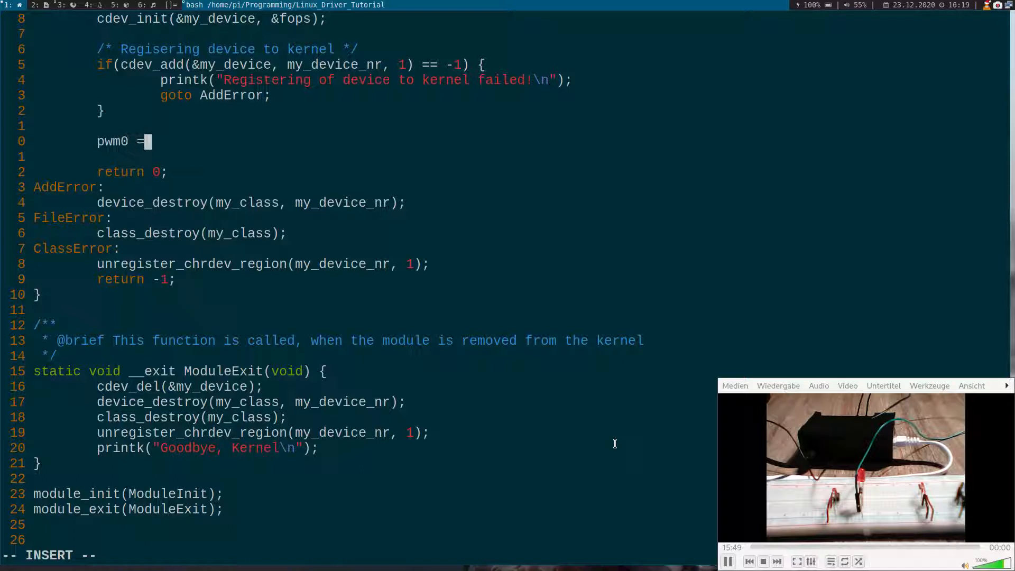
pyautogui.write('pwm_r')
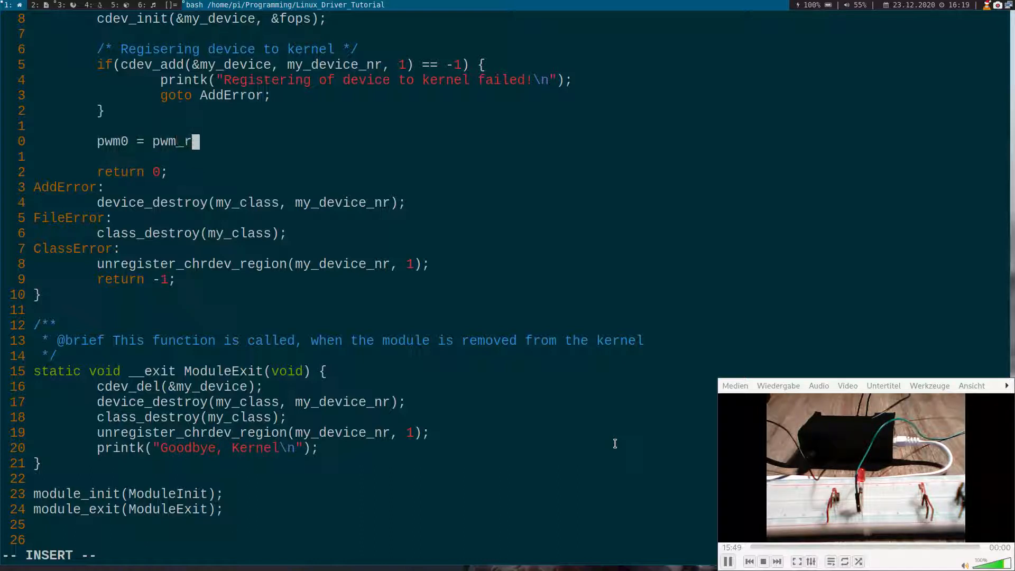
pyautogui.write('equest(')
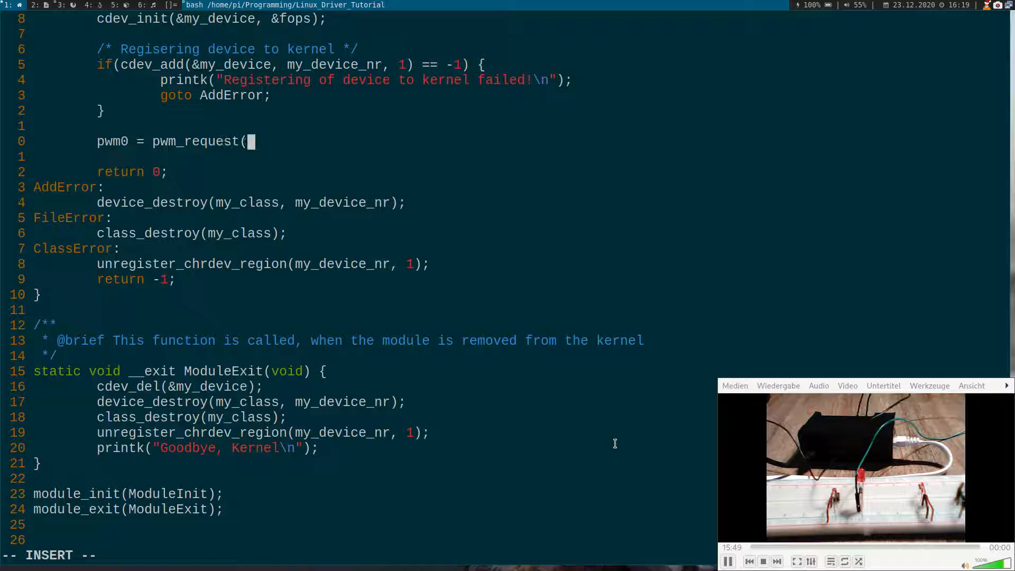
pyautogui.write('0,')
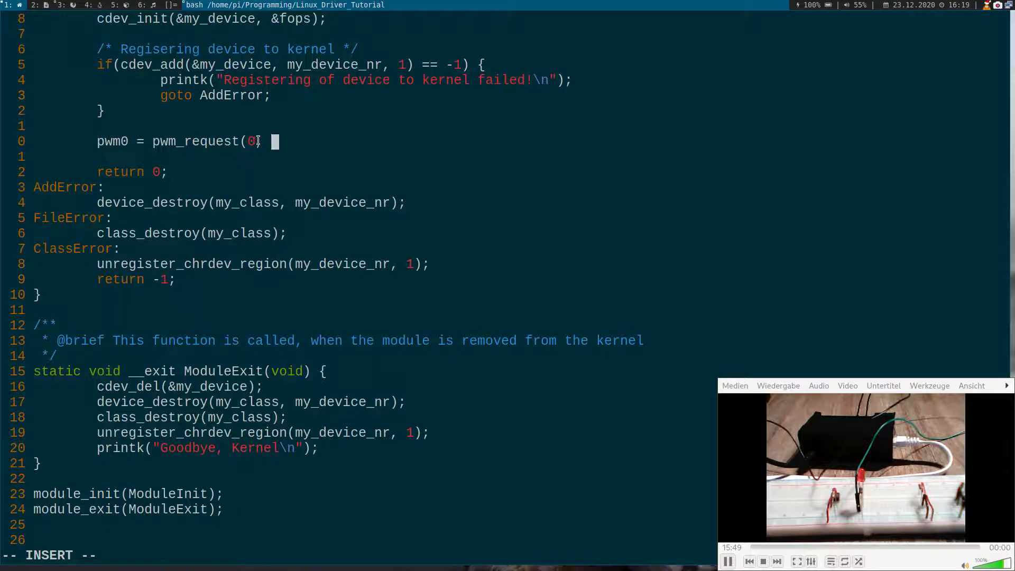
pyautogui.write('"my-pwm");')
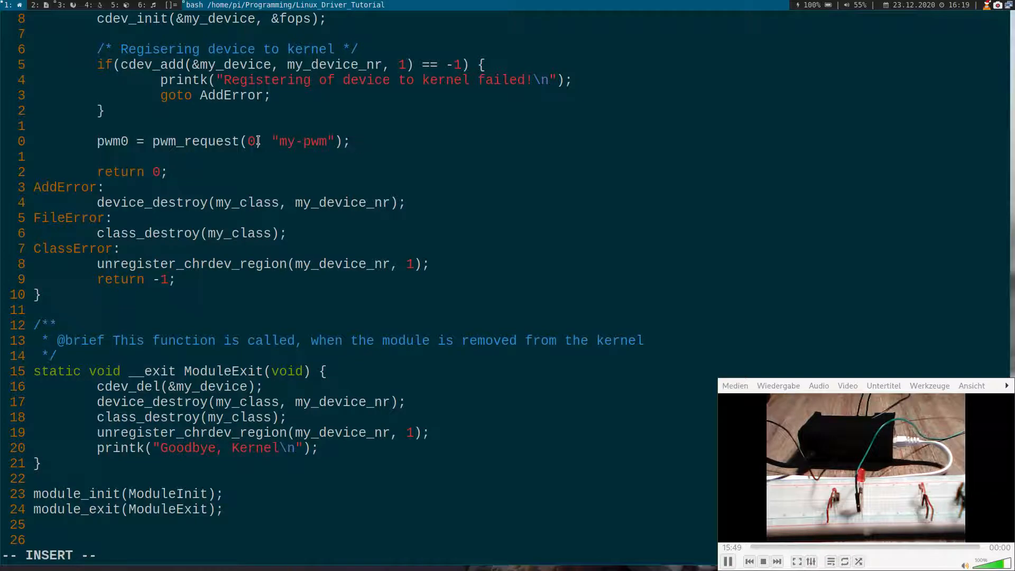
# Add an if(pwm0 == NULL) block that printks "Could not..." and does goto AddError;.
pyautogui.write('if(p')
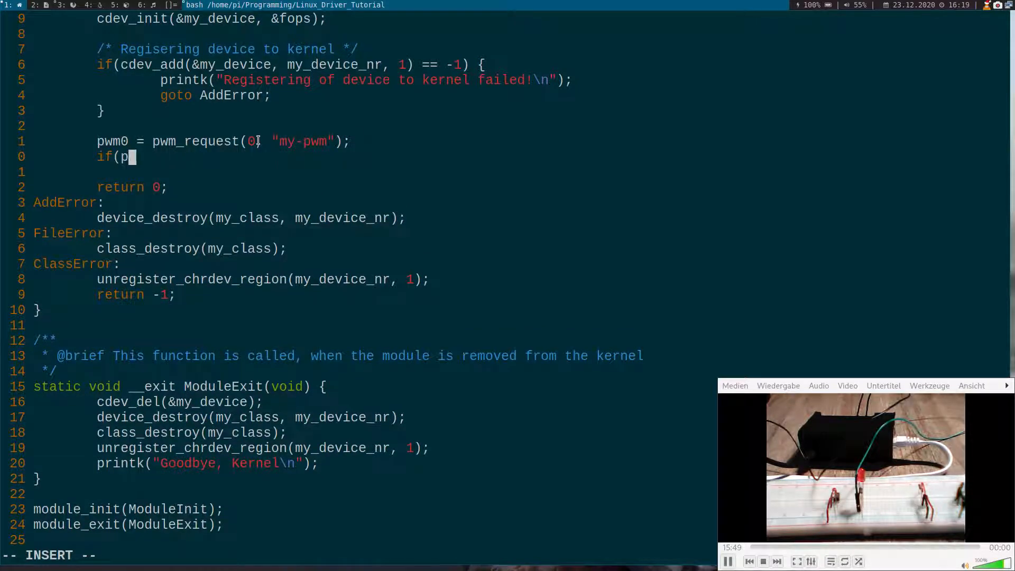
pyautogui.write('wm')
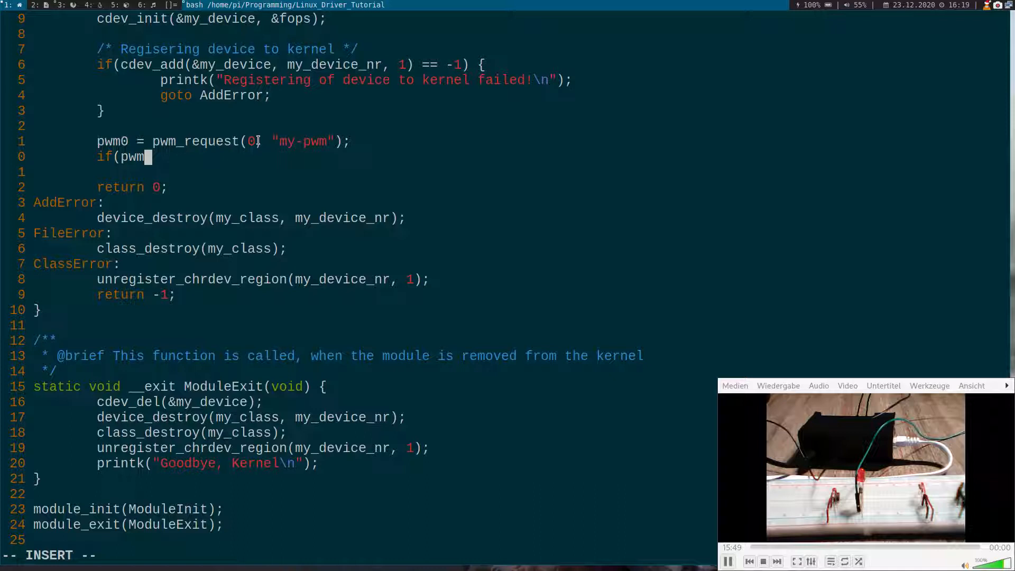
pyautogui.write('0 ==')
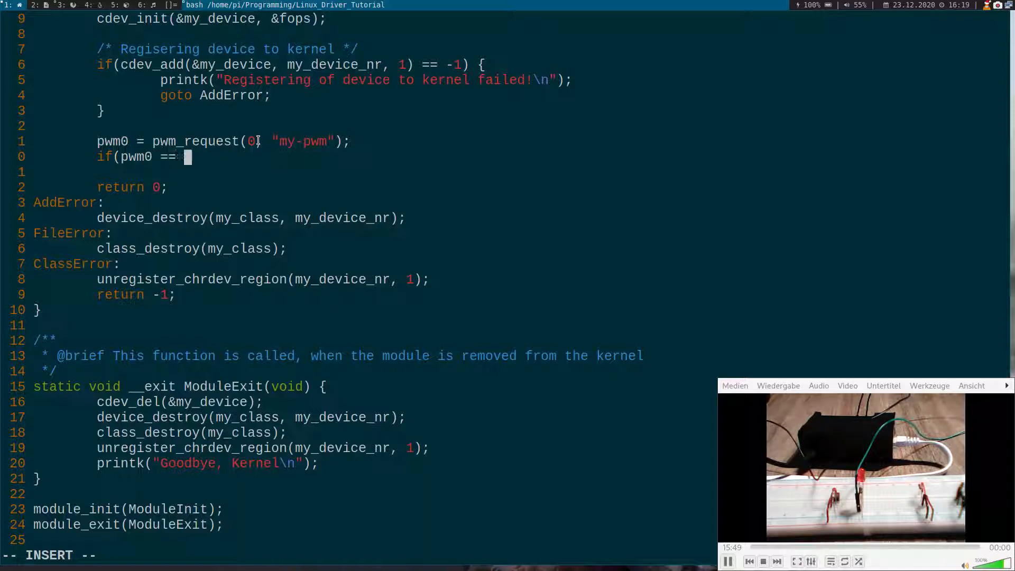
pyautogui.write('NULL) {')
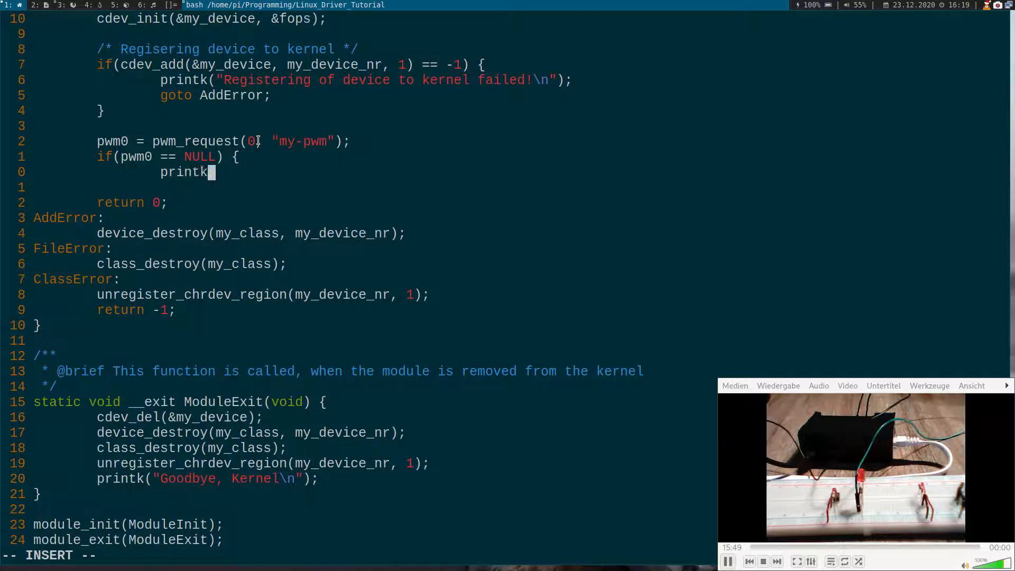
pyautogui.write('("Could not get PWM0!\\n");')
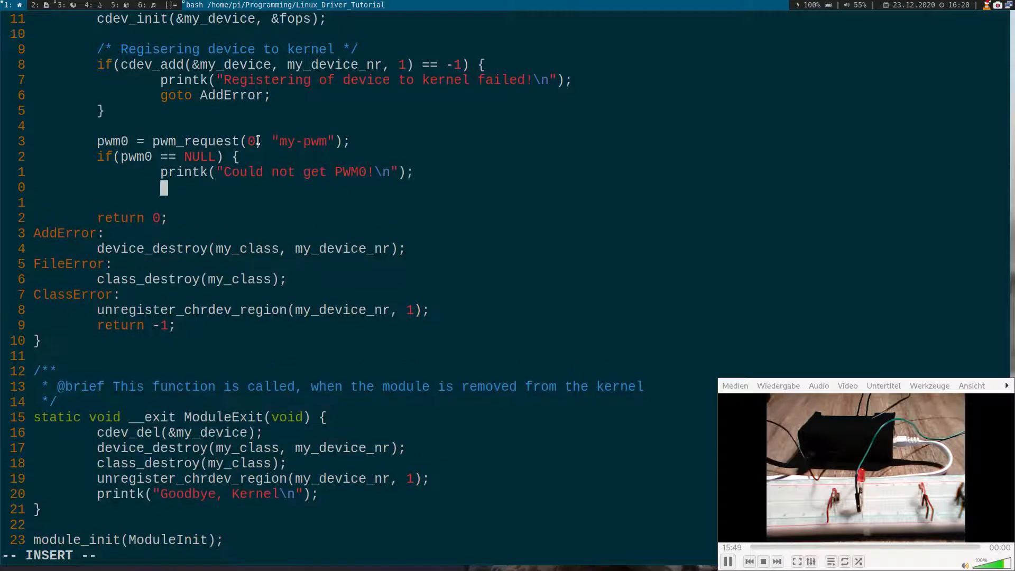
pyautogui.write('goto A')
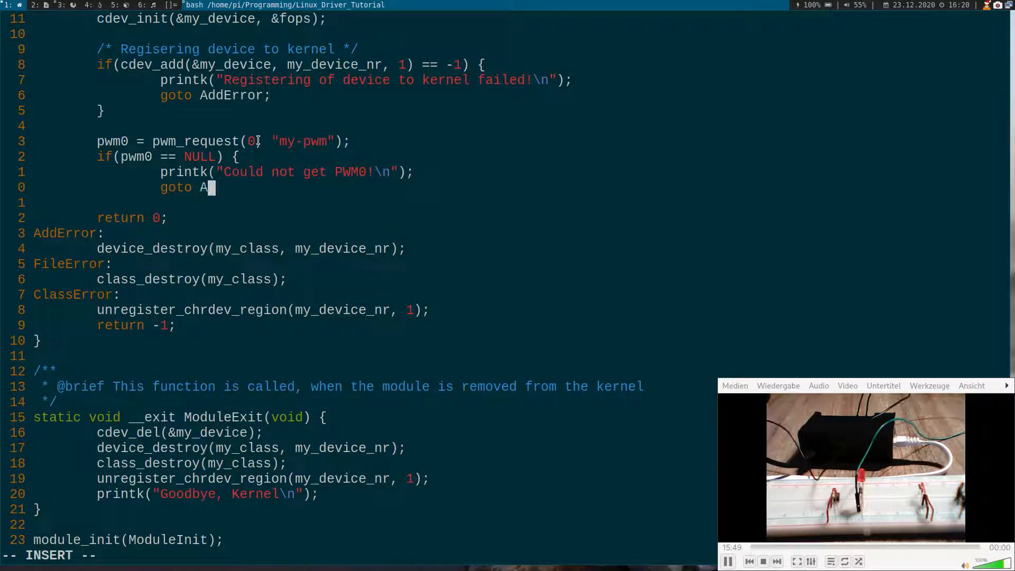
pyautogui.write('ddErro')
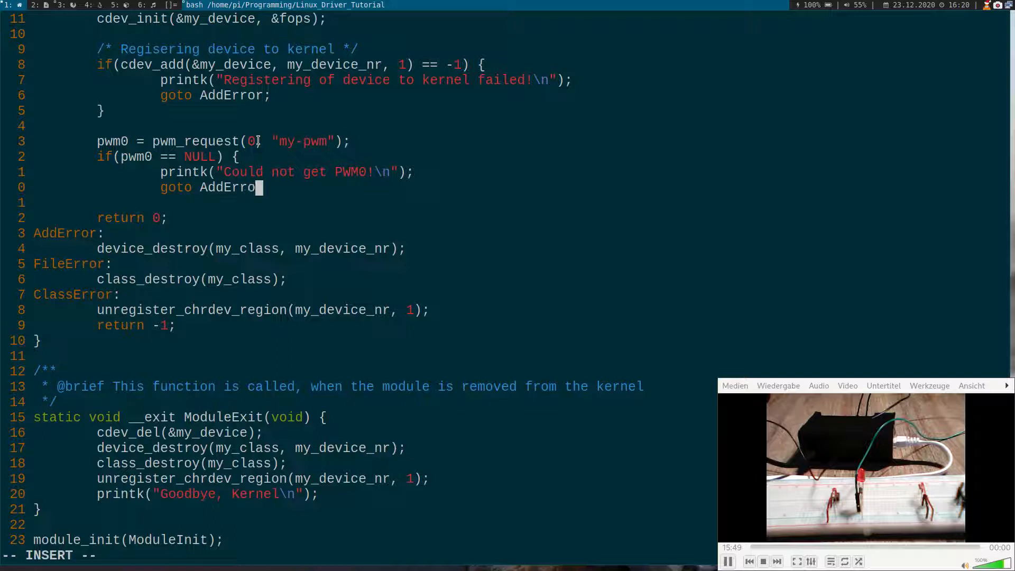
pyautogui.write('r:')
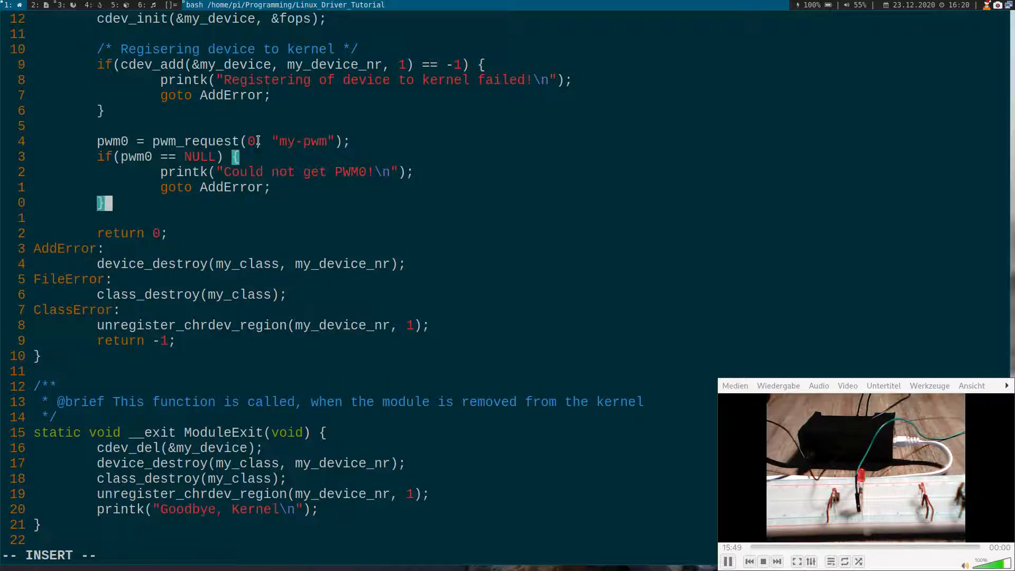
pyautogui.press('Return')
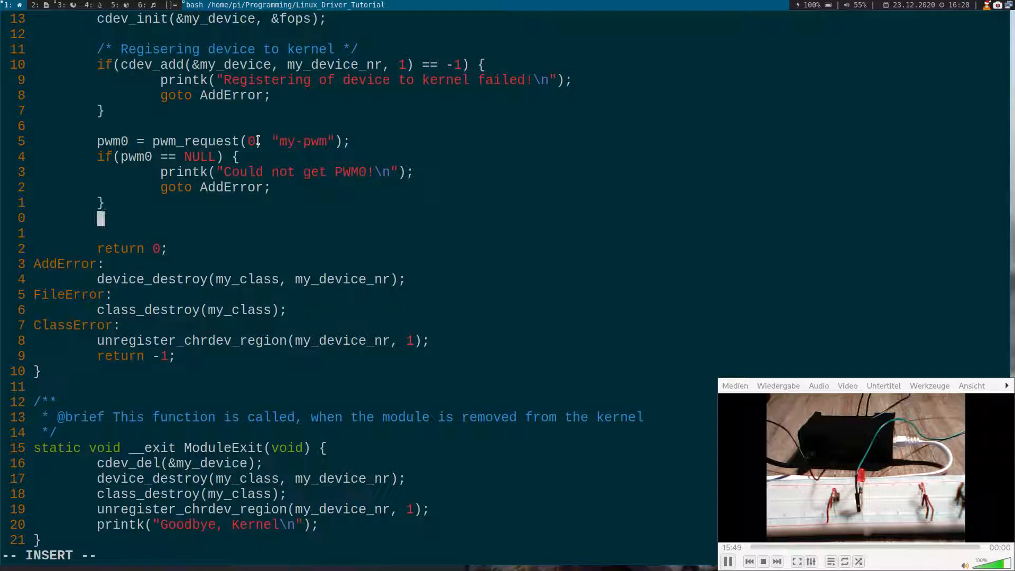
pyautogui.write('pwm_')
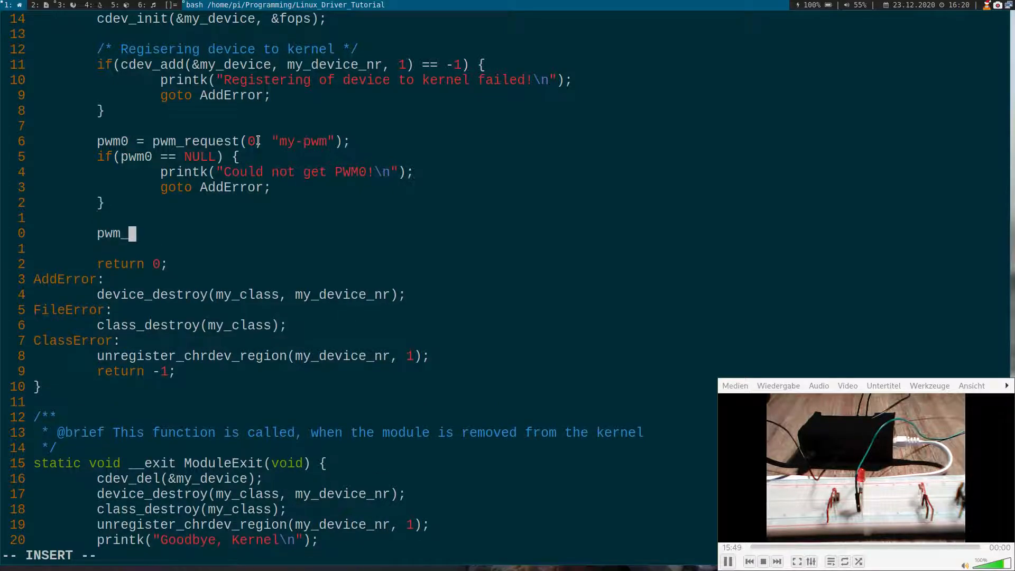
pyautogui.write('config')
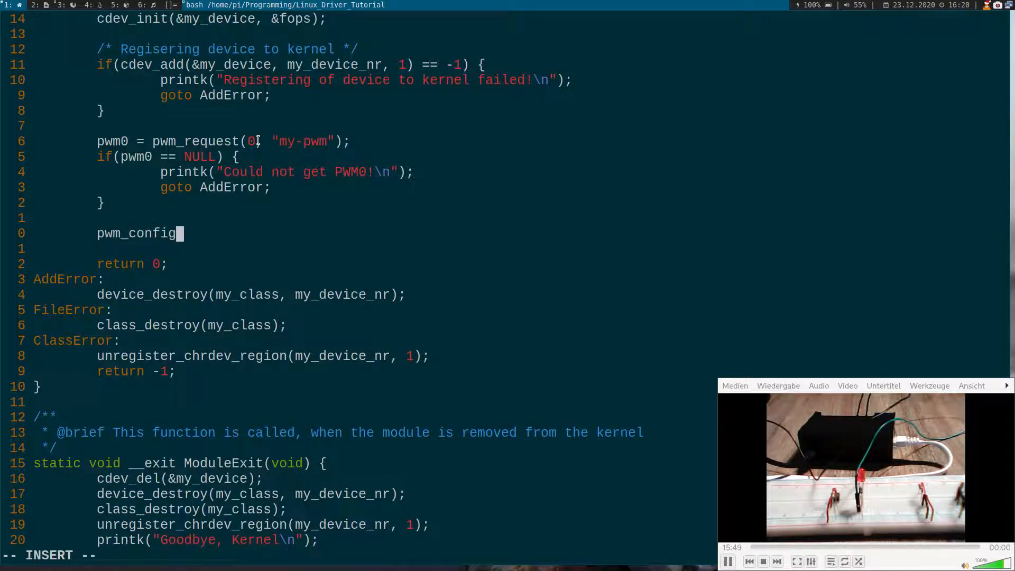
pyautogui.write('(pwm')
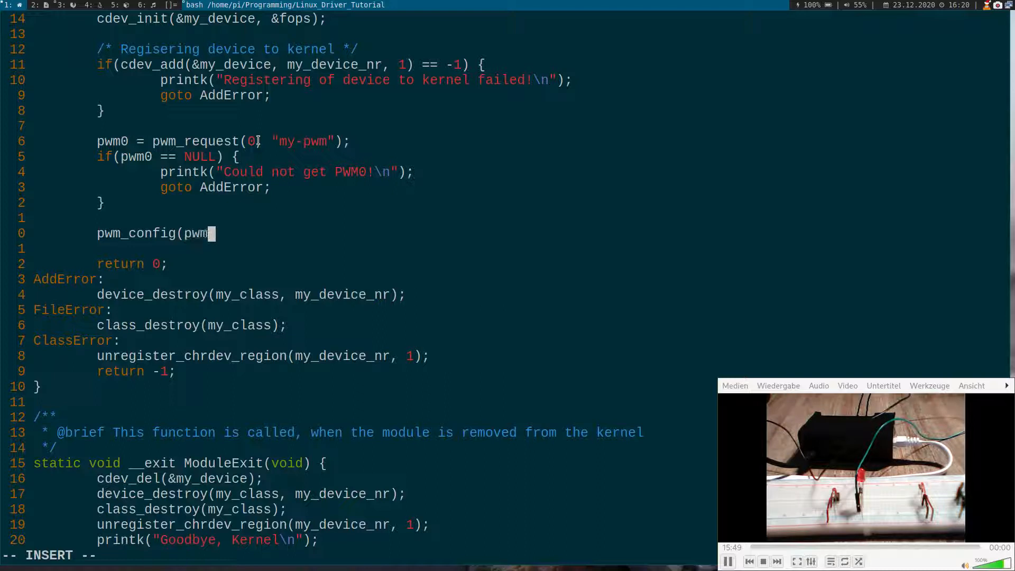
pyautogui.write('0,')
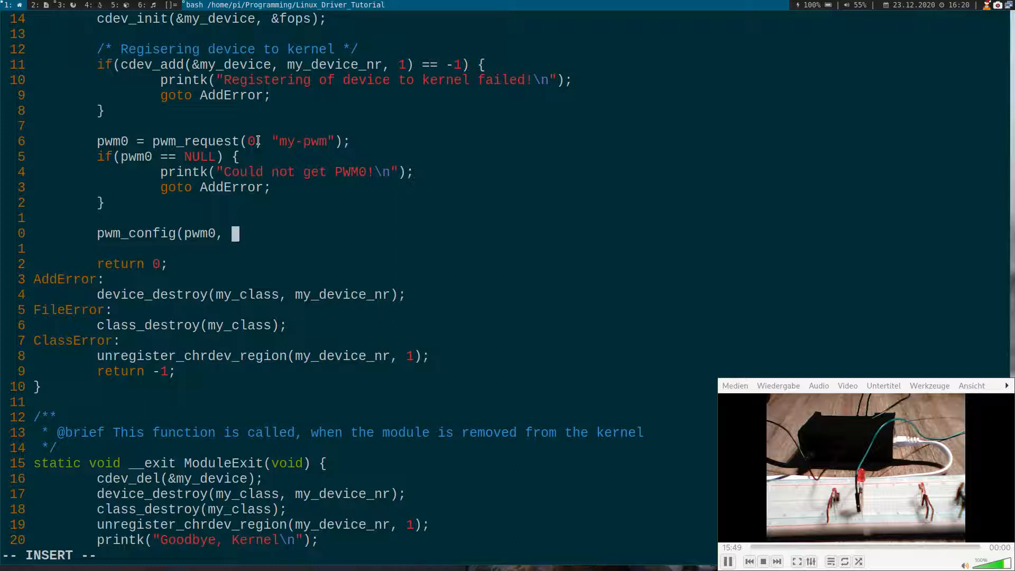
pyautogui.write('pwm_o')
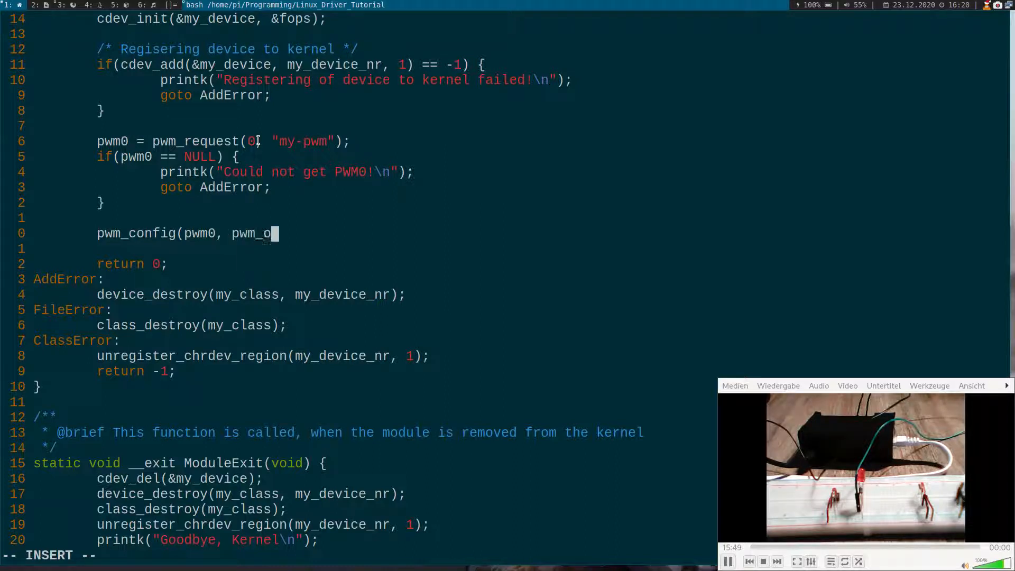
pyautogui.write('n_time,')
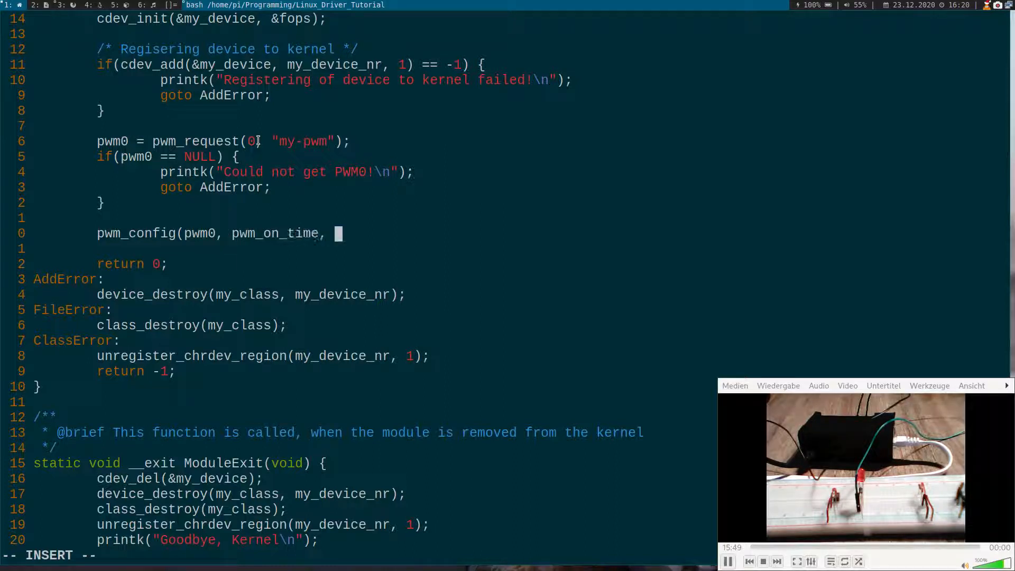
pyautogui.write('10000000000')
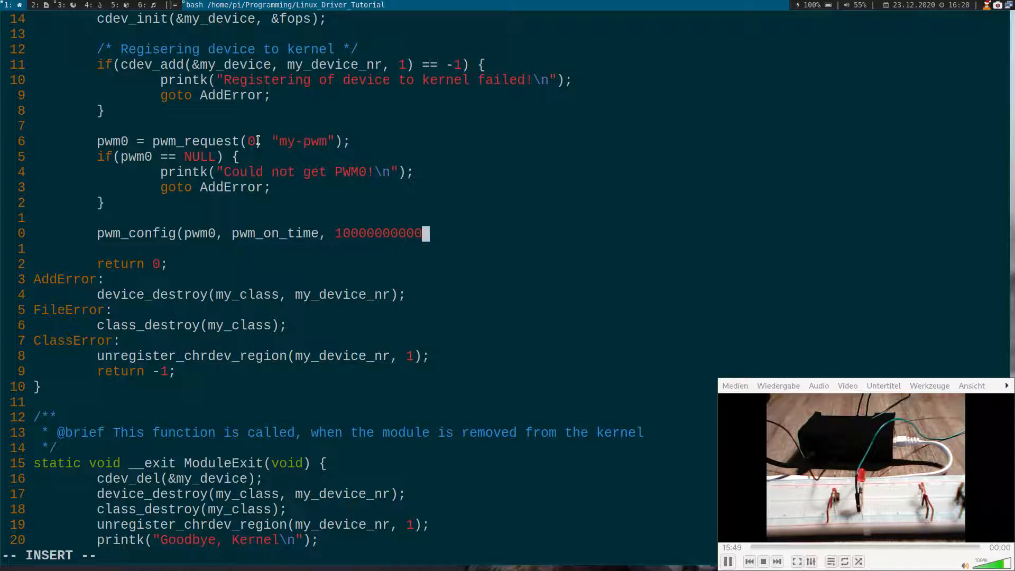
pyautogui.write(');')
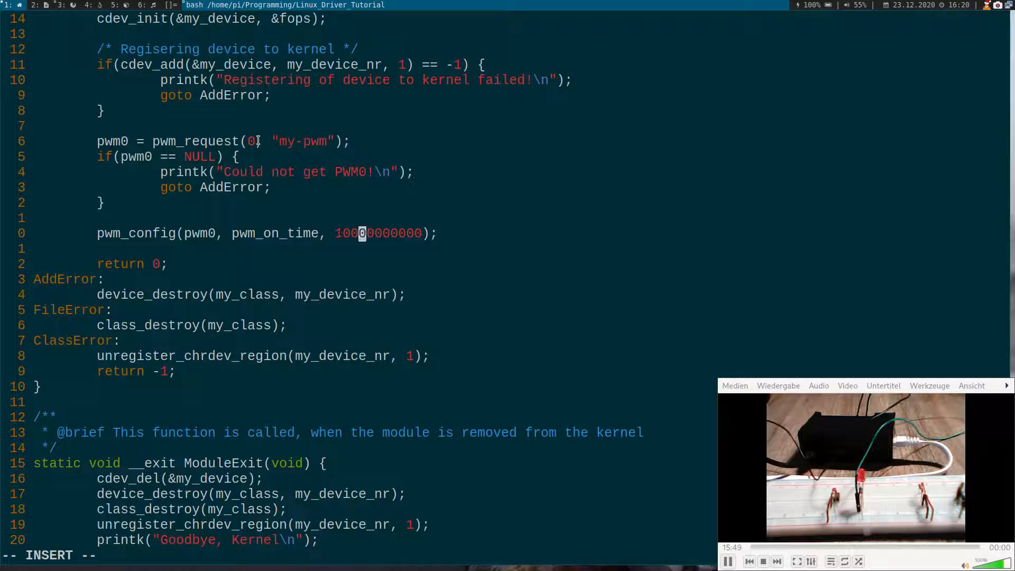
pyautogui.write('a.')
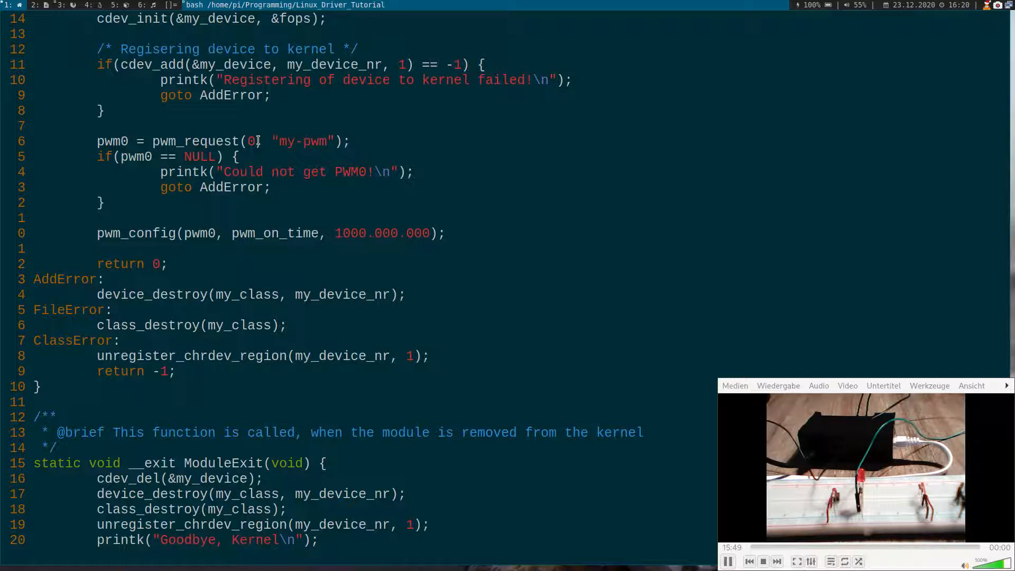
# Add the pwm_enable(pwm0); call on the following line.
pyautogui.click(369, 233)
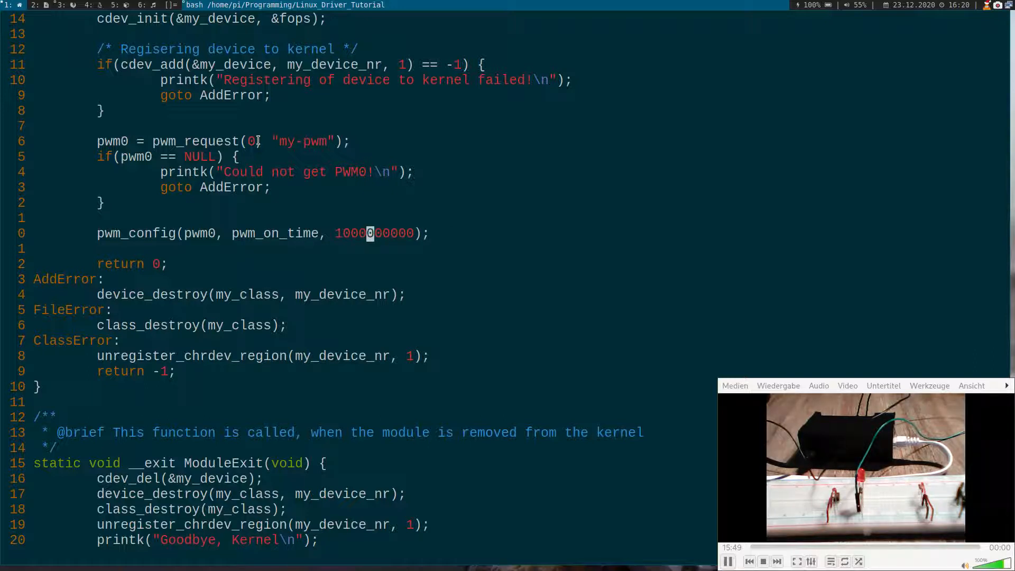
pyautogui.write('pwm_e')
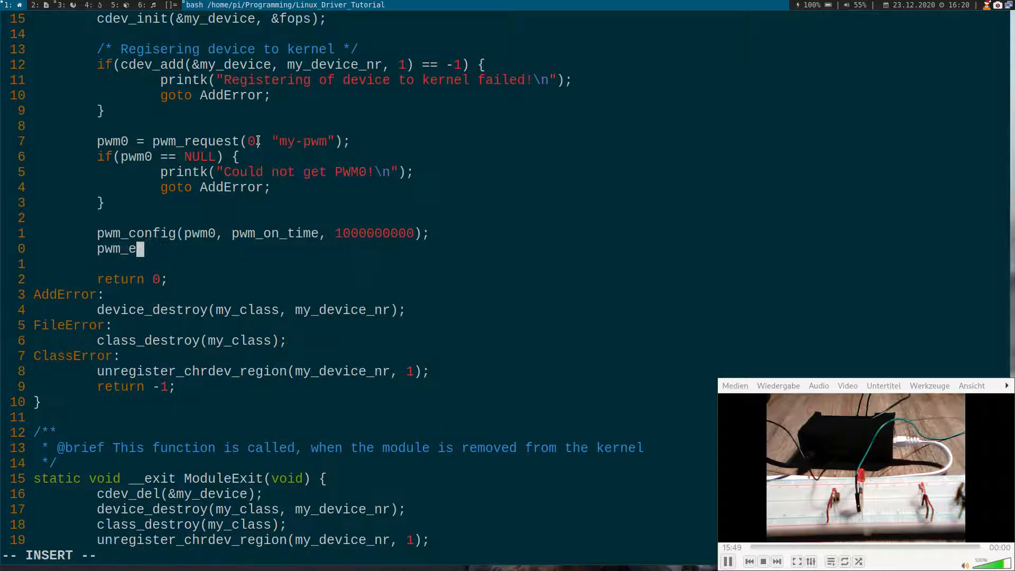
pyautogui.write('nable/')
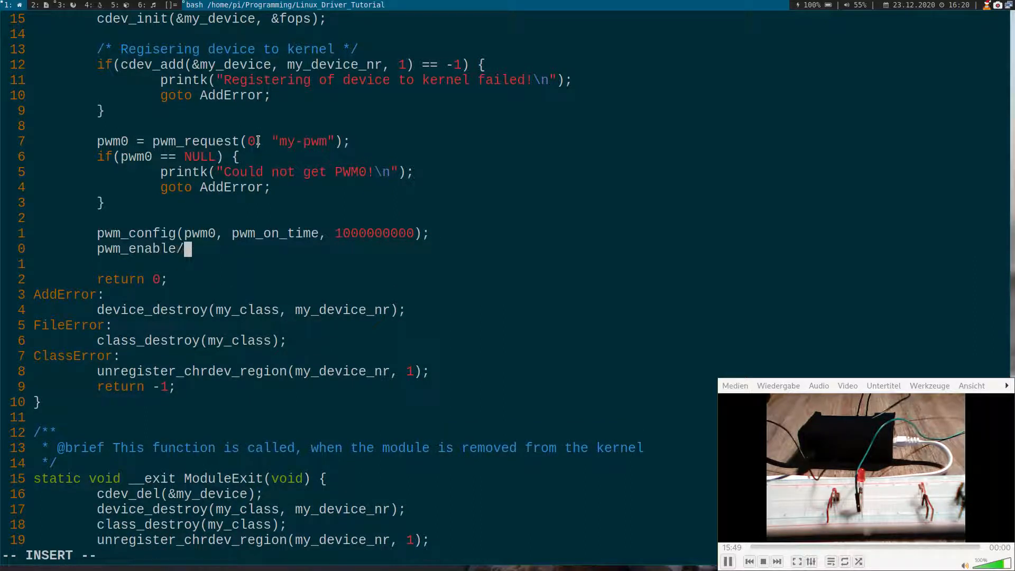
pyautogui.press('BackSpace')
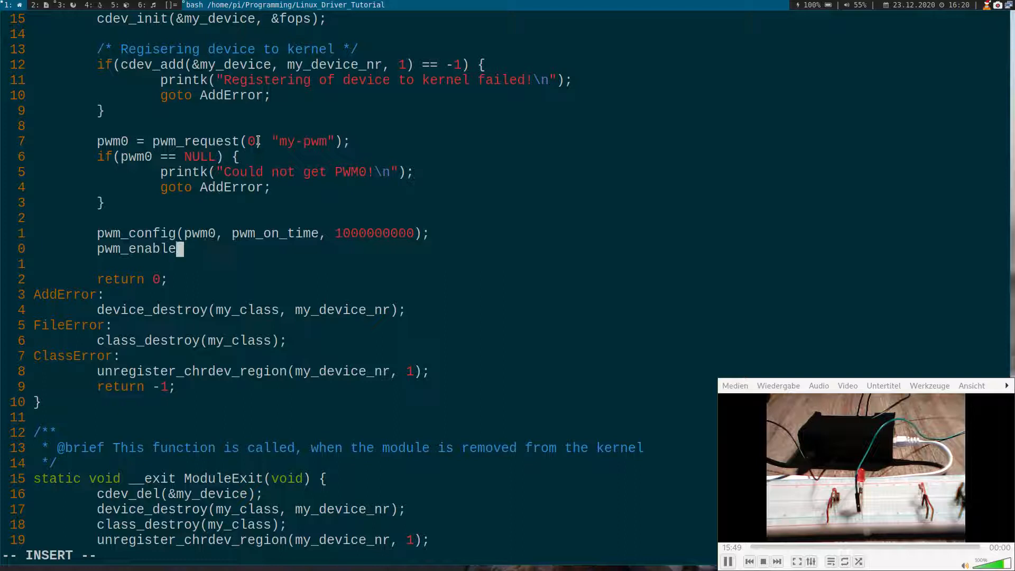
pyautogui.write('(pwm0);')
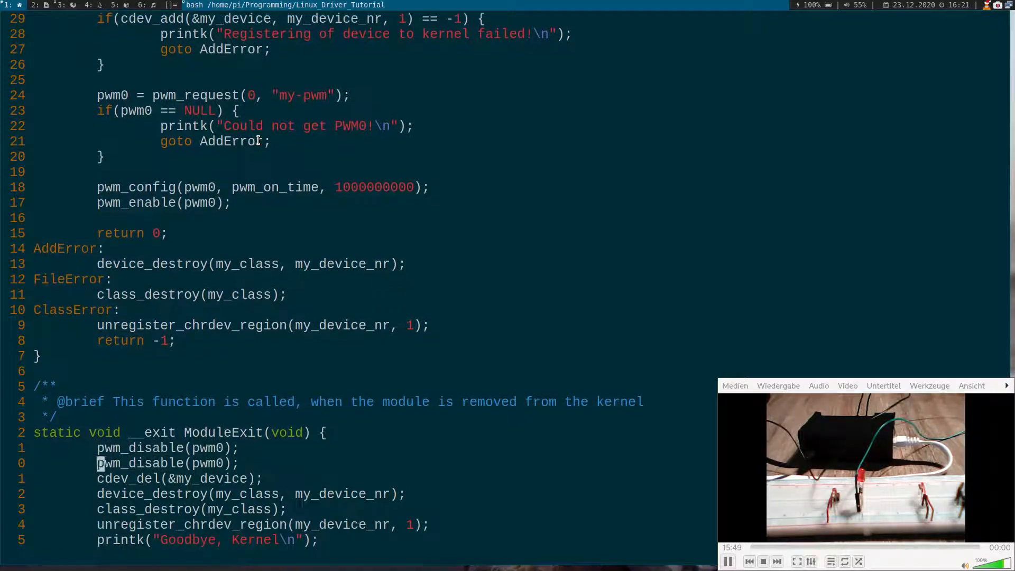
# Add pwm_disable(pwm0); and pwm_free(pwm0); to ModuleExit and save the file.
pyautogui.write('pwm_fre')
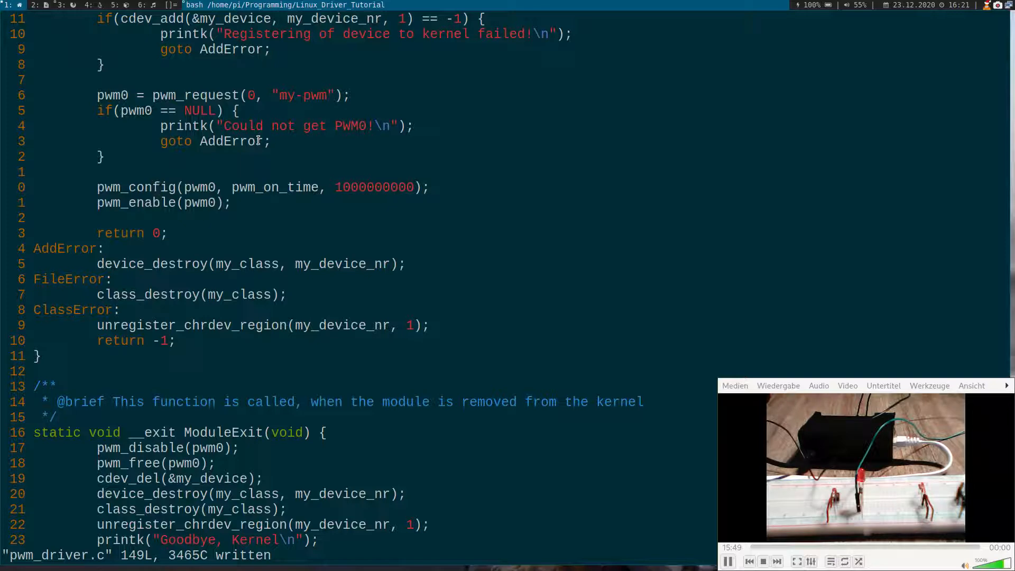
# Scroll up to driver_write and delete the LED switch(value) block, leaving an empty line.
pyautogui.scroll(3)
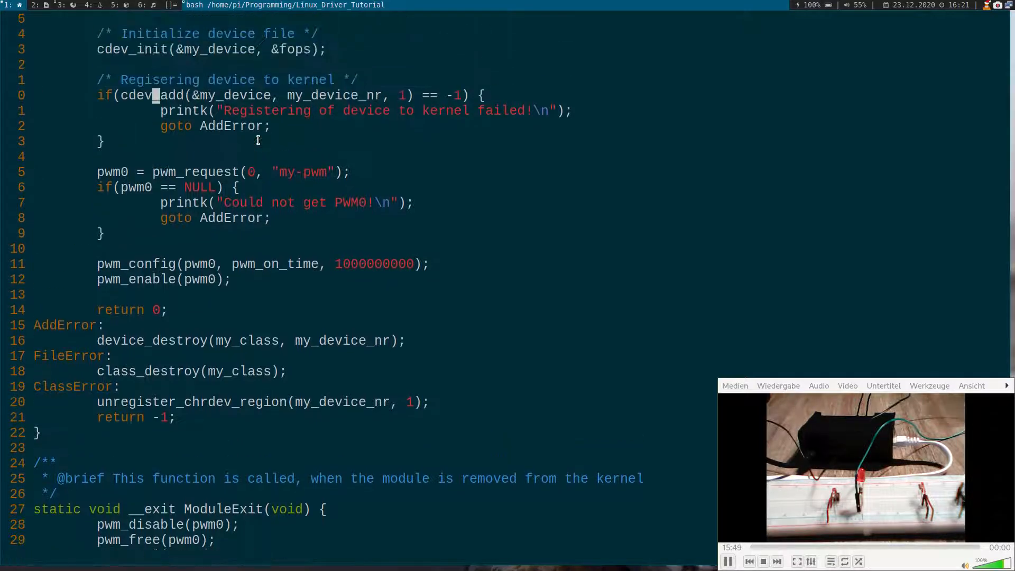
pyautogui.scroll(3)
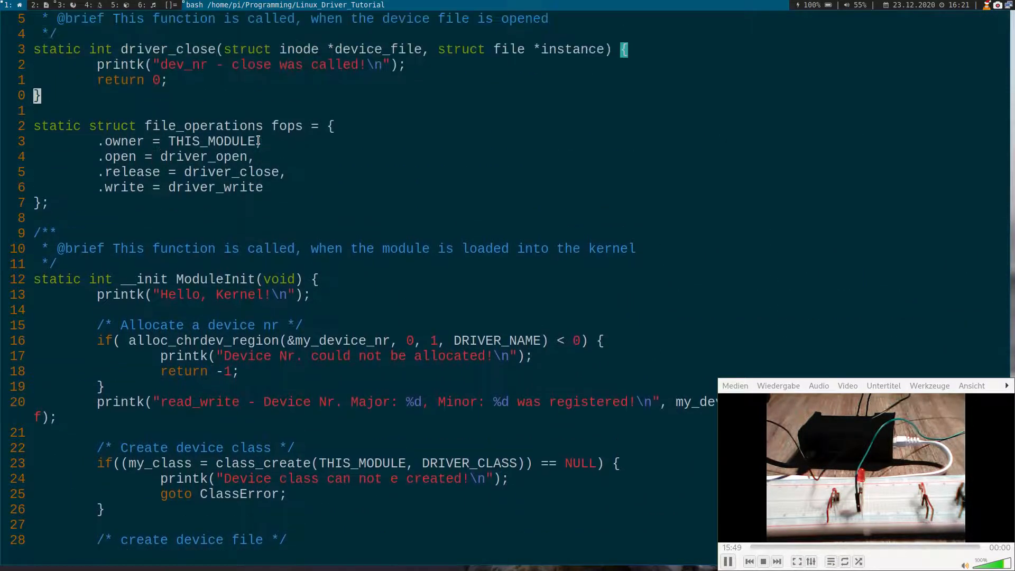
pyautogui.scroll(3)
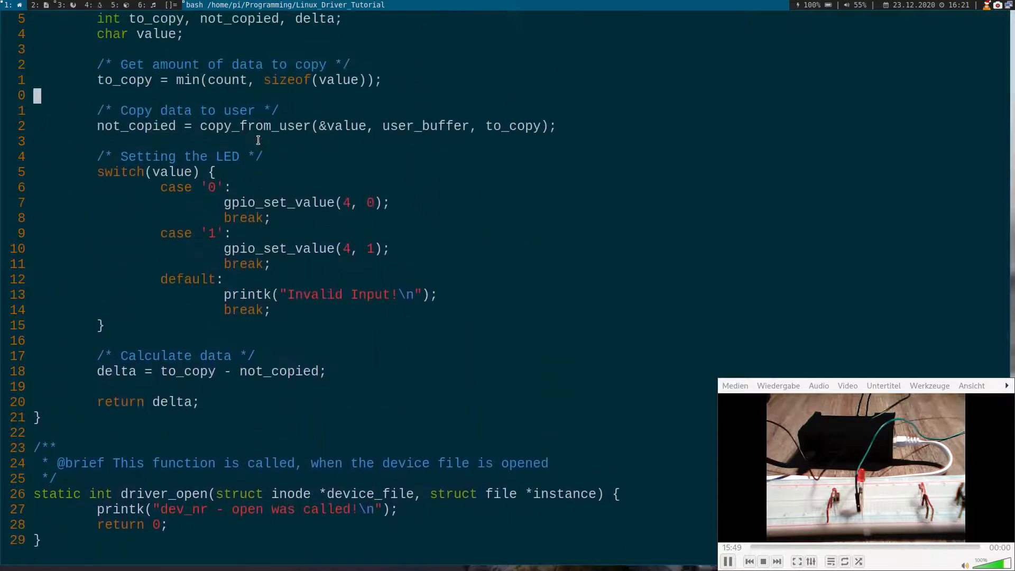
pyautogui.scroll(3)
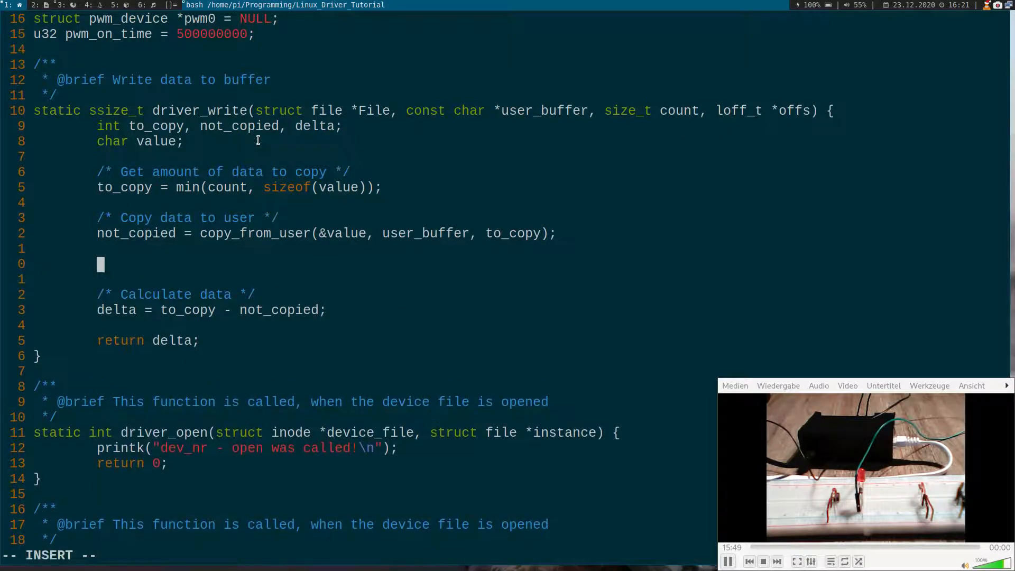
# Under a /* Set PWM on time */ comment, reject value outside 'a'–'j' with printk("Invalid value\n");.
pyautogui.write('/* Set PWM')
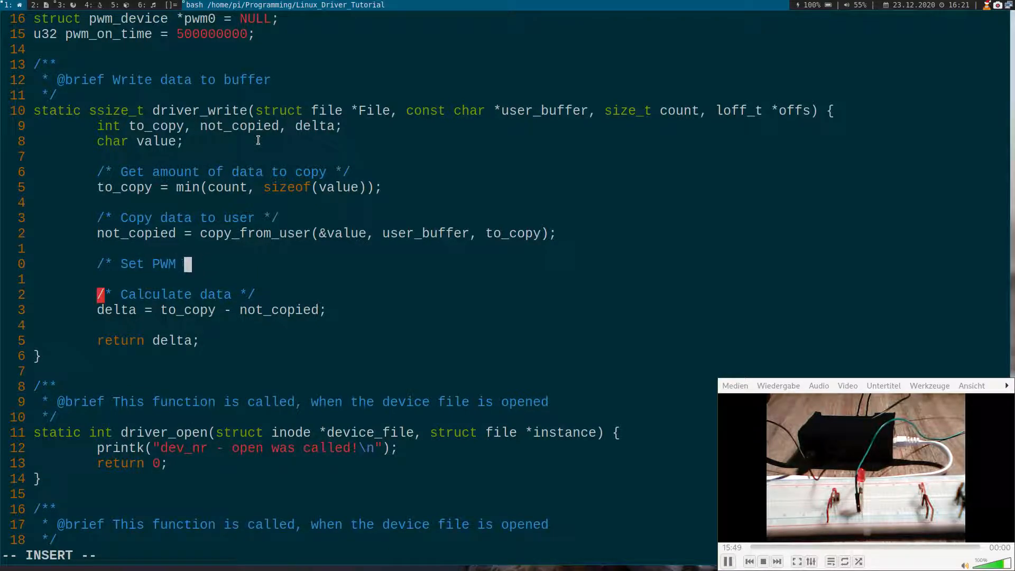
pyautogui.write('on time */')
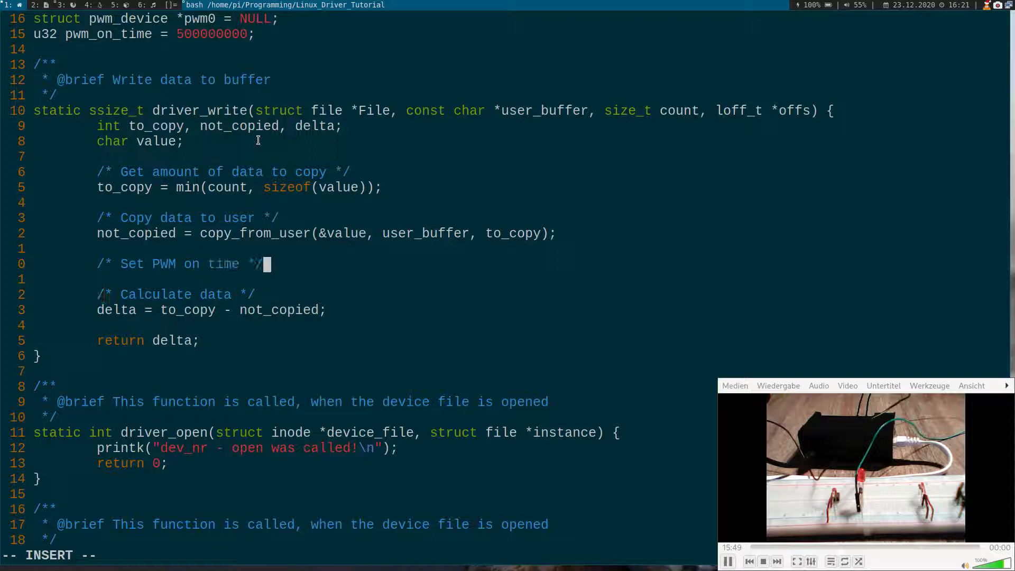
pyautogui.press('Return')
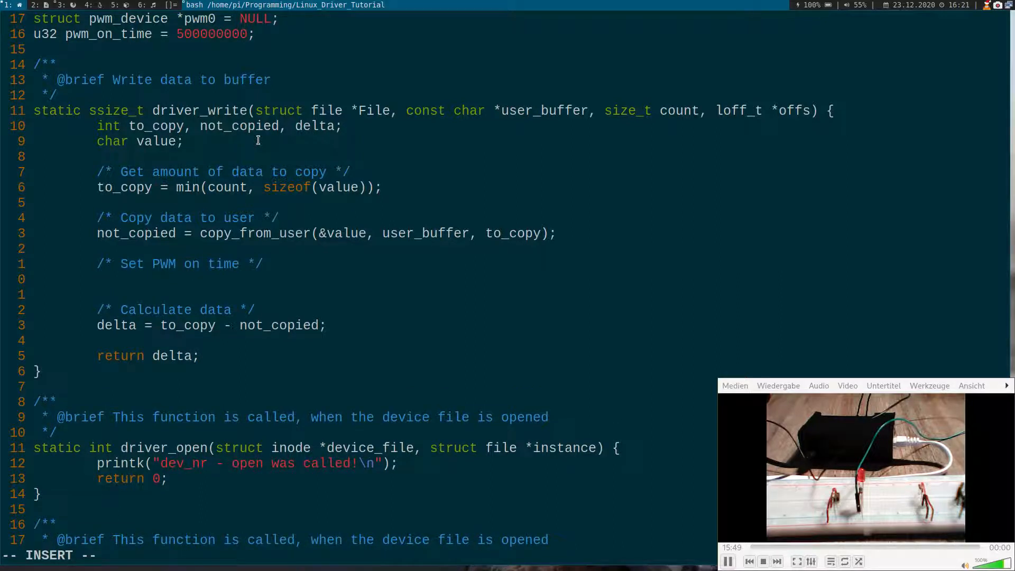
pyautogui.write('if(value')
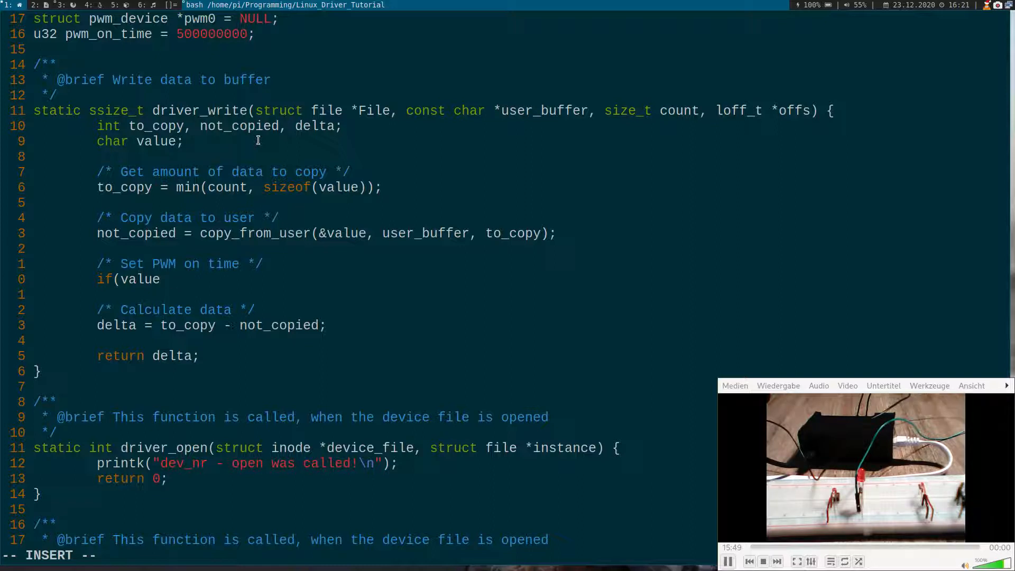
pyautogui.write('<')
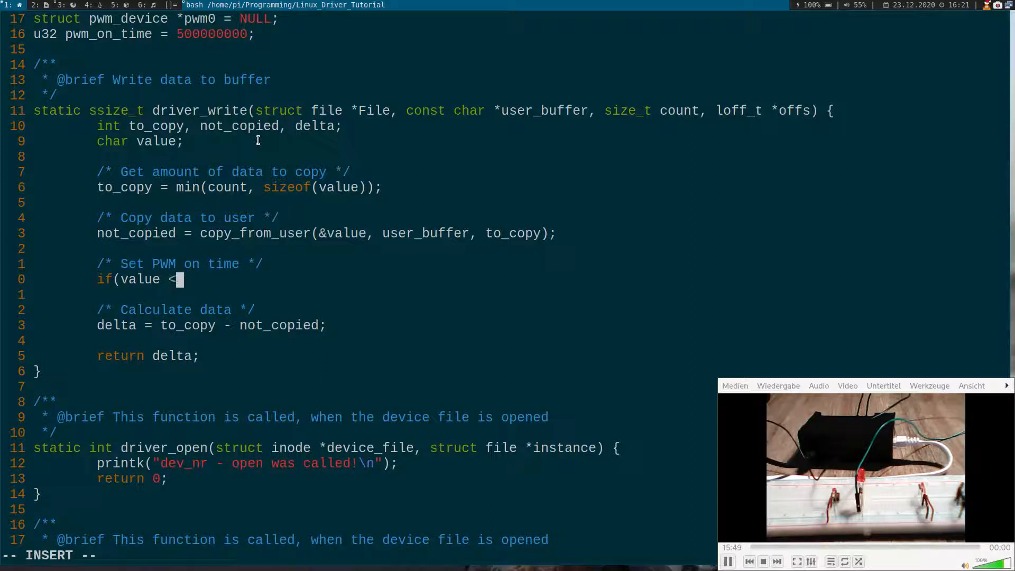
pyautogui.write('=')
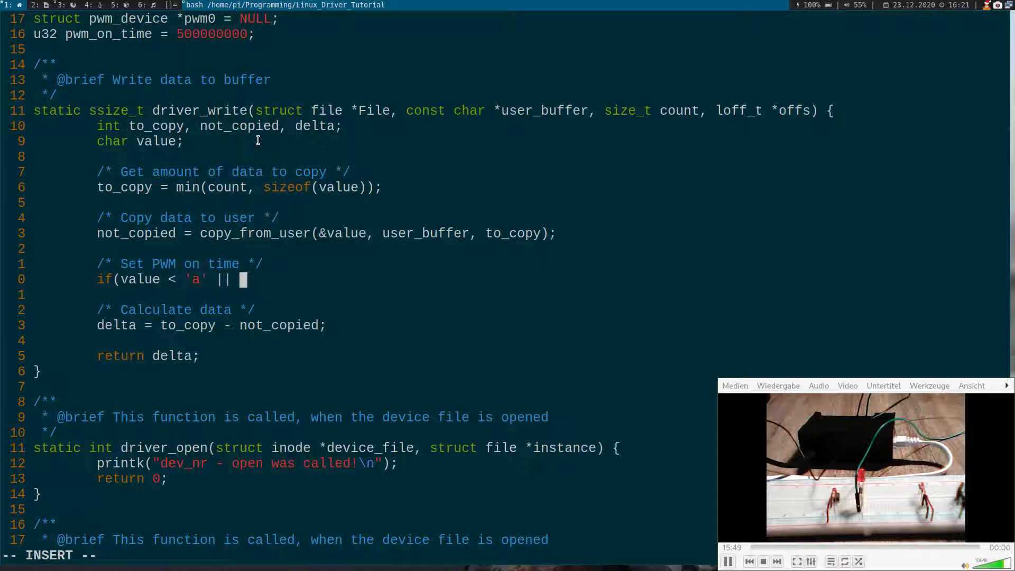
pyautogui.write("value > 'j")
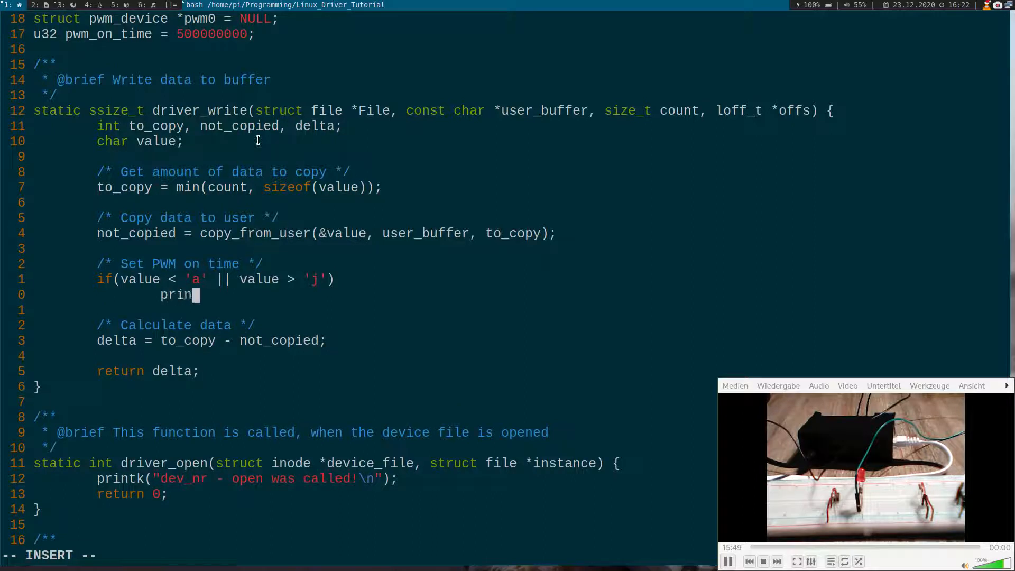
pyautogui.write('tk("')
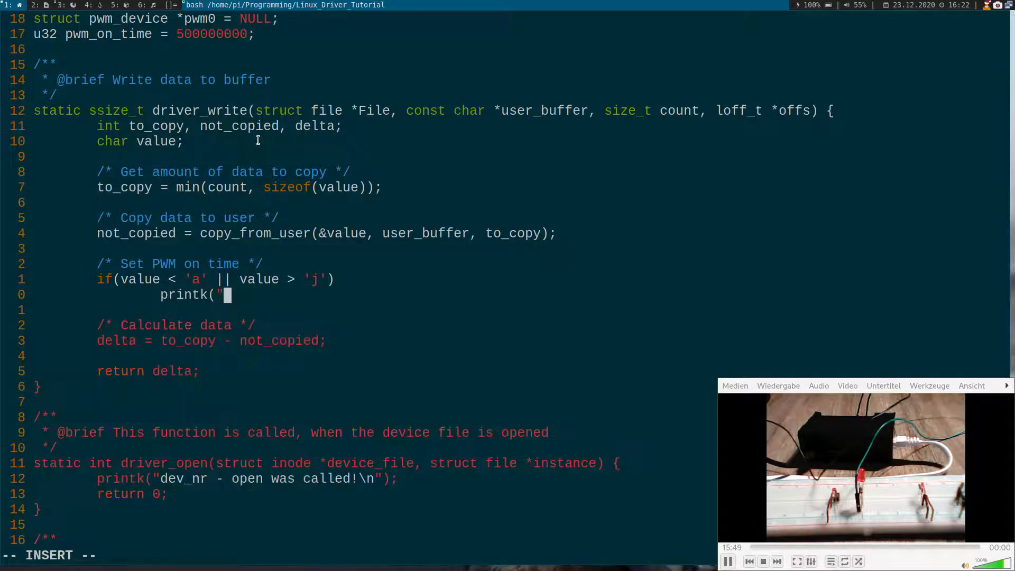
pyautogui.write('Invalid v')
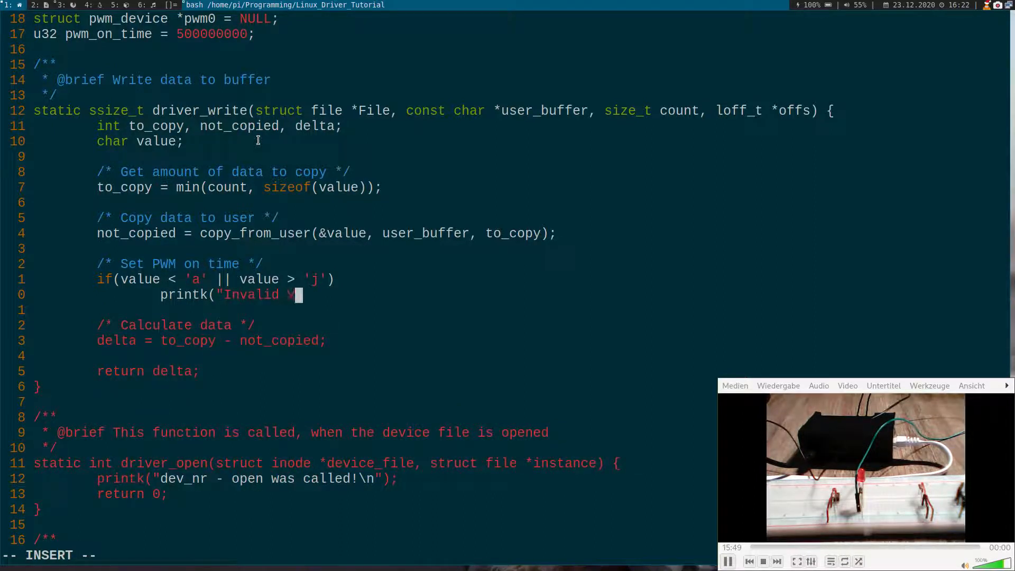
pyautogui.write('alue\\n"')
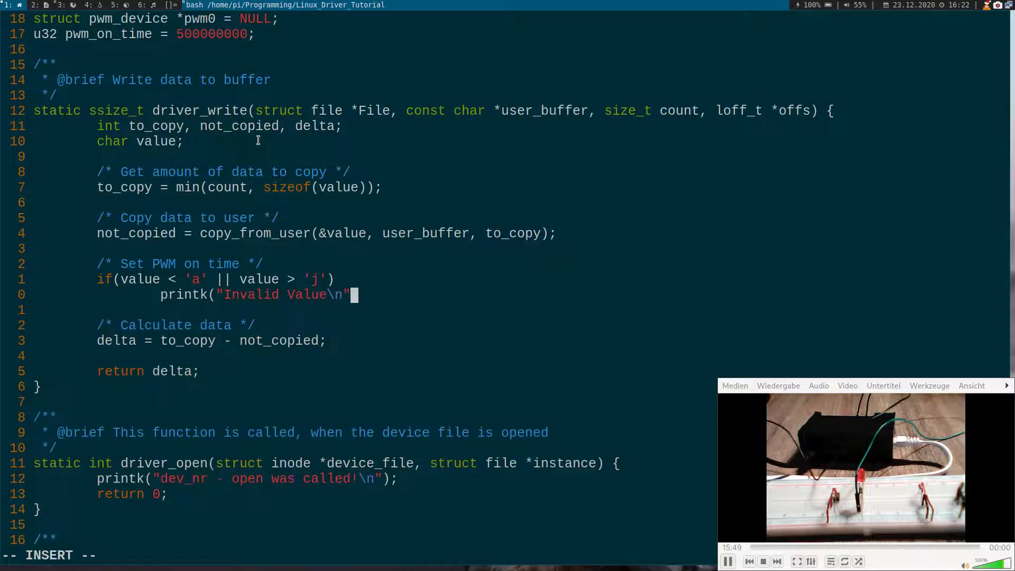
pyautogui.write(');')
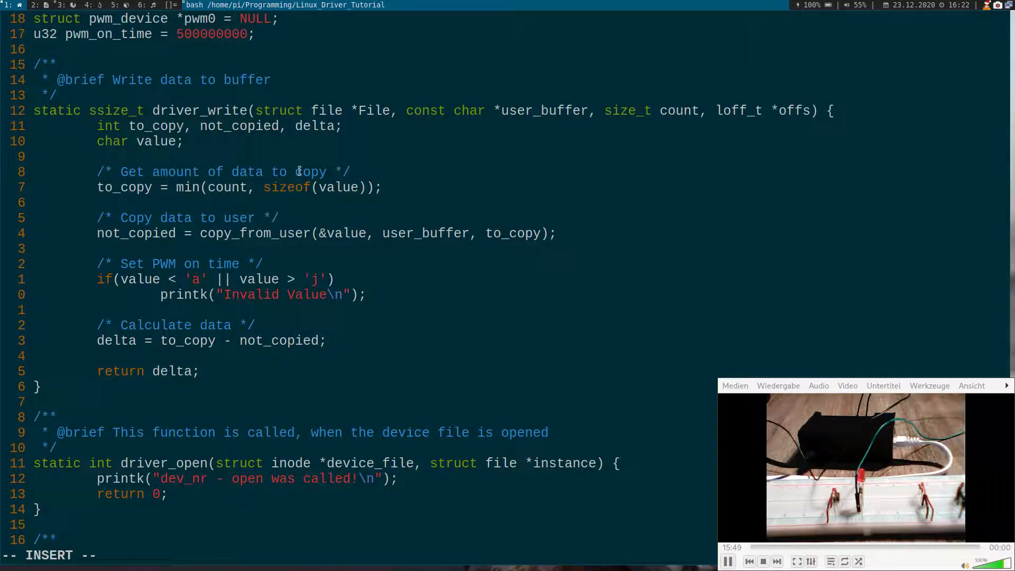
pyautogui.moveTo(407, 287)
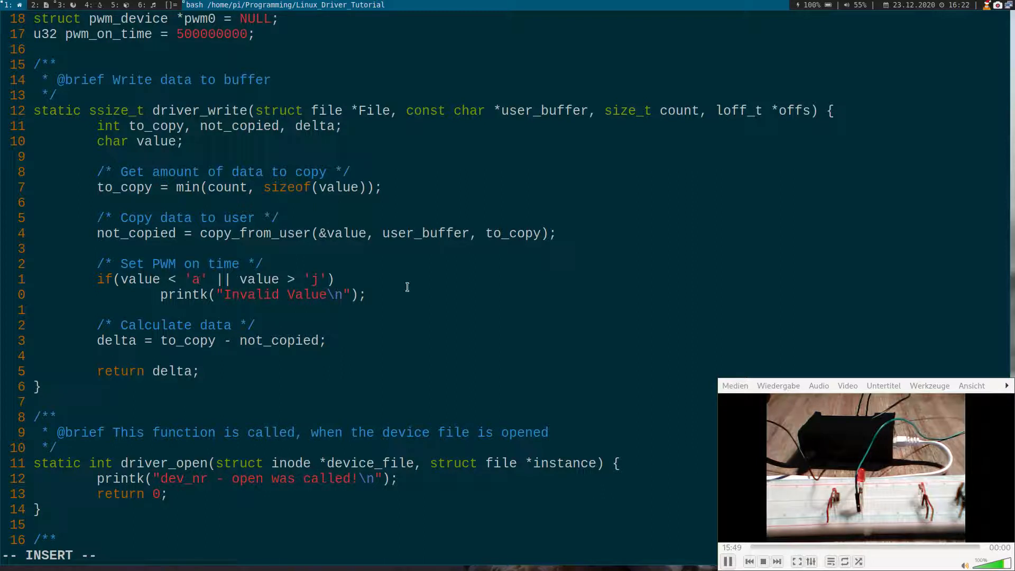
pyautogui.press('Return')
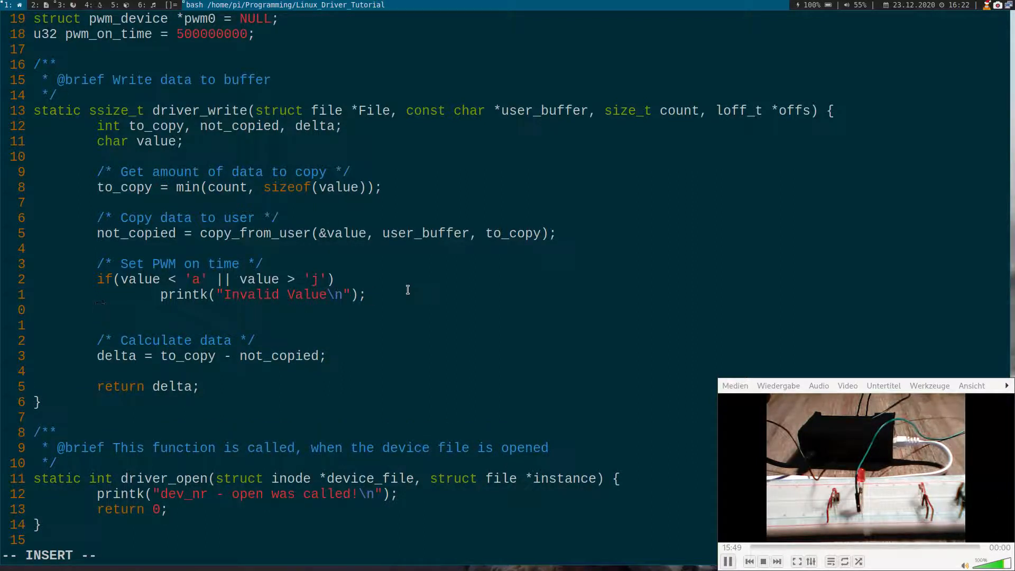
pyautogui.write('else')
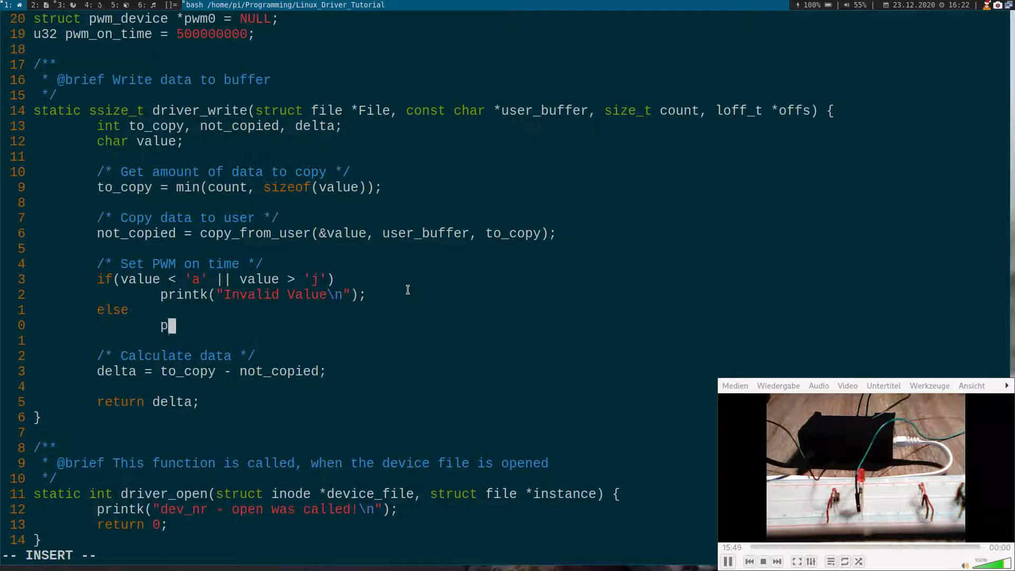
pyautogui.write('wm_config')
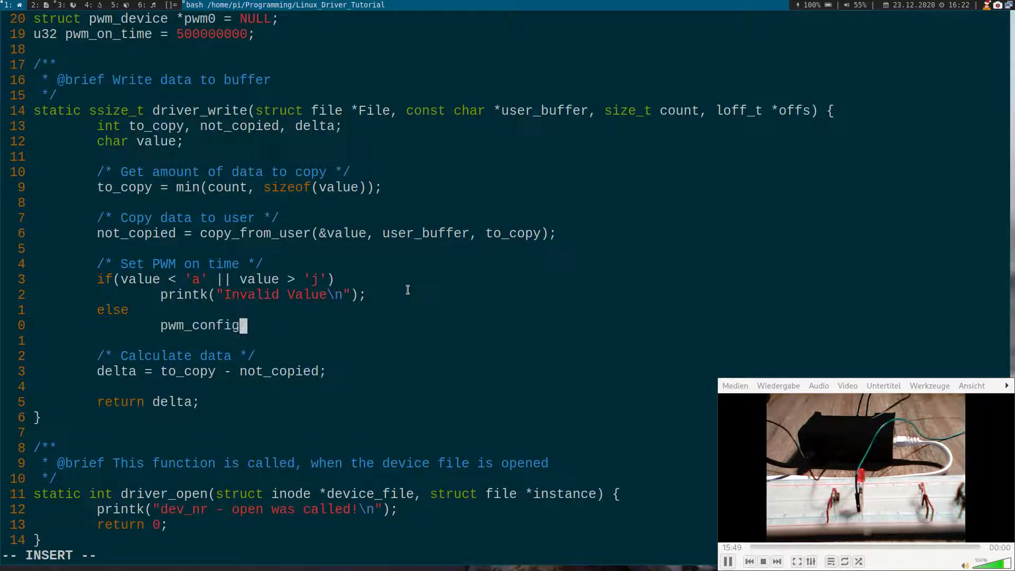
pyautogui.write('(pwm0,')
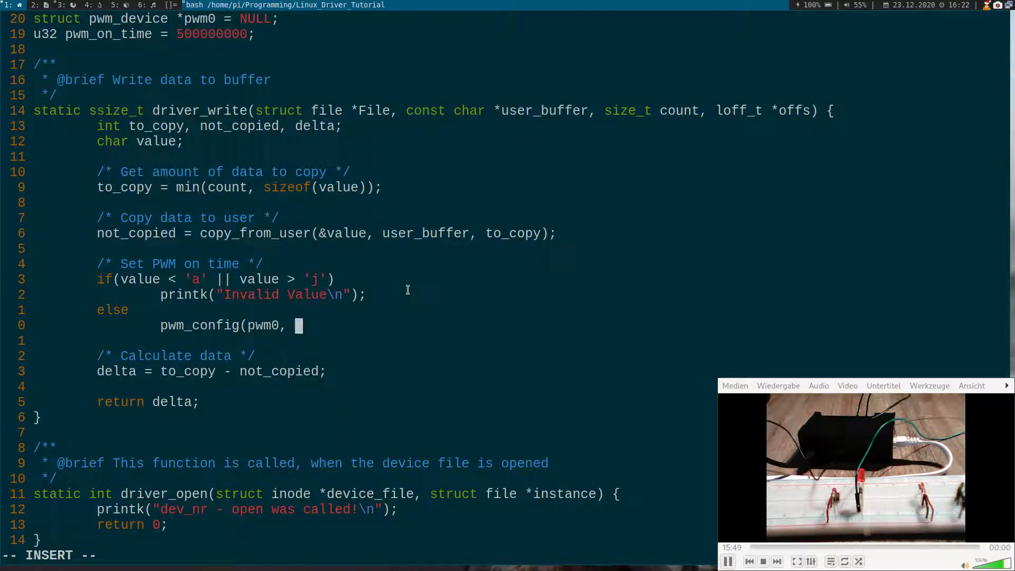
pyautogui.write('100000000 * (')
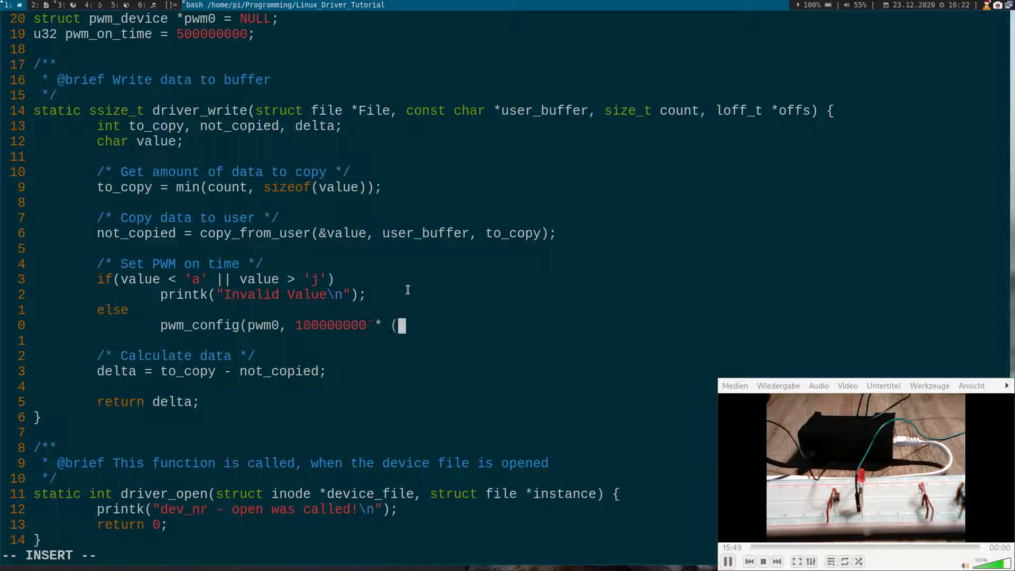
pyautogui.write("value - 'a")
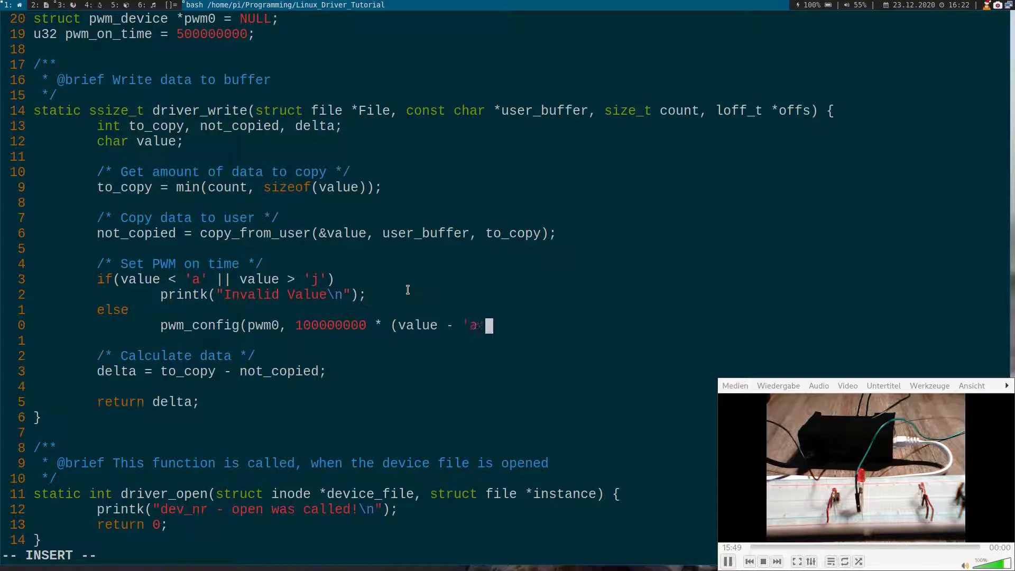
pyautogui.write("'), 10000000")
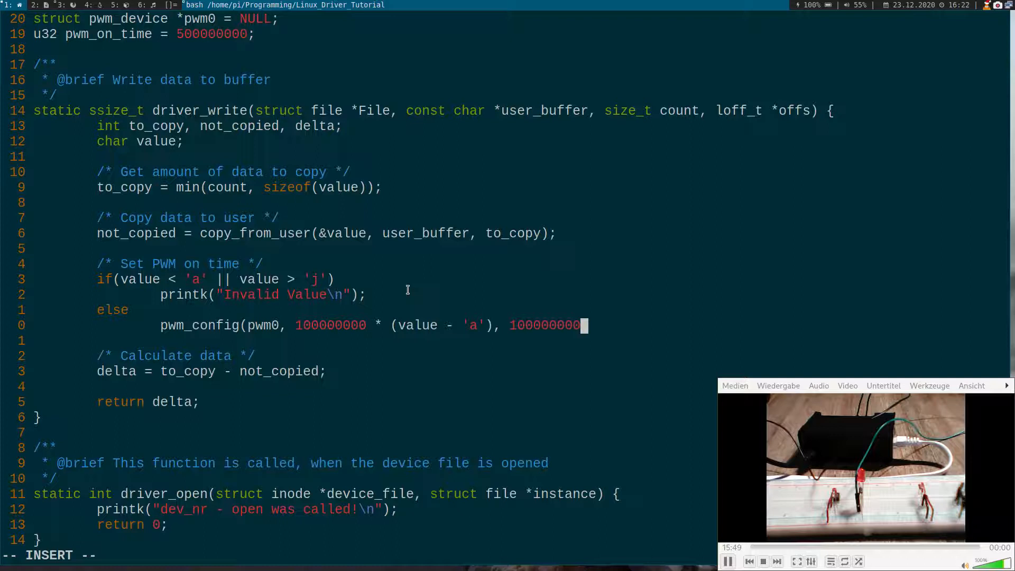
pyautogui.write('0);')
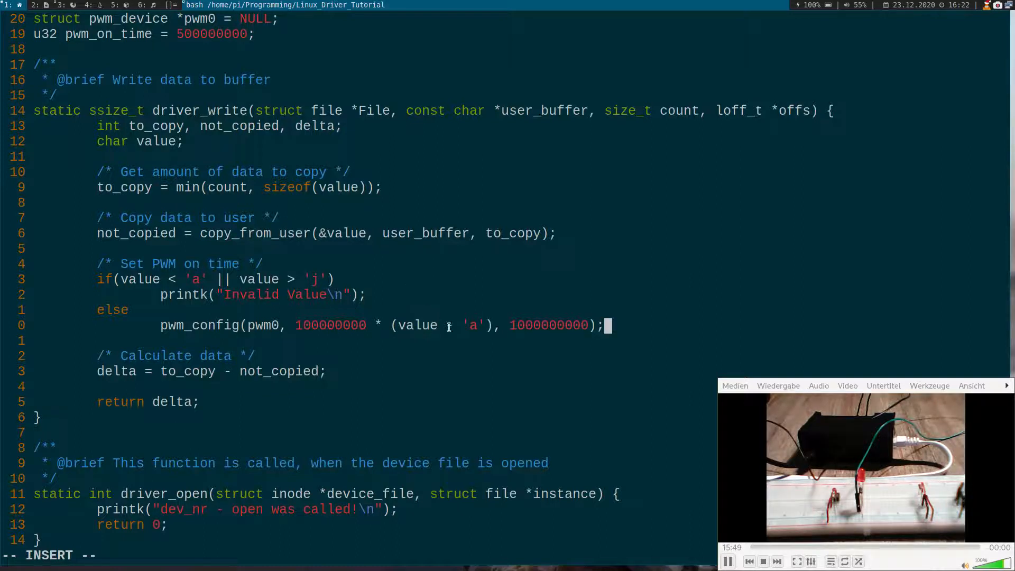
pyautogui.write('-')
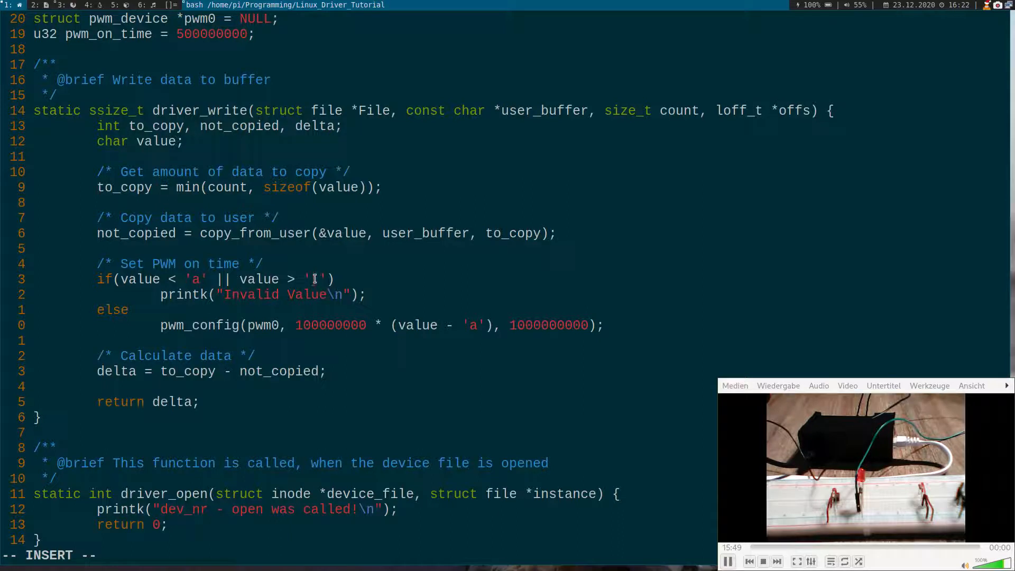
pyautogui.write('j')
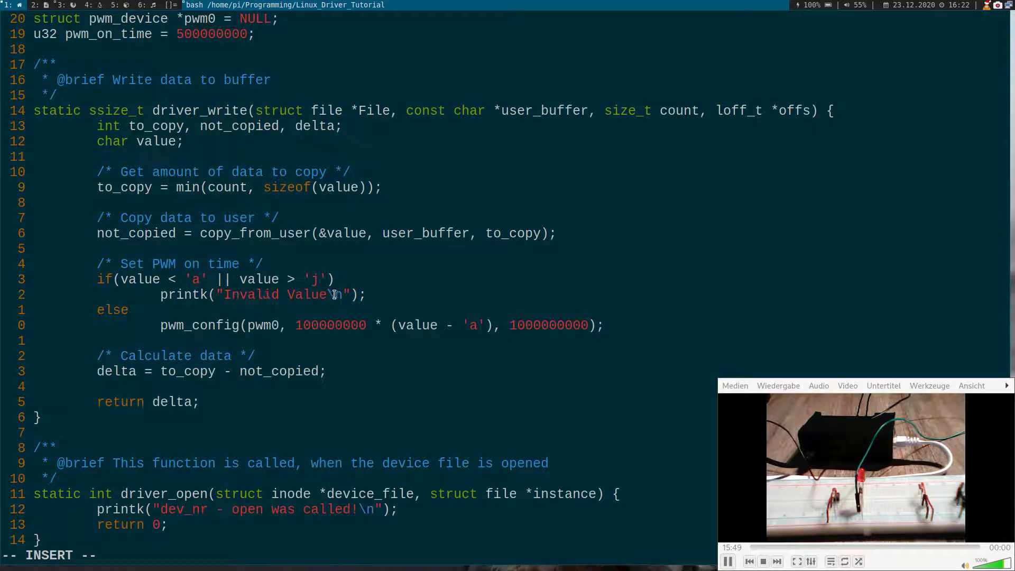
pyautogui.press('Escape')
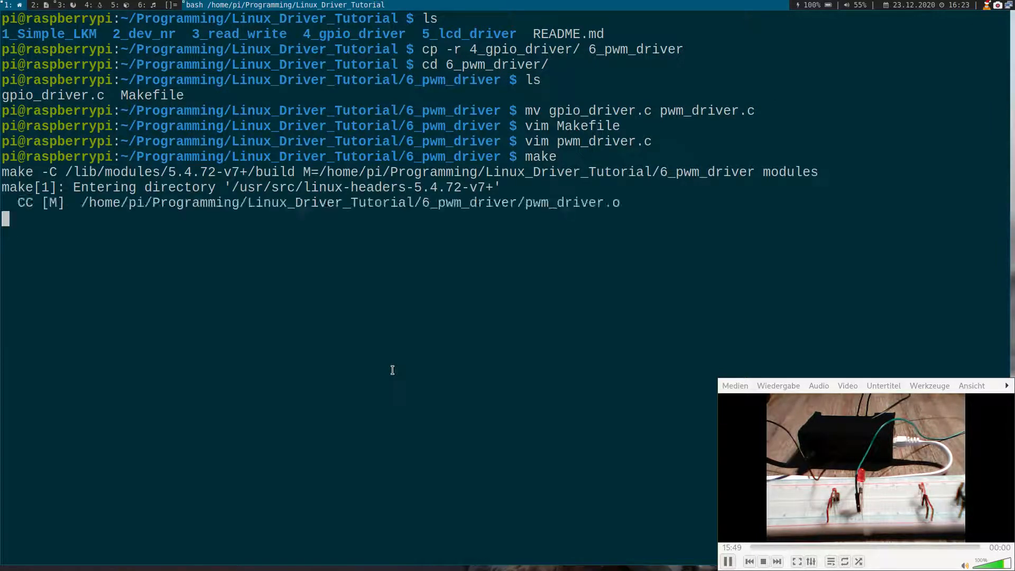
# Load the built module with sudo insmod pwm_driver.ko.
pyautogui.write('sud')
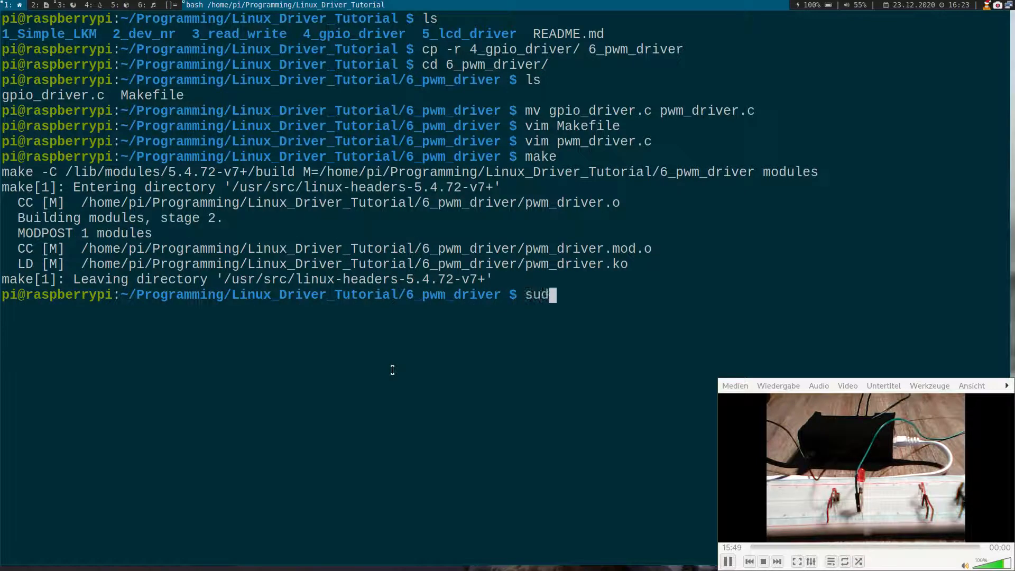
pyautogui.write('o insmod')
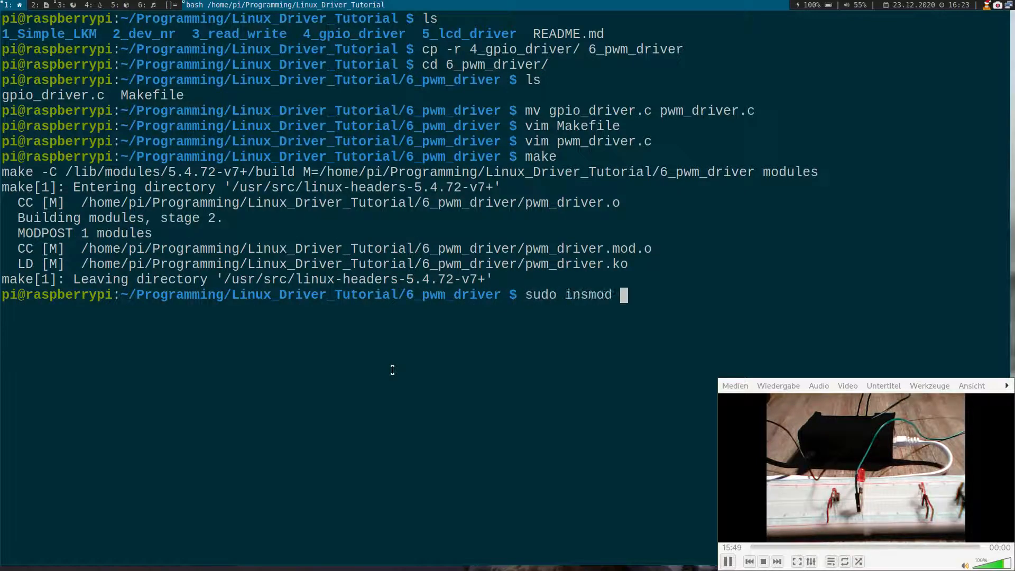
pyautogui.write('pwm_driver.k')
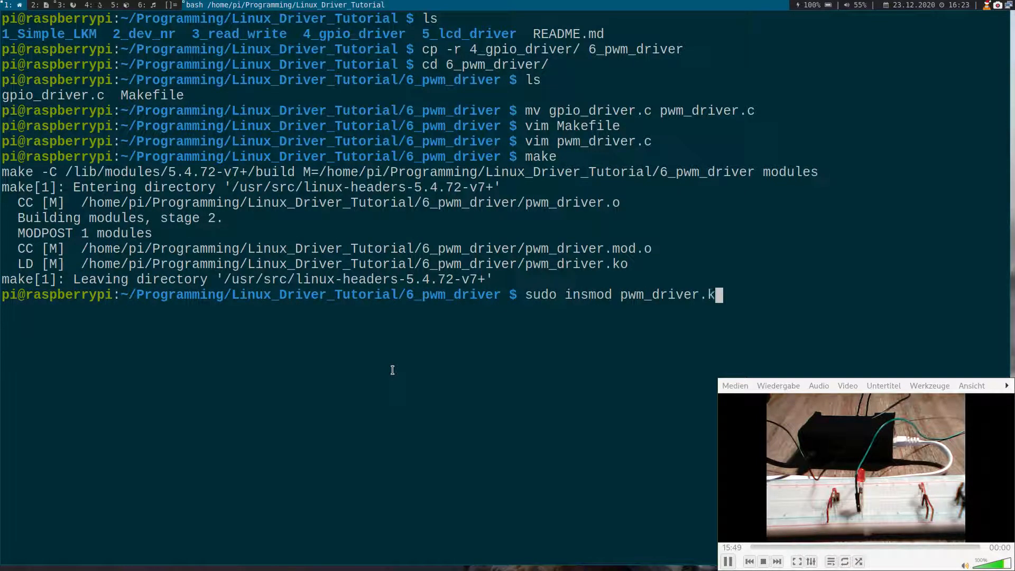
pyautogui.press('Return')
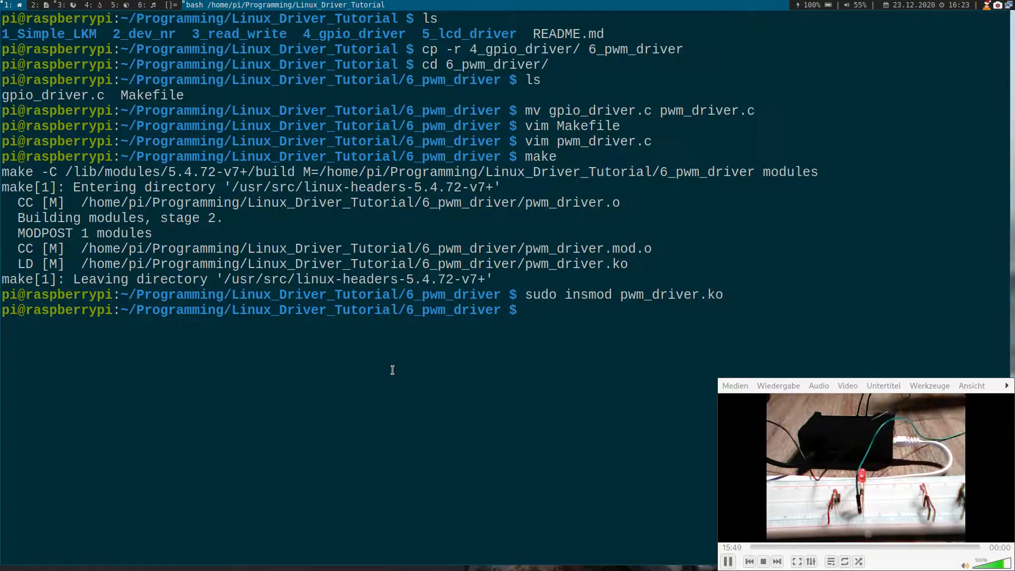
# List /dev to confirm the my_pwm_driver device file exists.
pyautogui.write('ls /dev/')
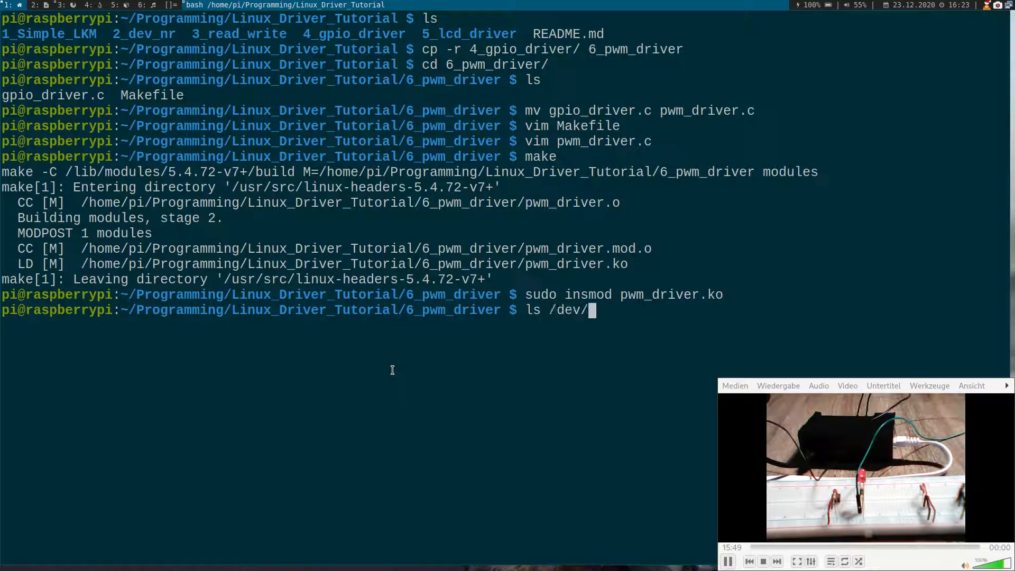
pyautogui.press('Return')
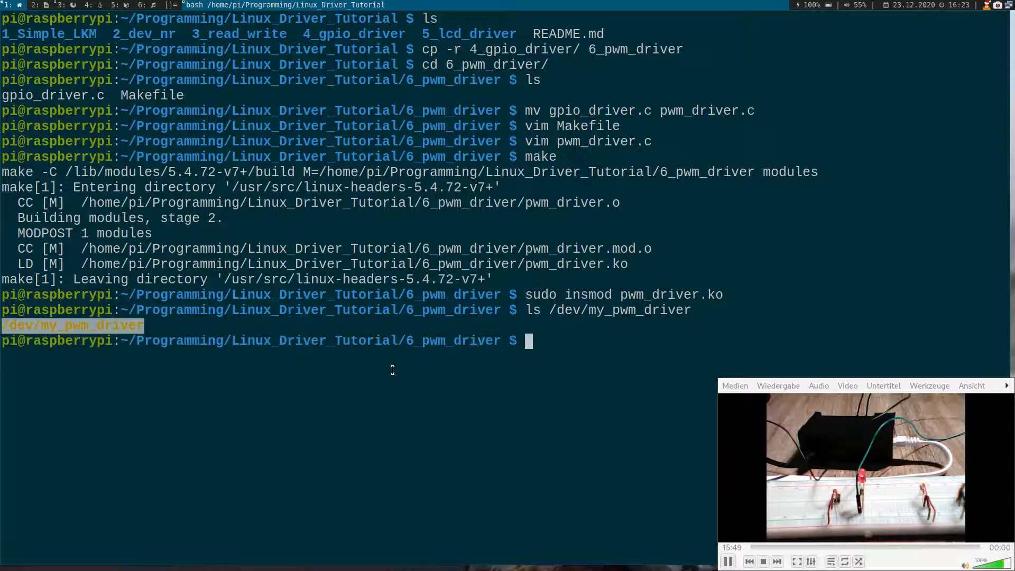
# Run sudo chmod 666 /dev/my_pwm_driver to make the device writable by everyone.
pyautogui.write('s')
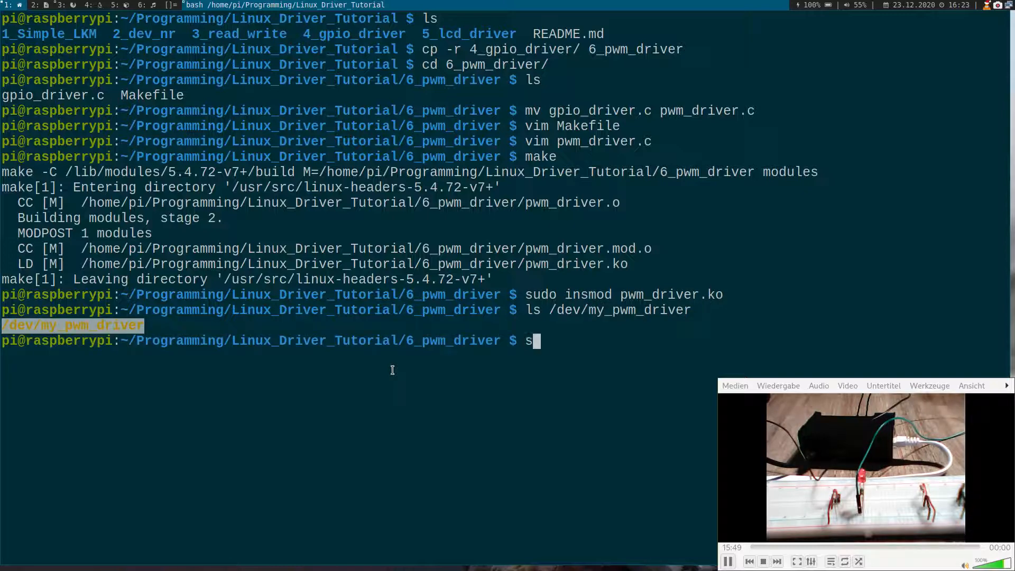
pyautogui.write('udo chmod')
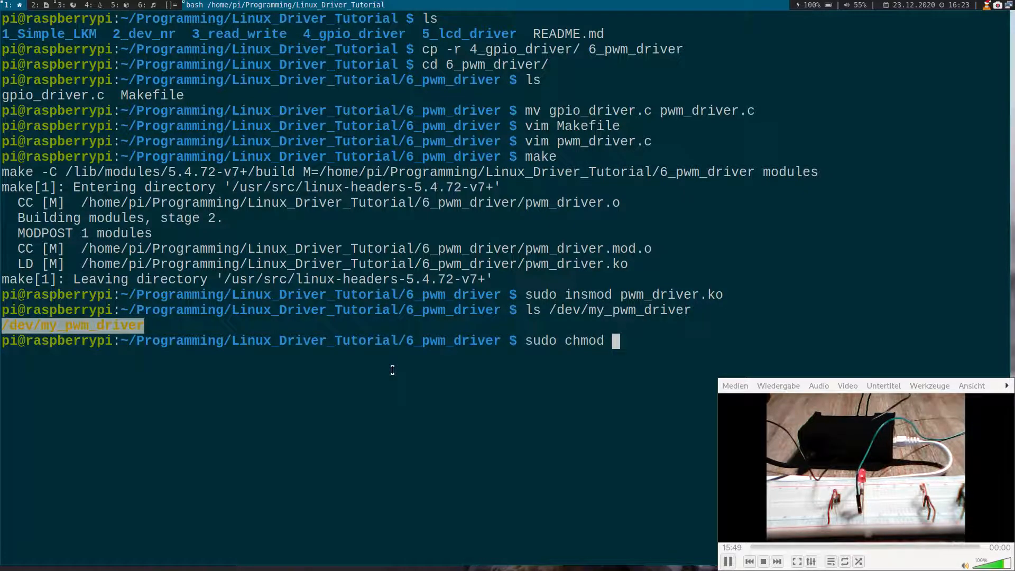
pyautogui.write('66')
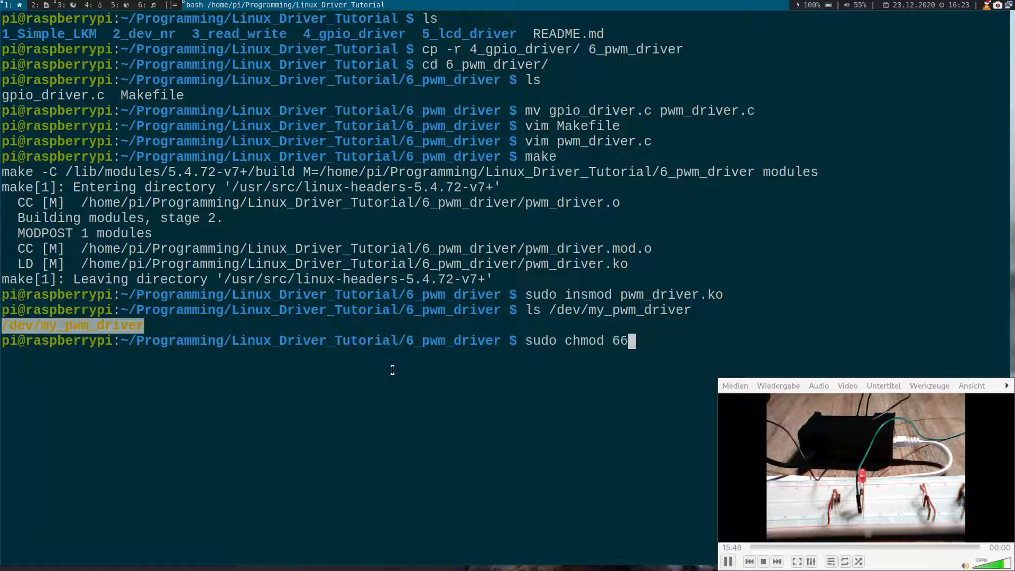
pyautogui.write('6 /dev/')
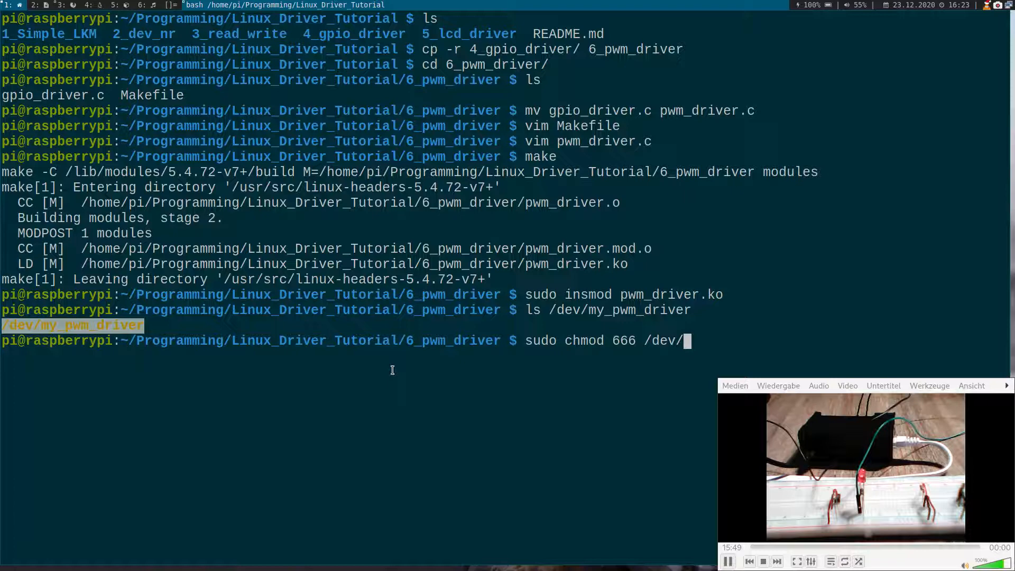
pyautogui.write('my')
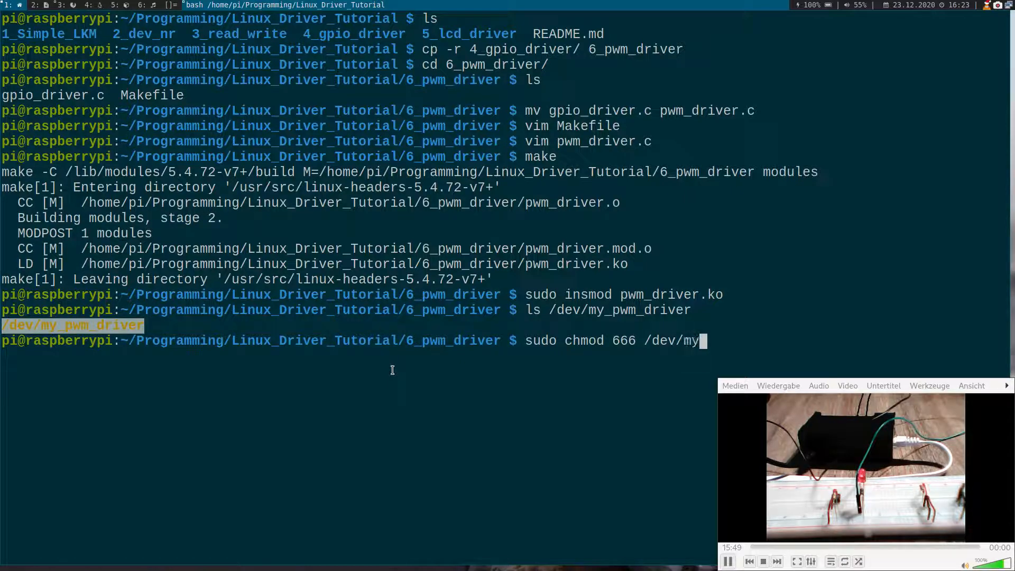
pyautogui.press('Return')
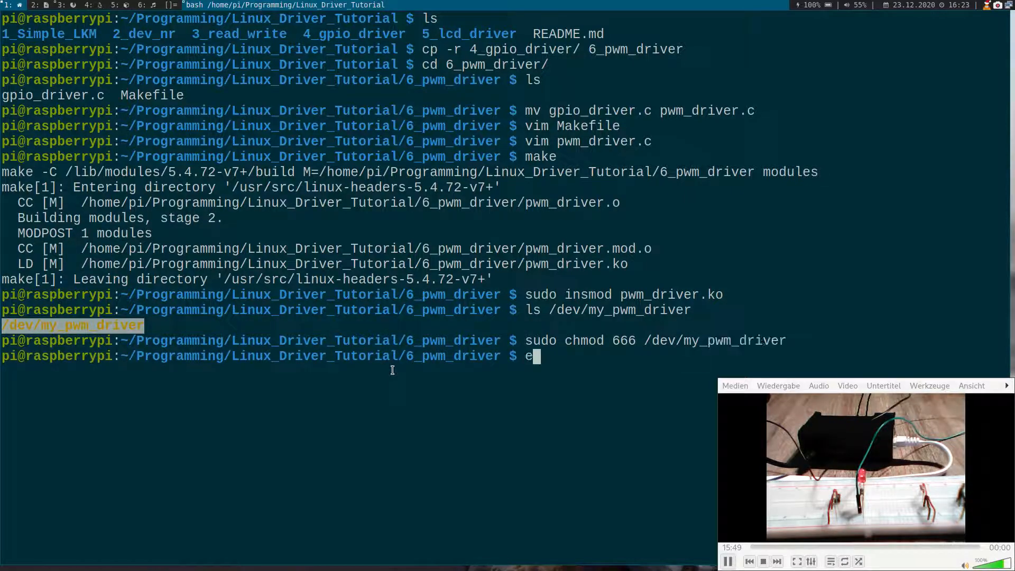
# Write the letter a to /dev/my_pwm_driver with echo.
pyautogui.write('cho a')
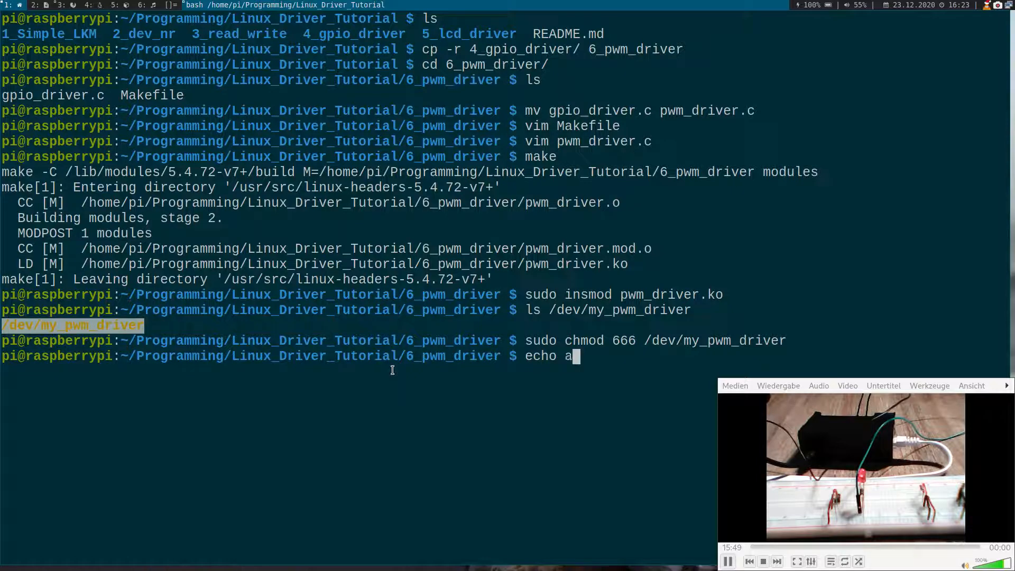
pyautogui.write('> /d')
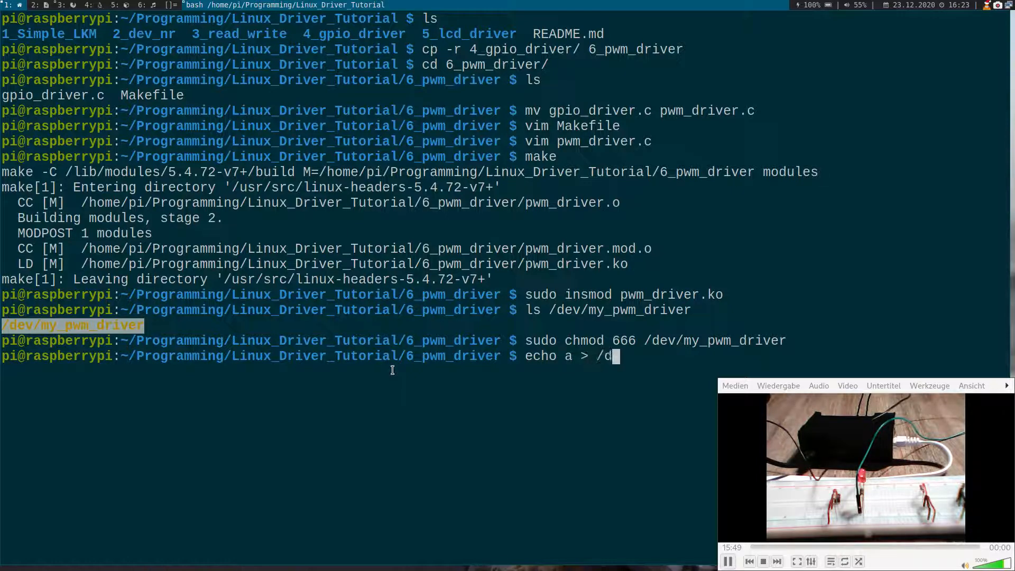
pyautogui.write('ev/my')
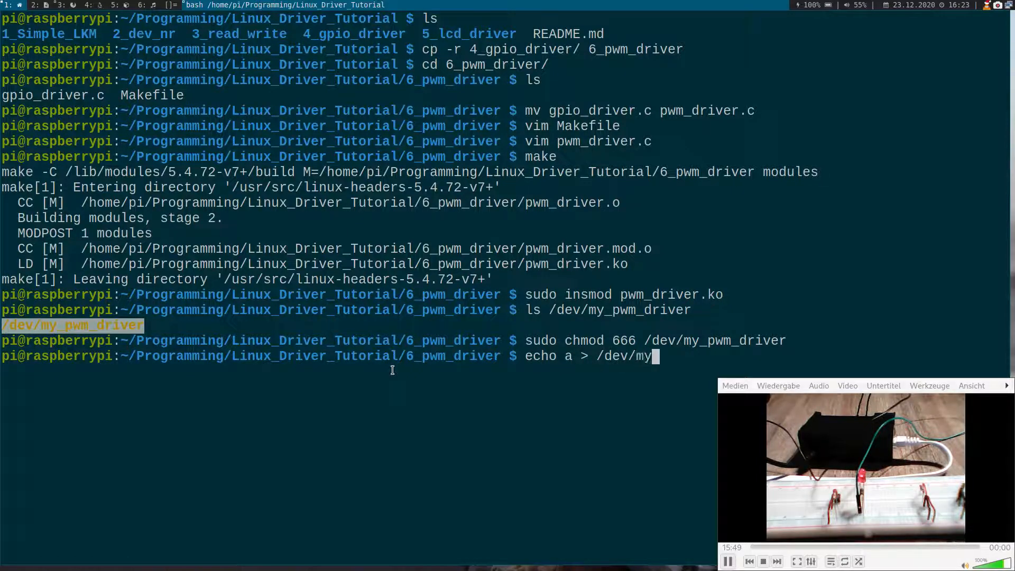
pyautogui.press('Return')
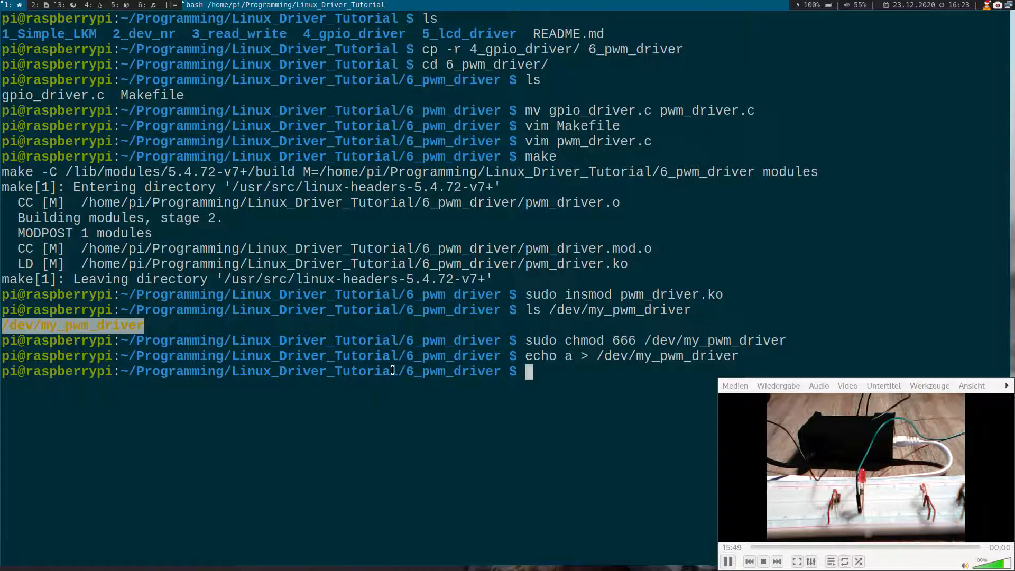
# Recall the echo command and send j, 3 and e to the driver in turn.
pyautogui.write('echo a > /dev/my_pwm_driver')
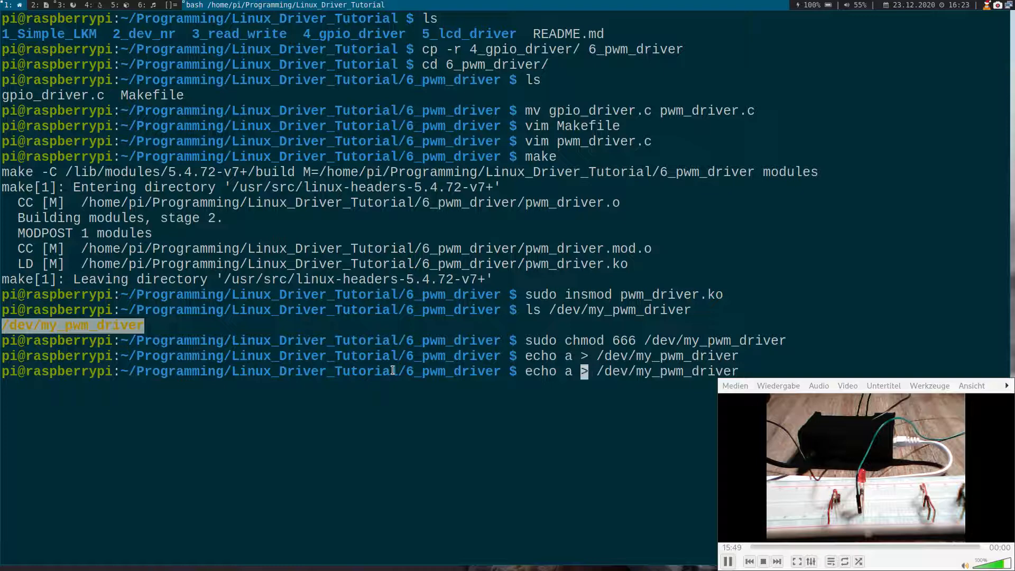
pyautogui.press('Return')
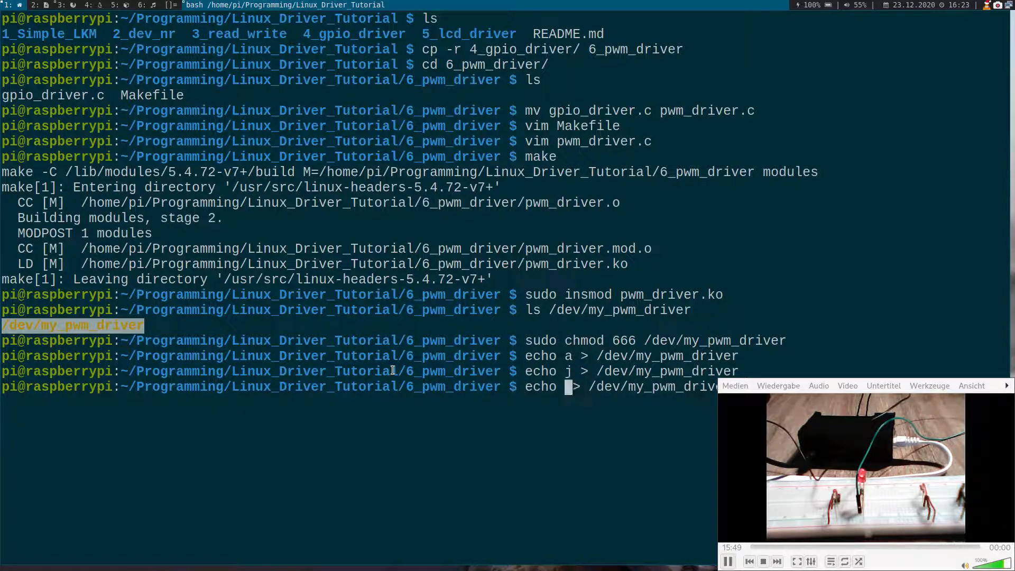
pyautogui.press('Return')
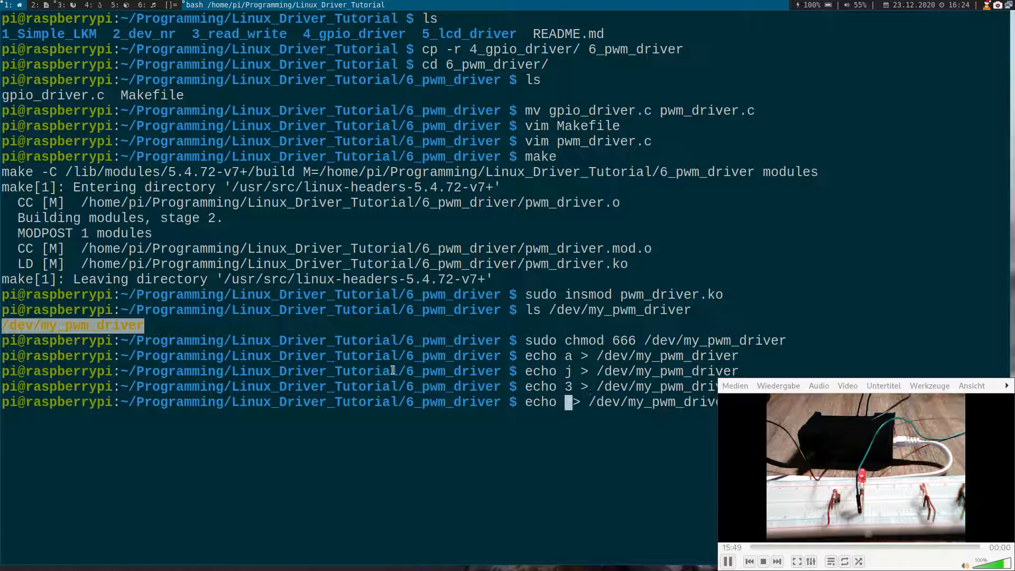
pyautogui.press('Return')
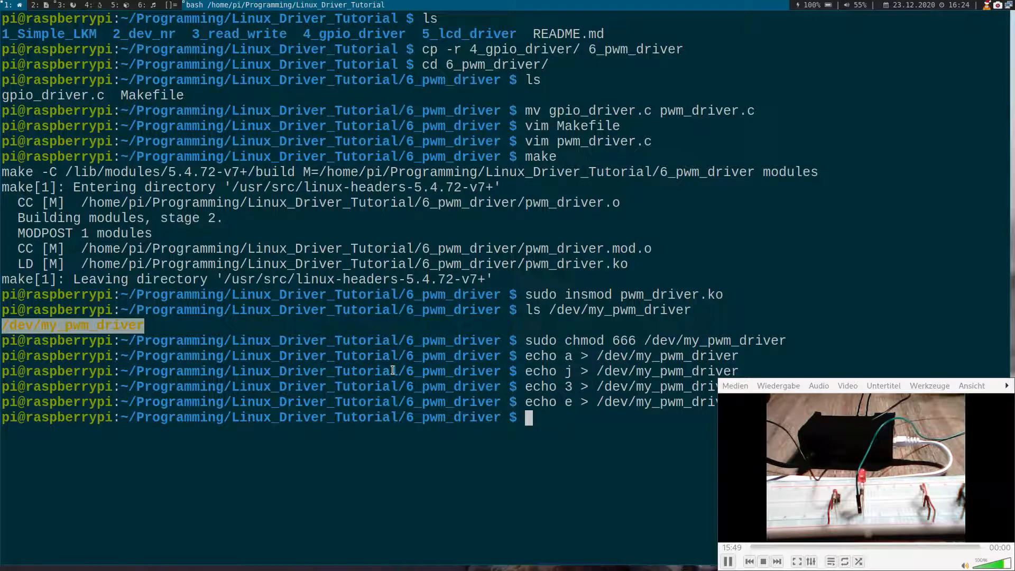
# Unload the pwm_driver module with sudo rmmod.
pyautogui.write('sudo rmm')
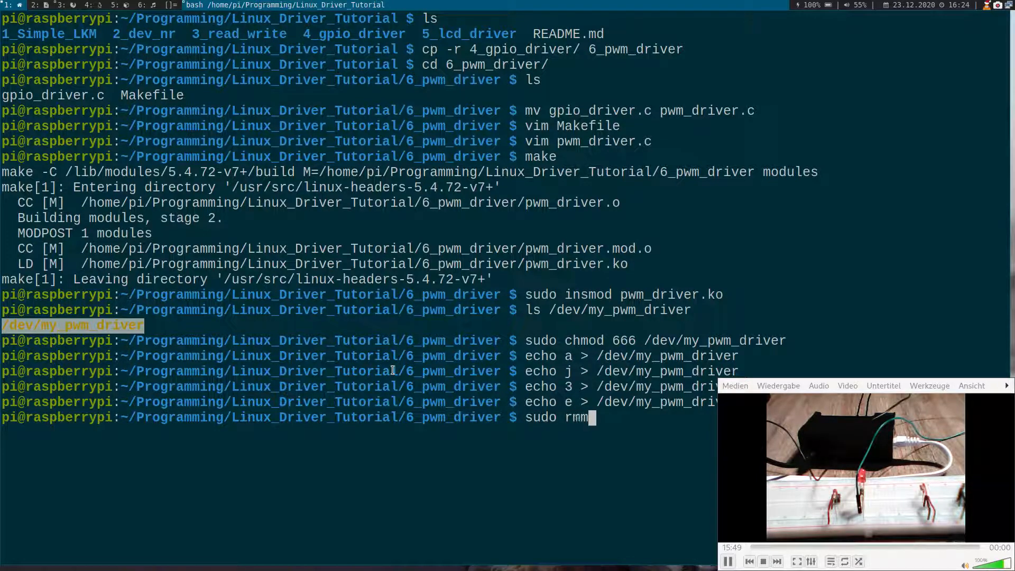
pyautogui.write('od')
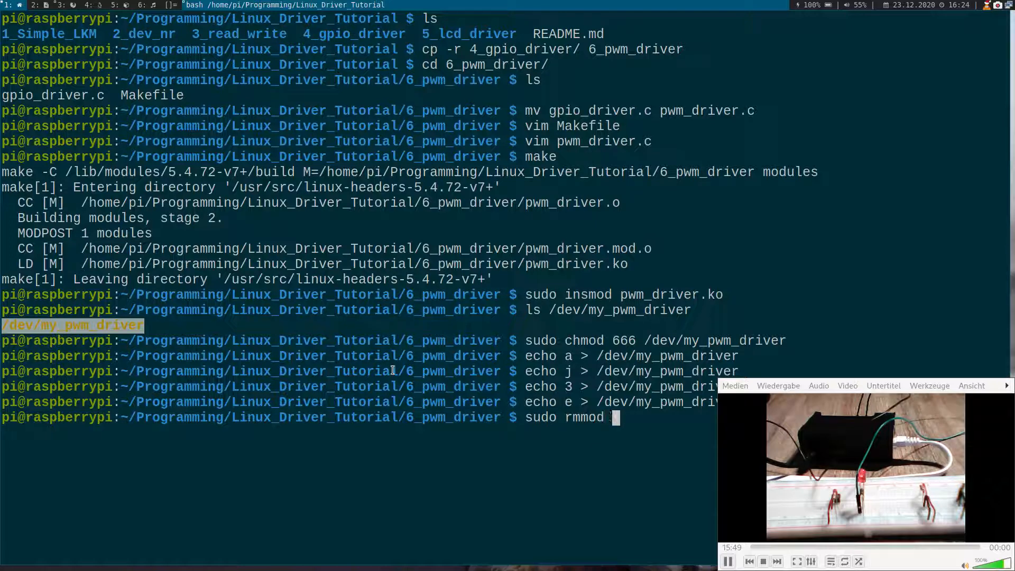
pyautogui.write('my')
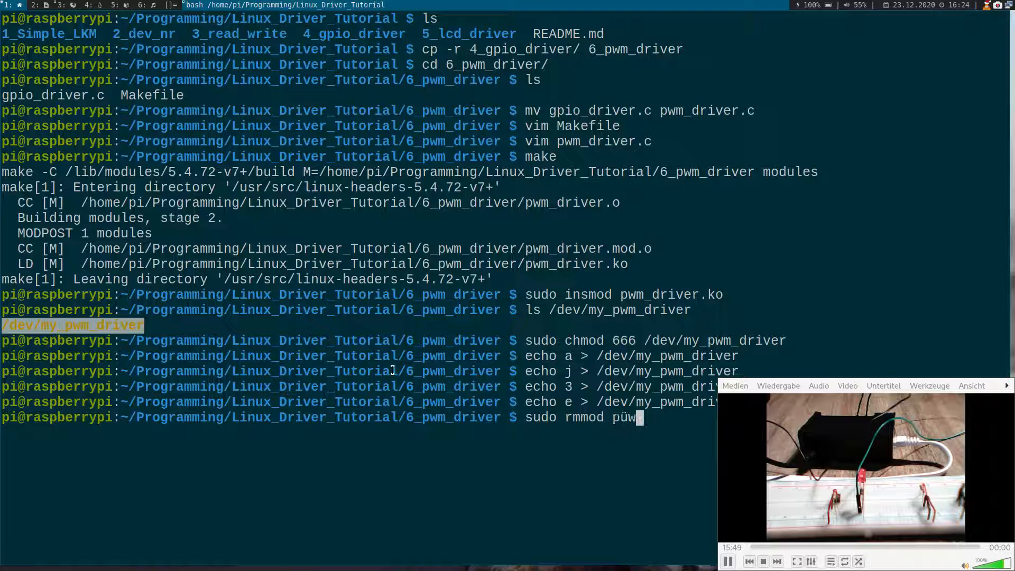
pyautogui.write('wm_driver')
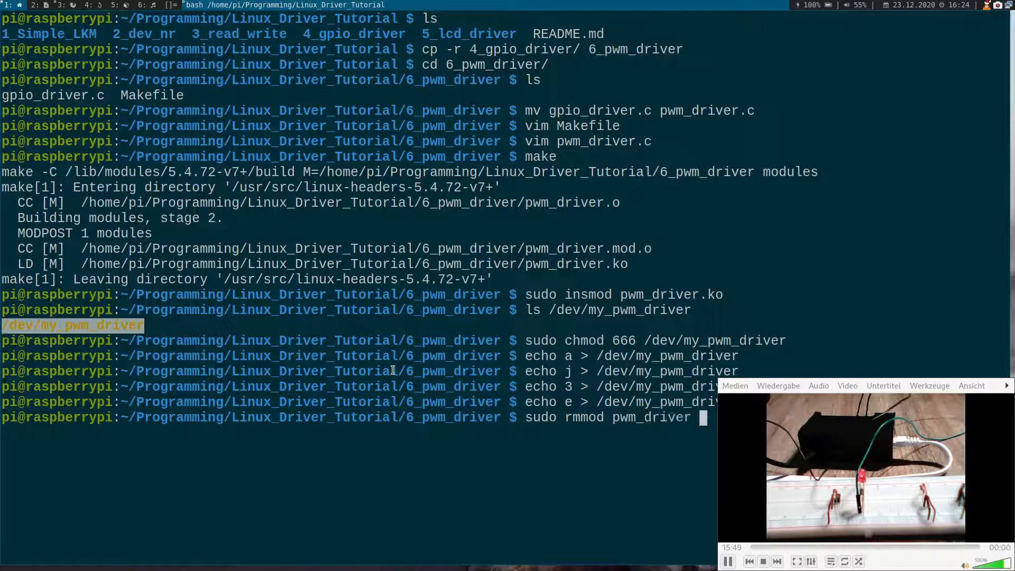
pyautogui.press('Return')
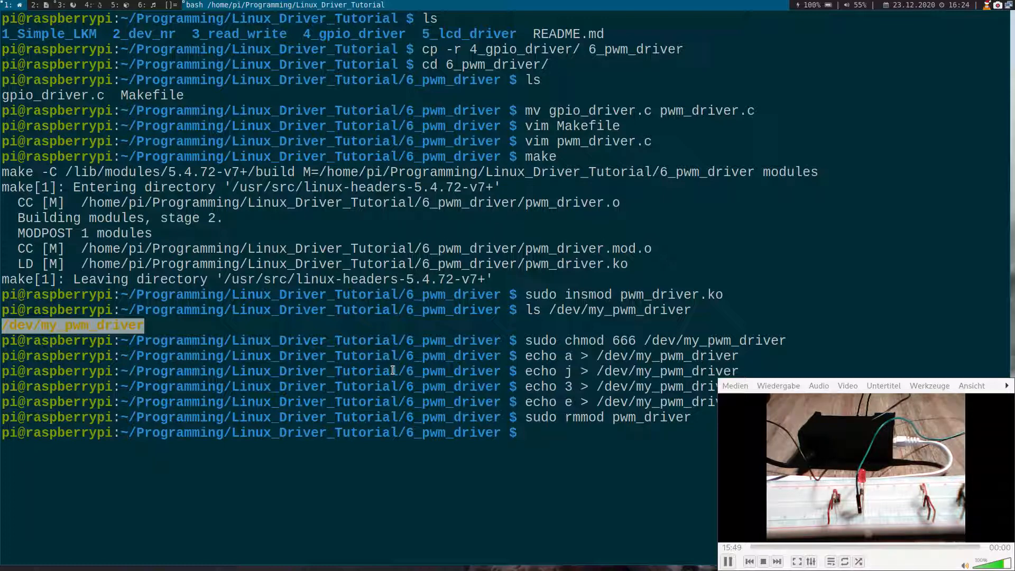
# Run lsmod | grep pwm to confirm only pwm_bcm2835 remains loaded.
pyautogui.write('lsmo')
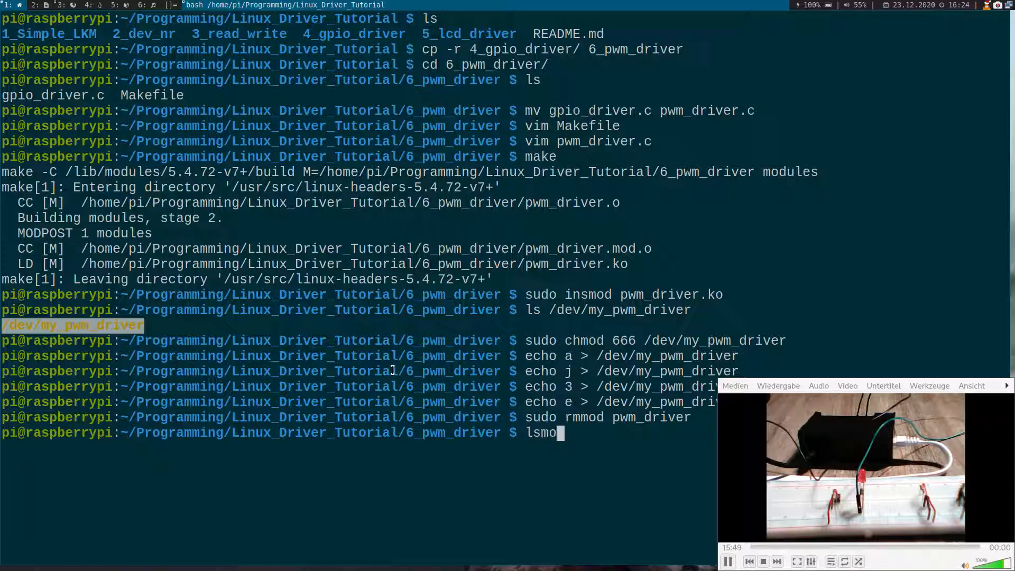
pyautogui.write('d | grep')
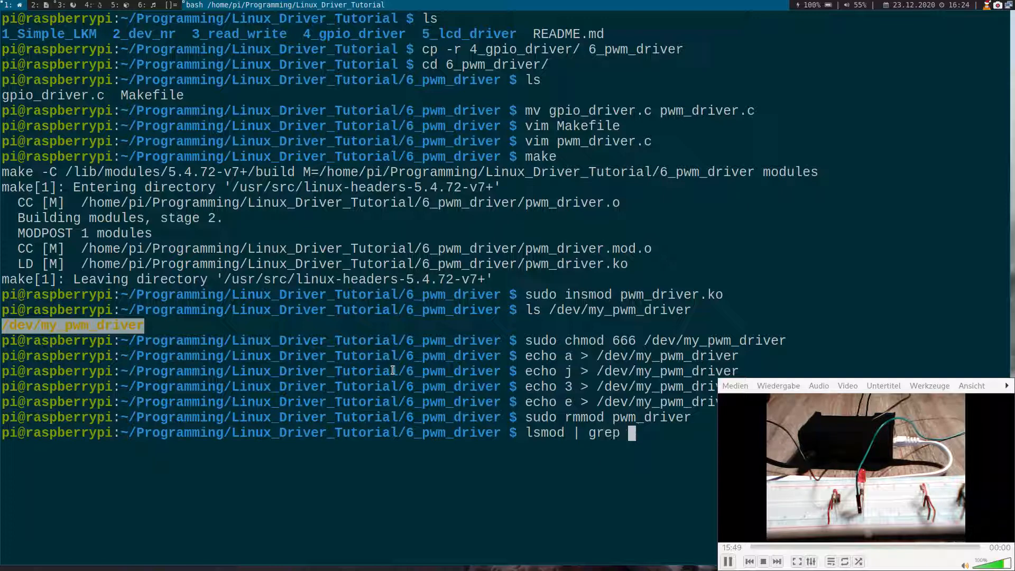
pyautogui.press('Return')
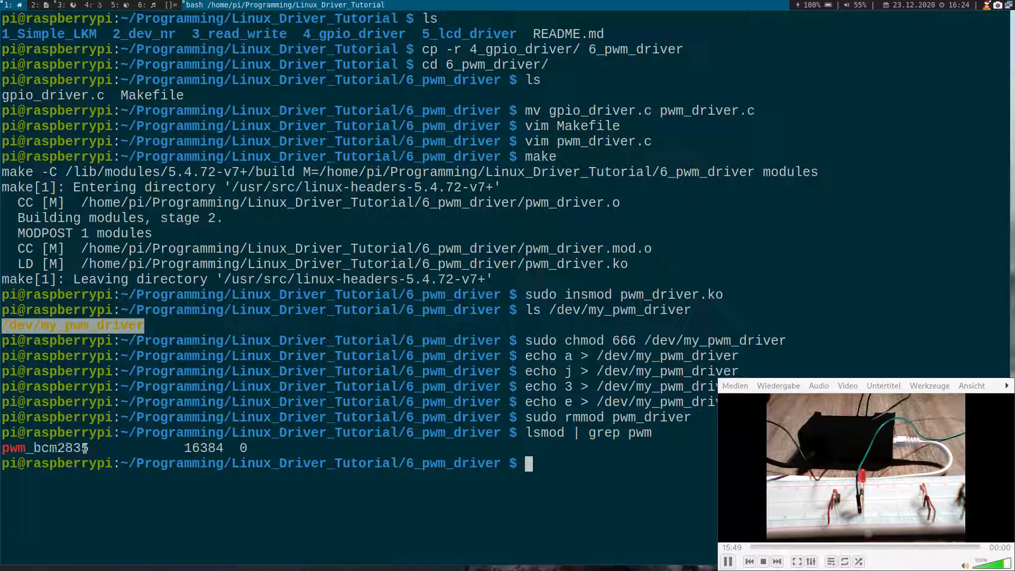
pyautogui.doubleClick(45, 447)
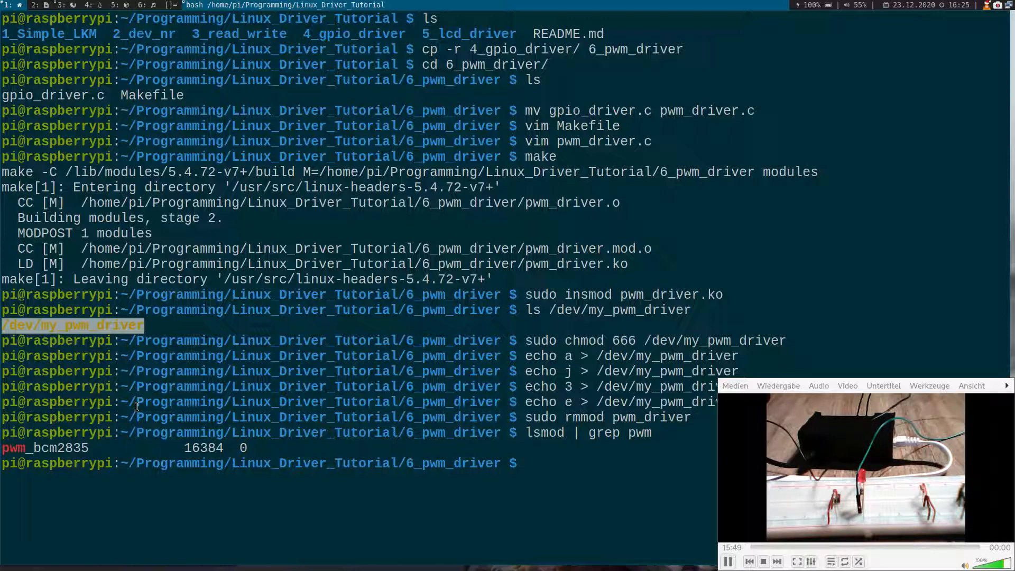
# Open /boot/config.txt in Vim and scroll to the dtoverlay=pwm-2chan line for pins 12 and 13.
pyautogui.write('vim /')
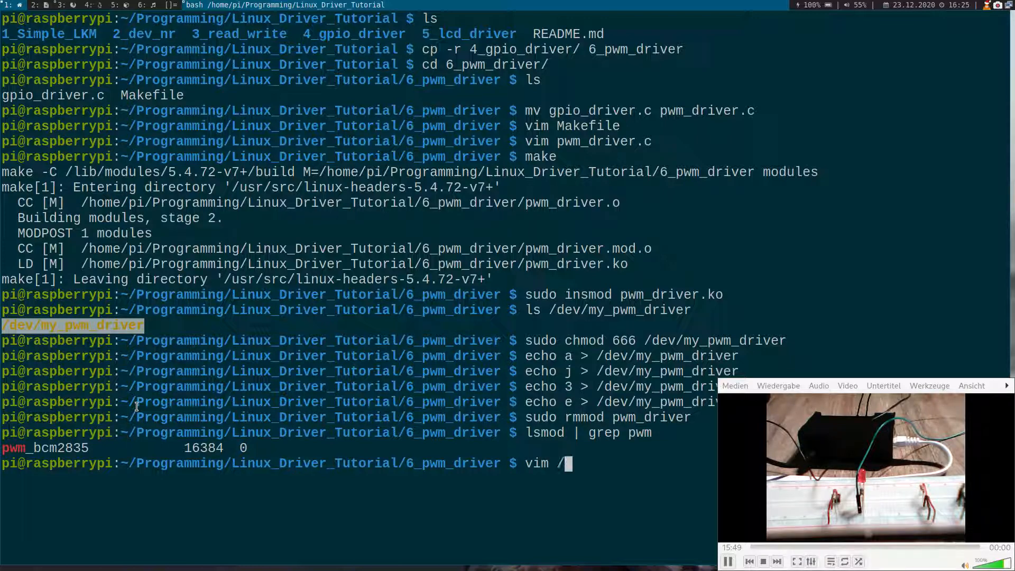
pyautogui.write('boot/')
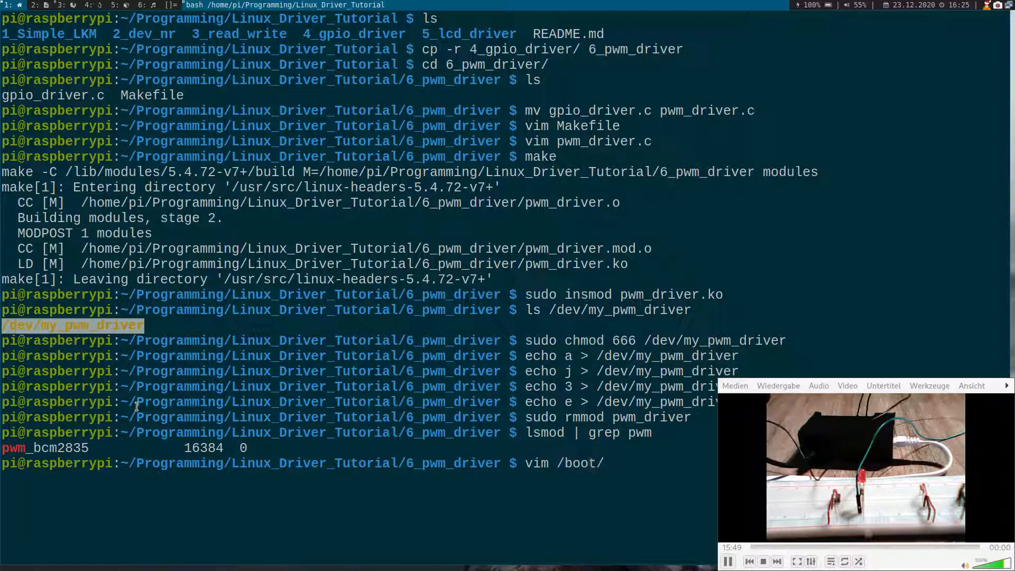
pyautogui.write('config.txt')
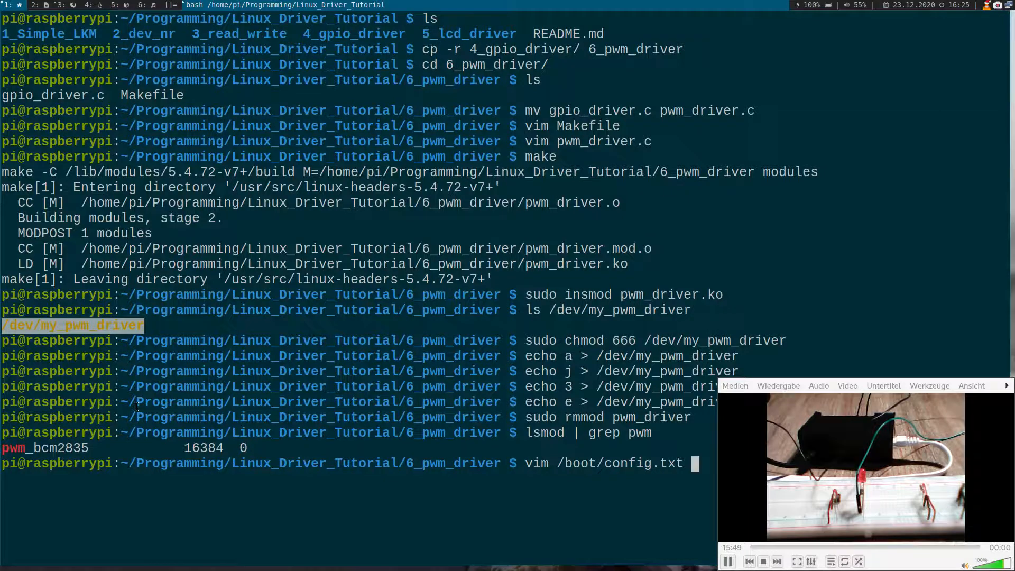
pyautogui.press('Return')
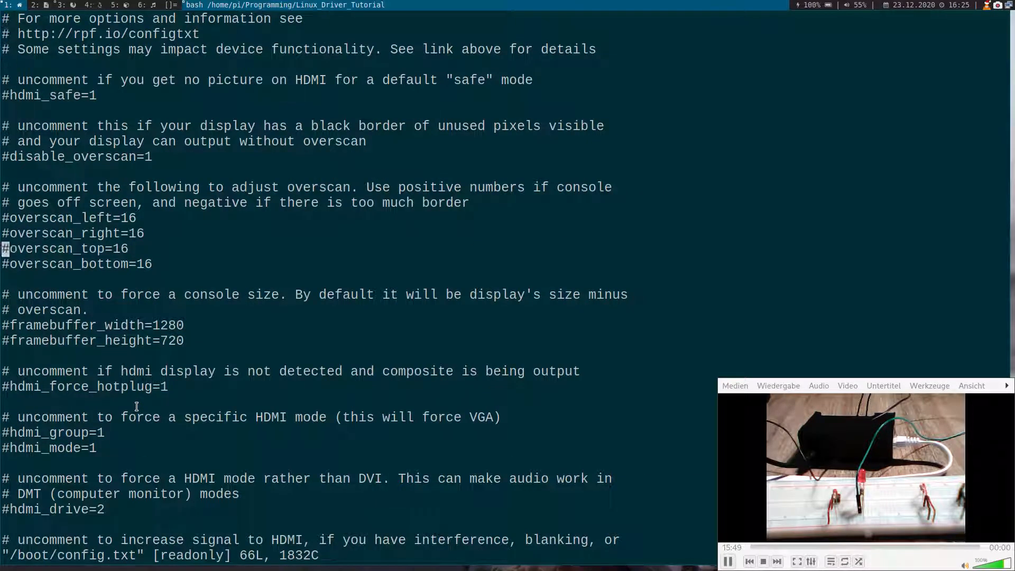
pyautogui.scroll(-3)
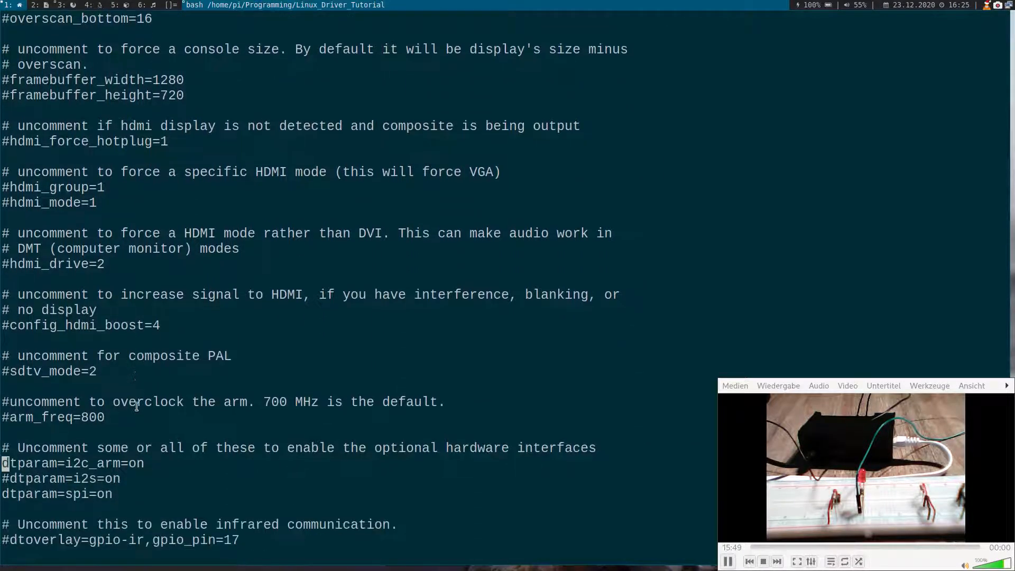
pyautogui.scroll(-3)
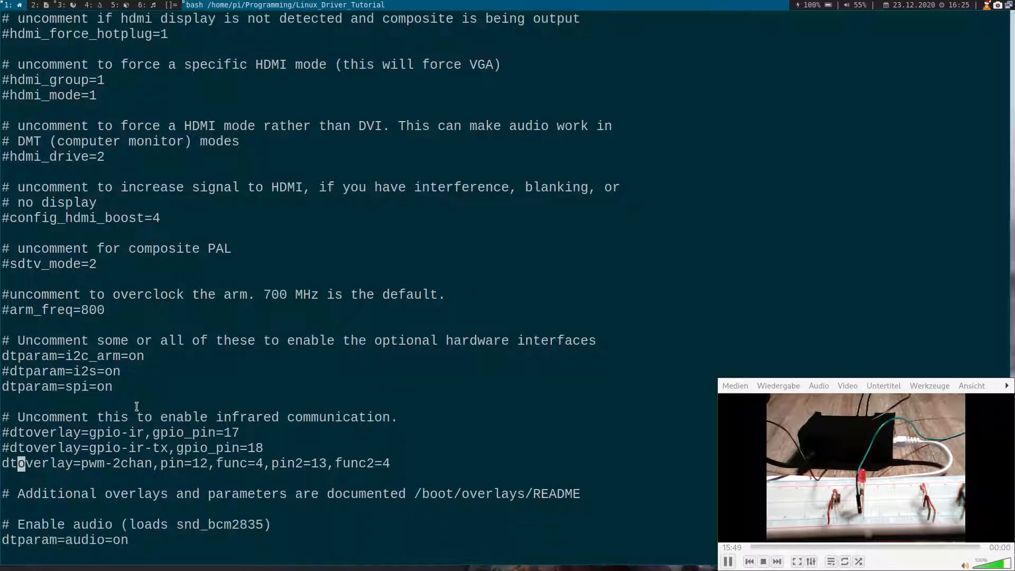